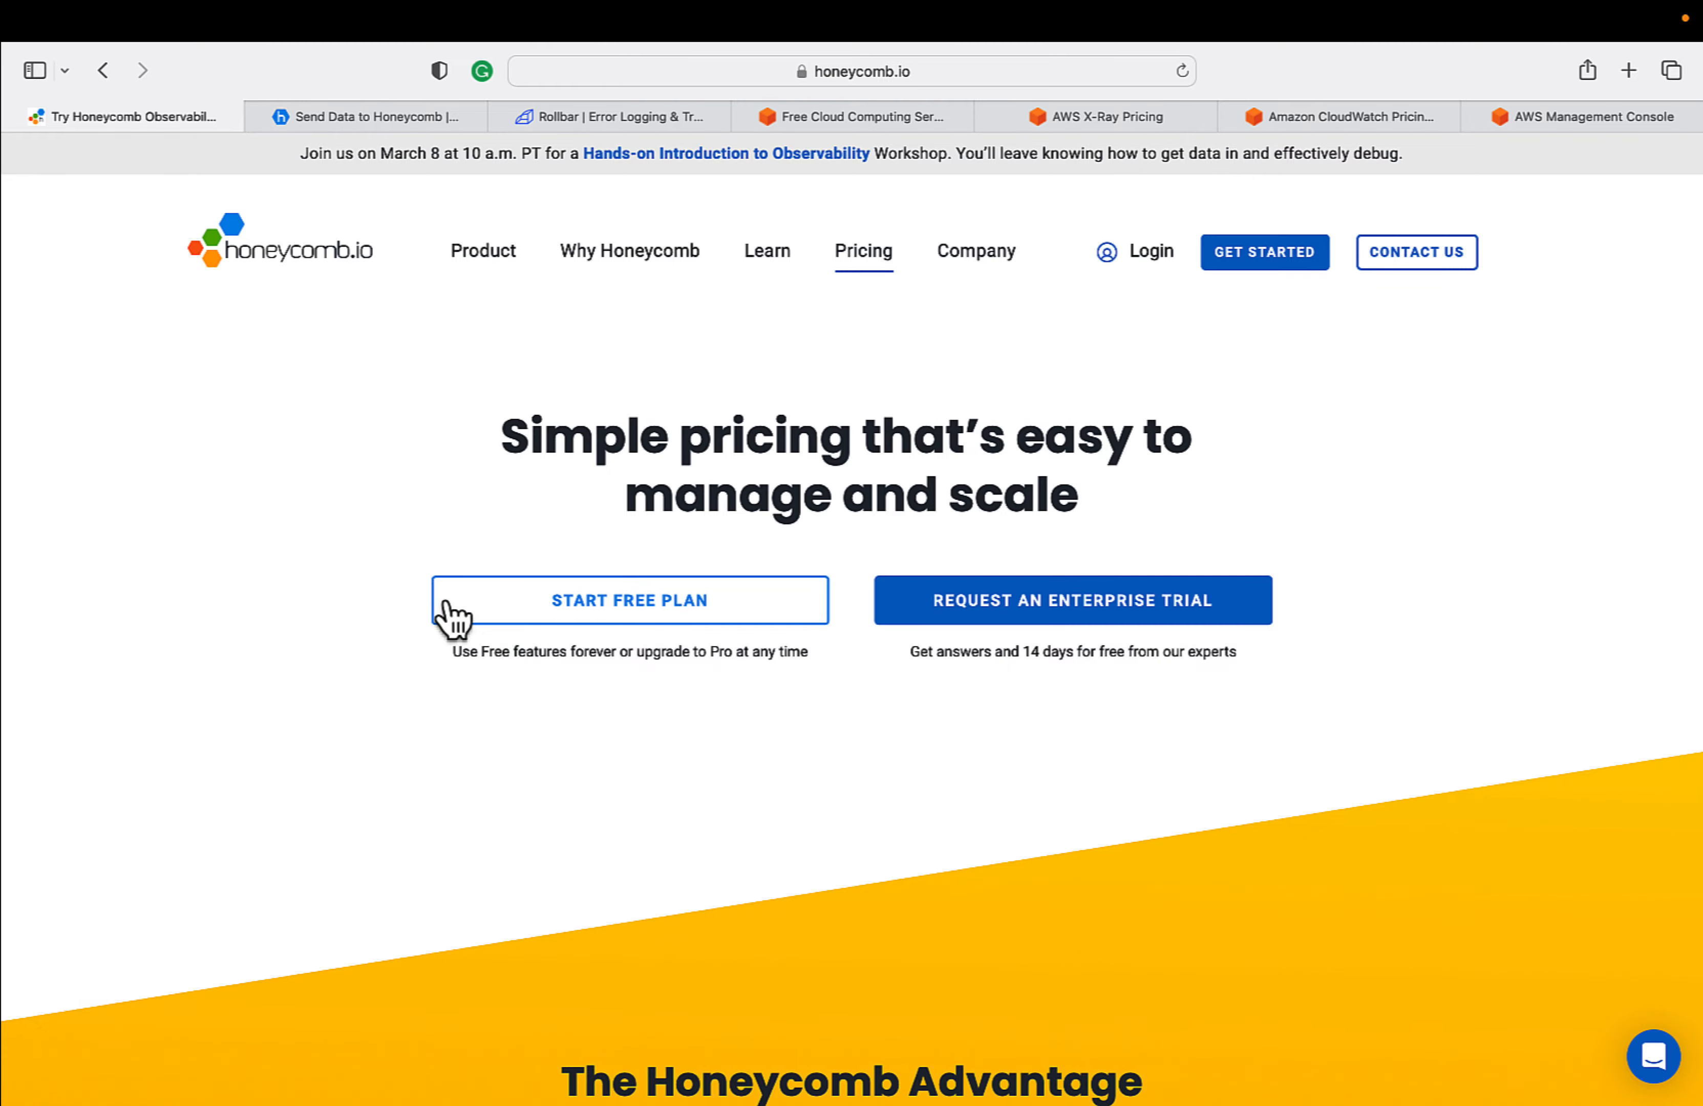
- Scroll the Honeycomb pricing page to the Free ($0), Pro (from $130/month) and Enterprise cards
scroll("down", 3)
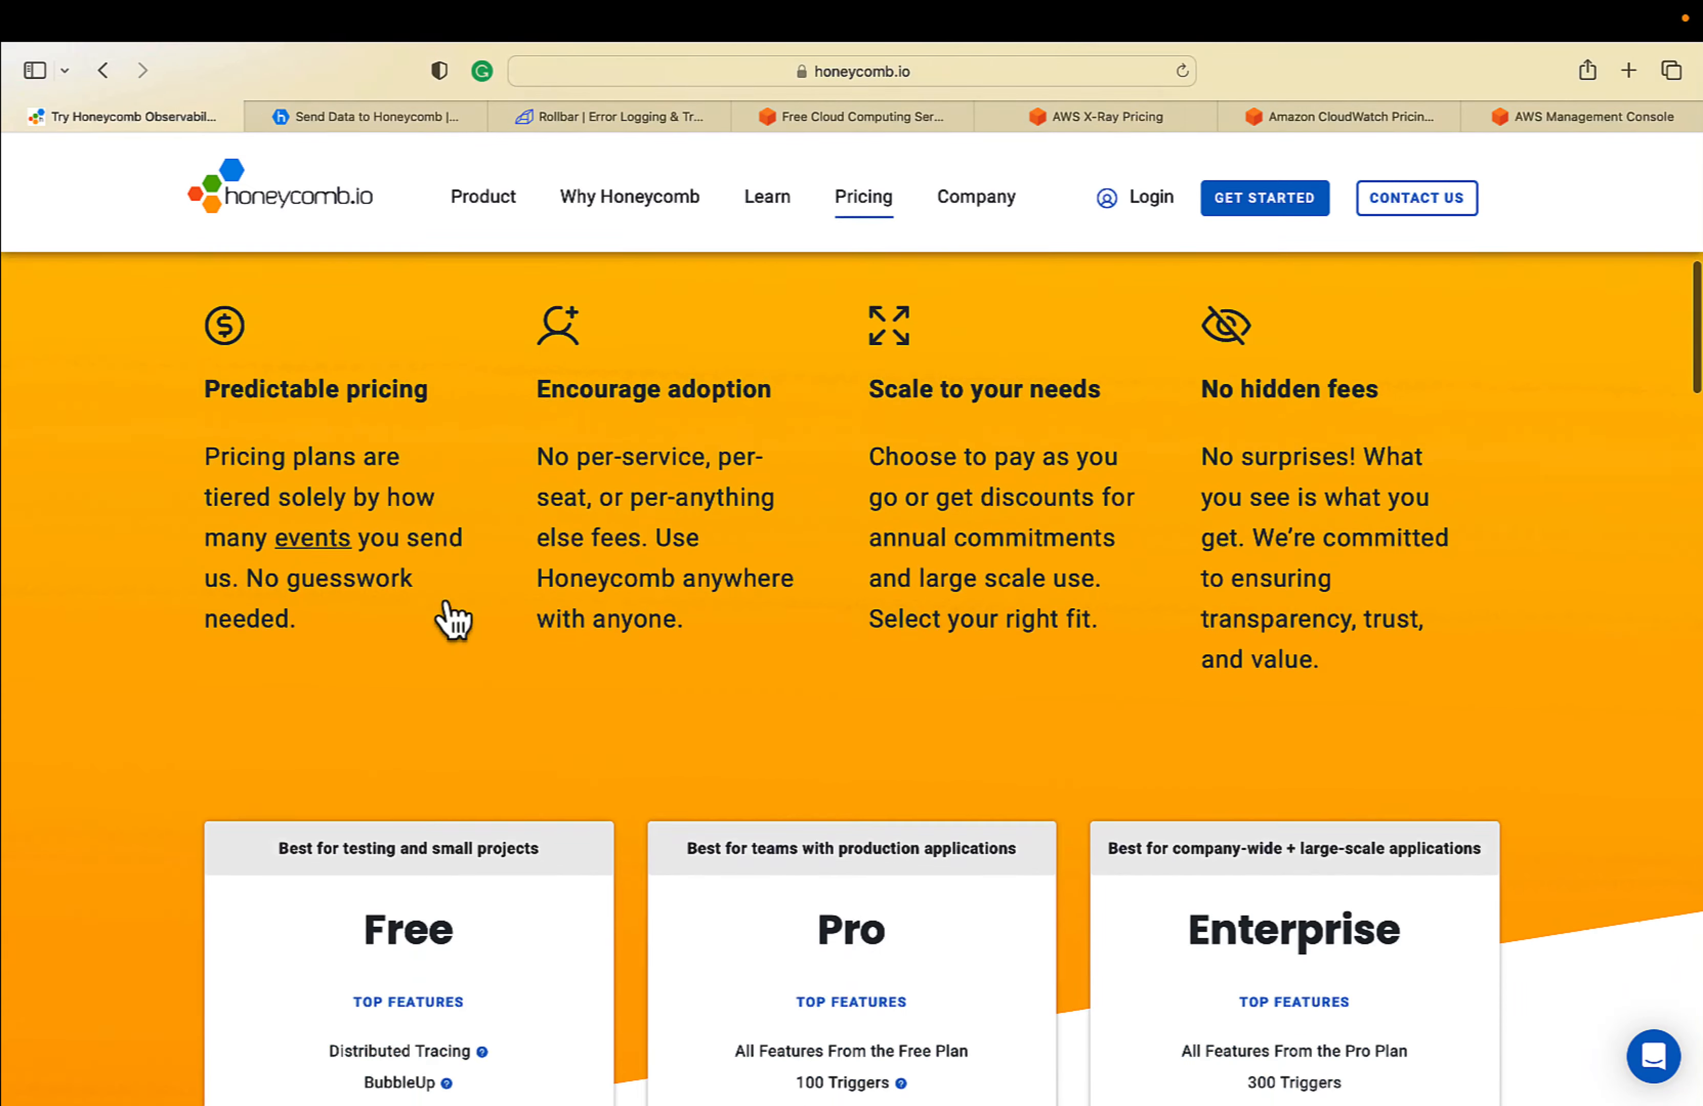
scroll("down", 3)
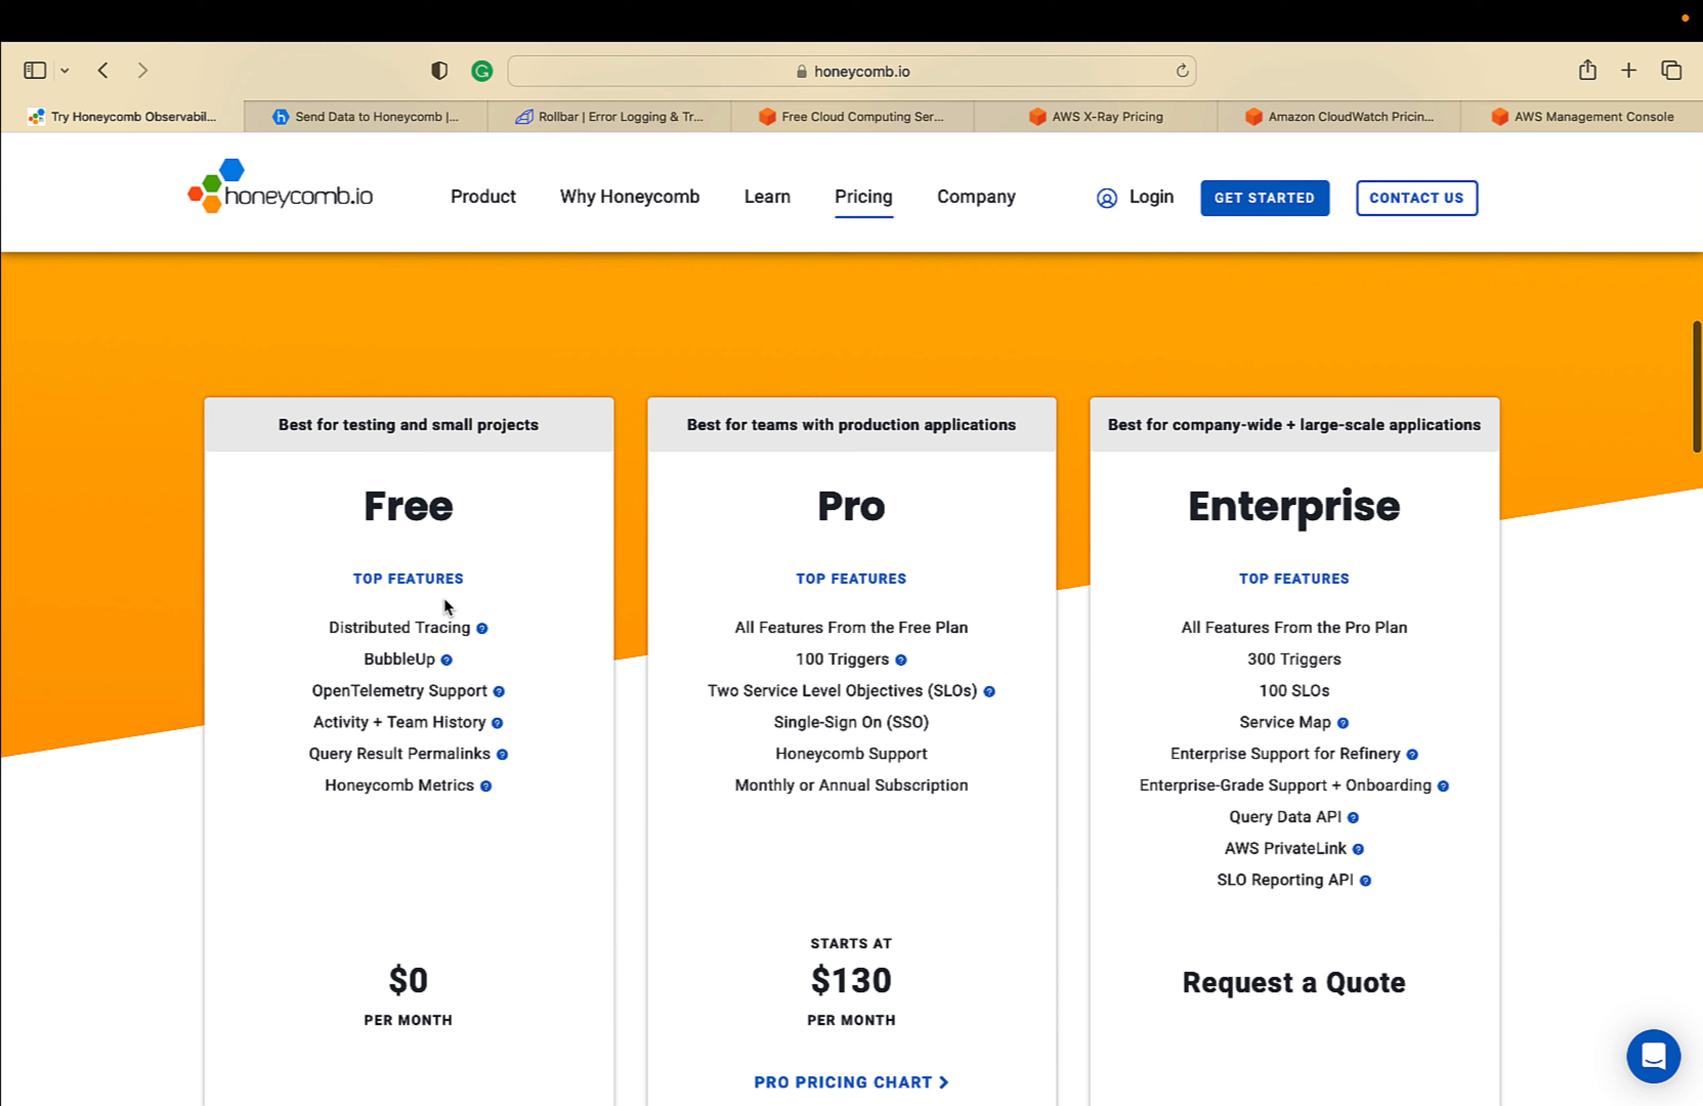
scroll("down", 3)
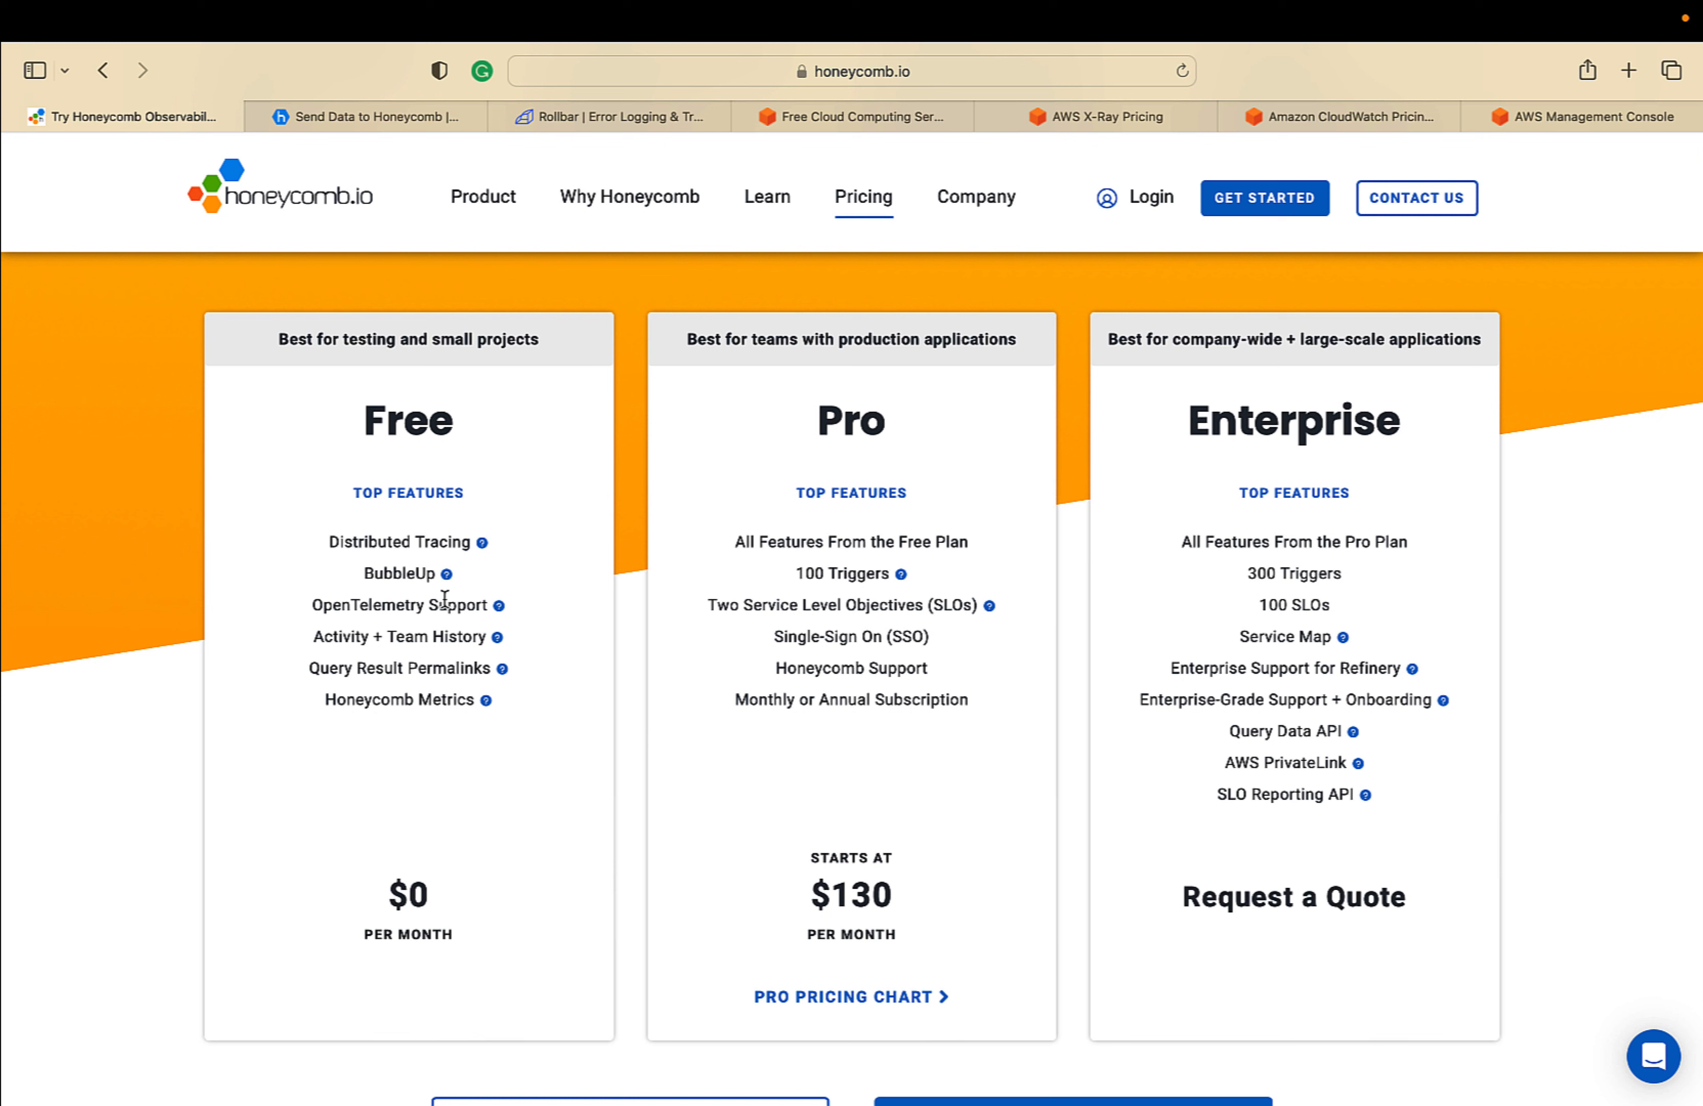
mouse_move(483, 542)
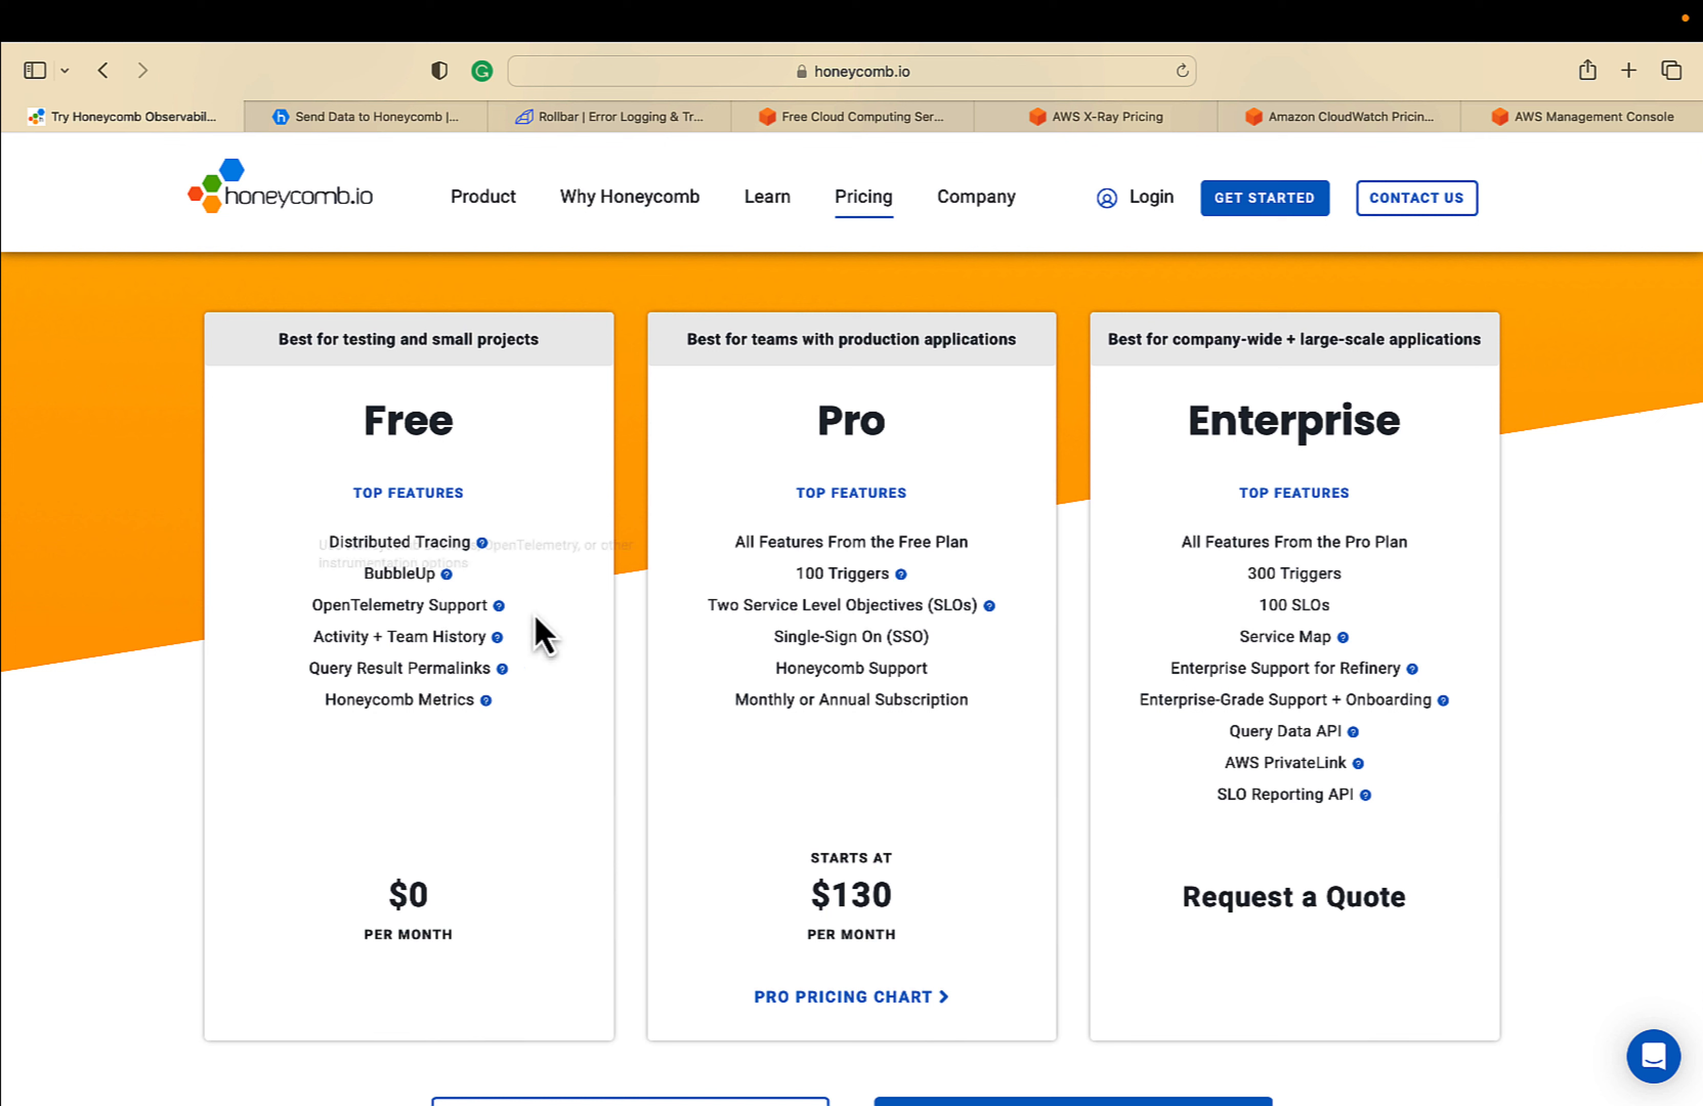
mouse_move(1067, 454)
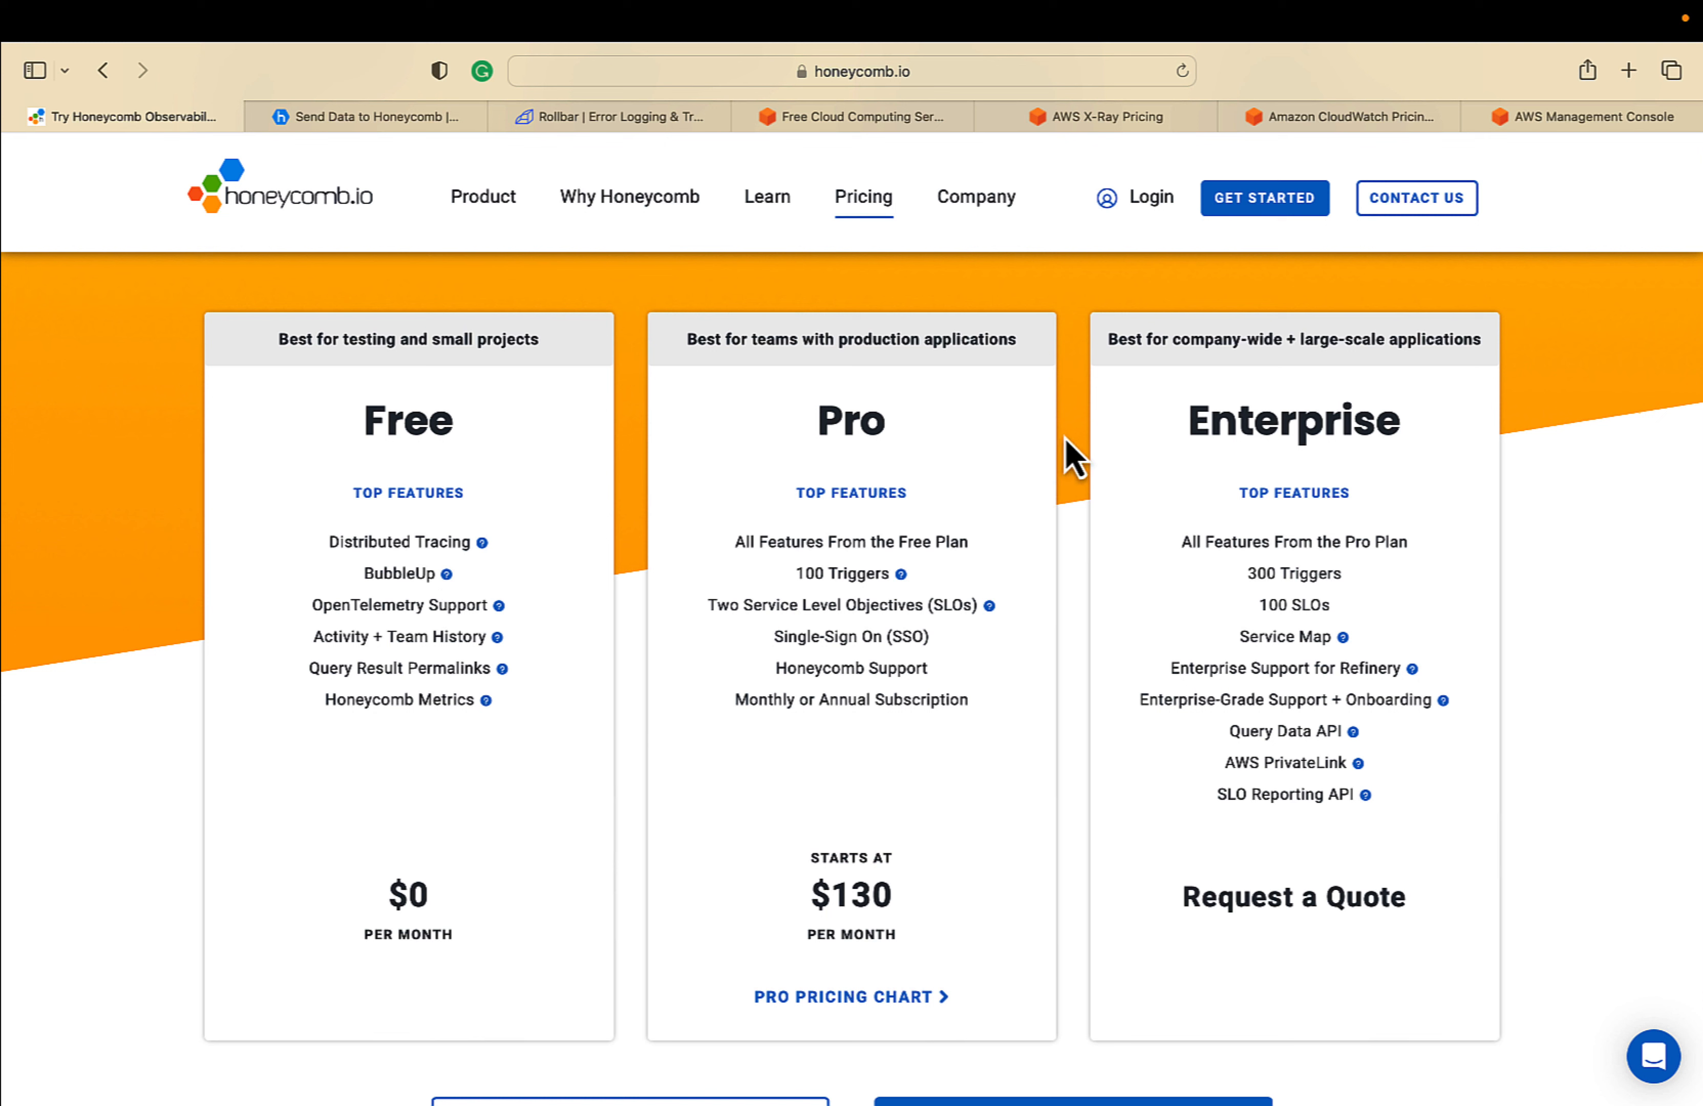
mouse_move(1153, 224)
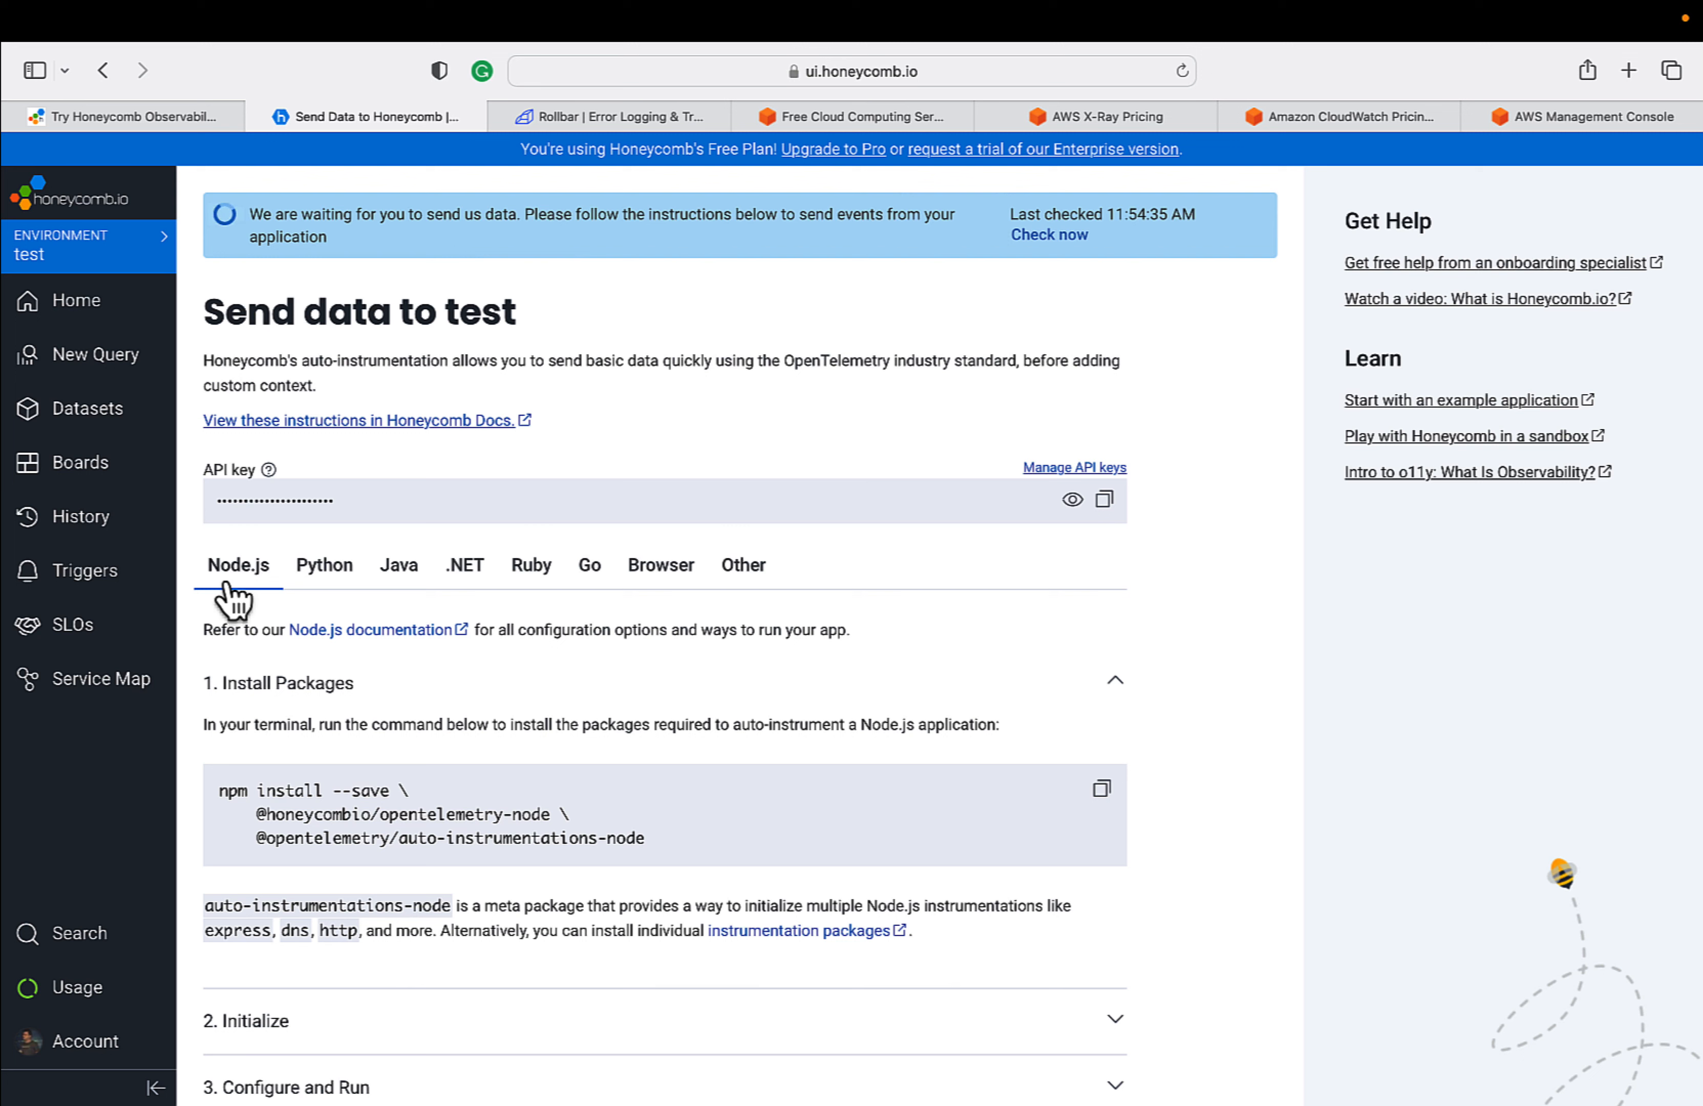
mouse_move(412, 631)
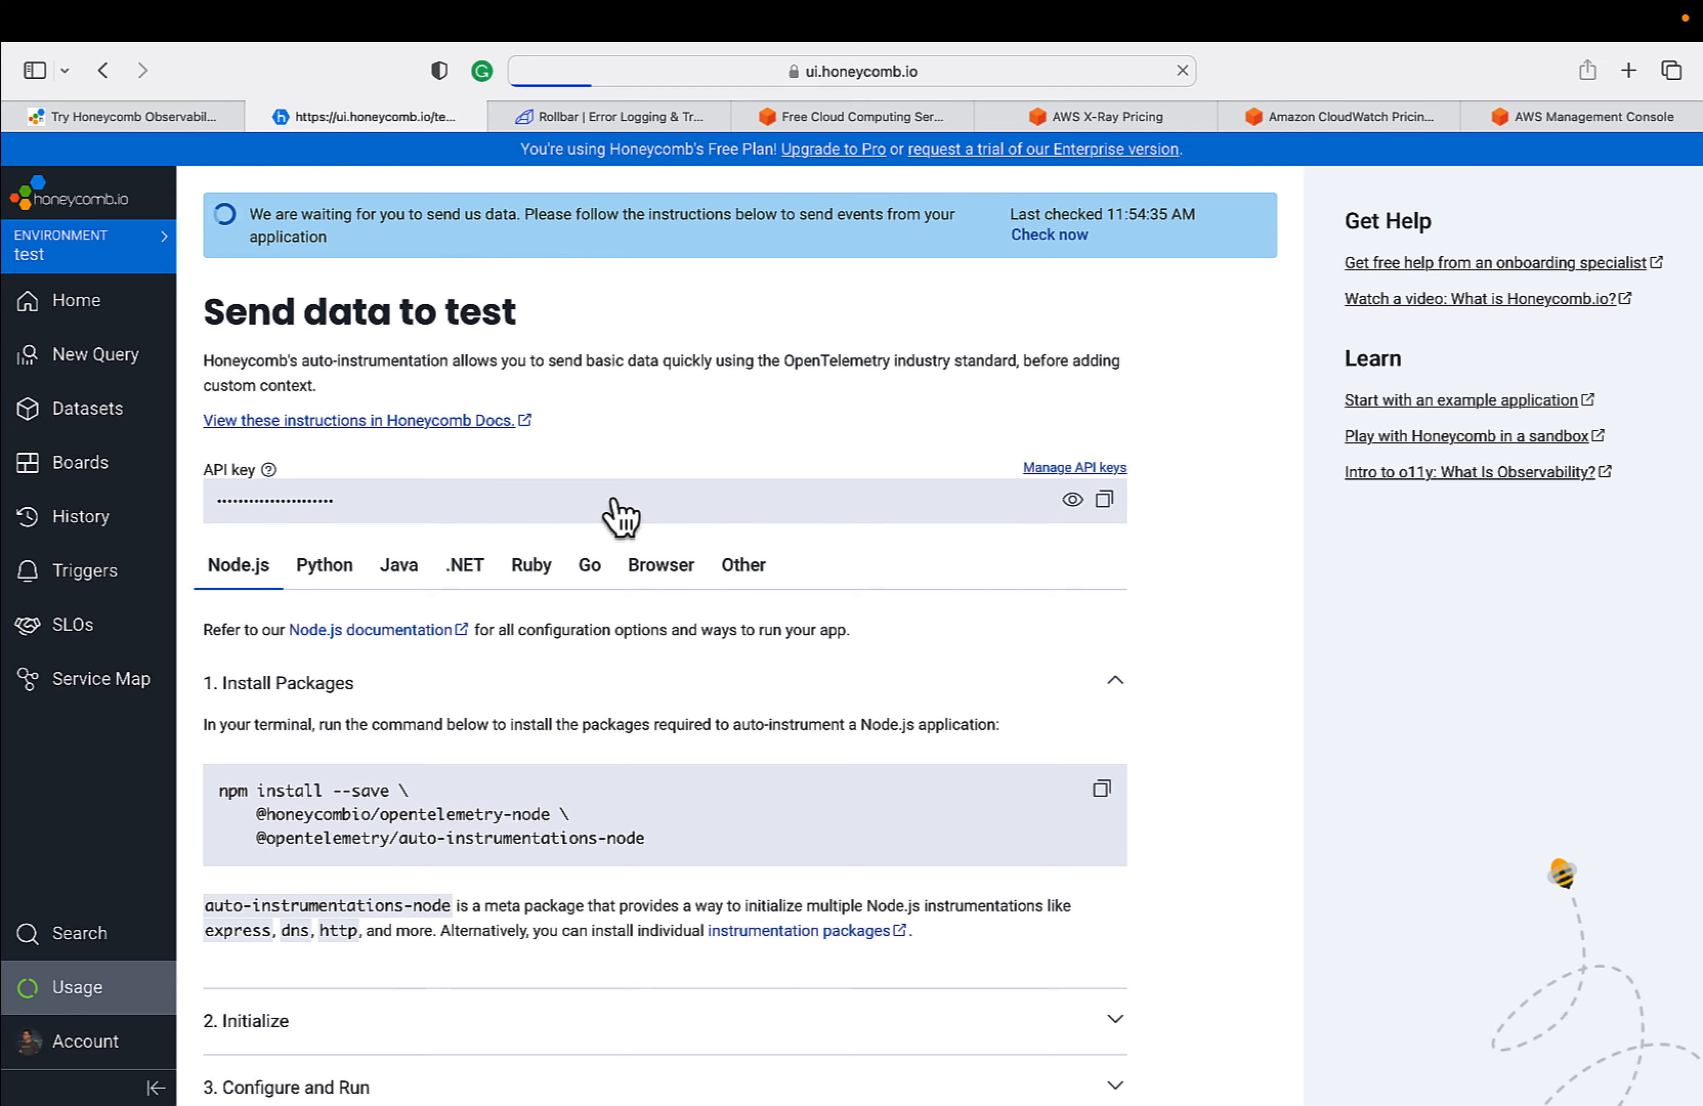
- Show Honeycomb's 'Send data to test' setup page with Node.js instructions and API key
left_click(76, 987)
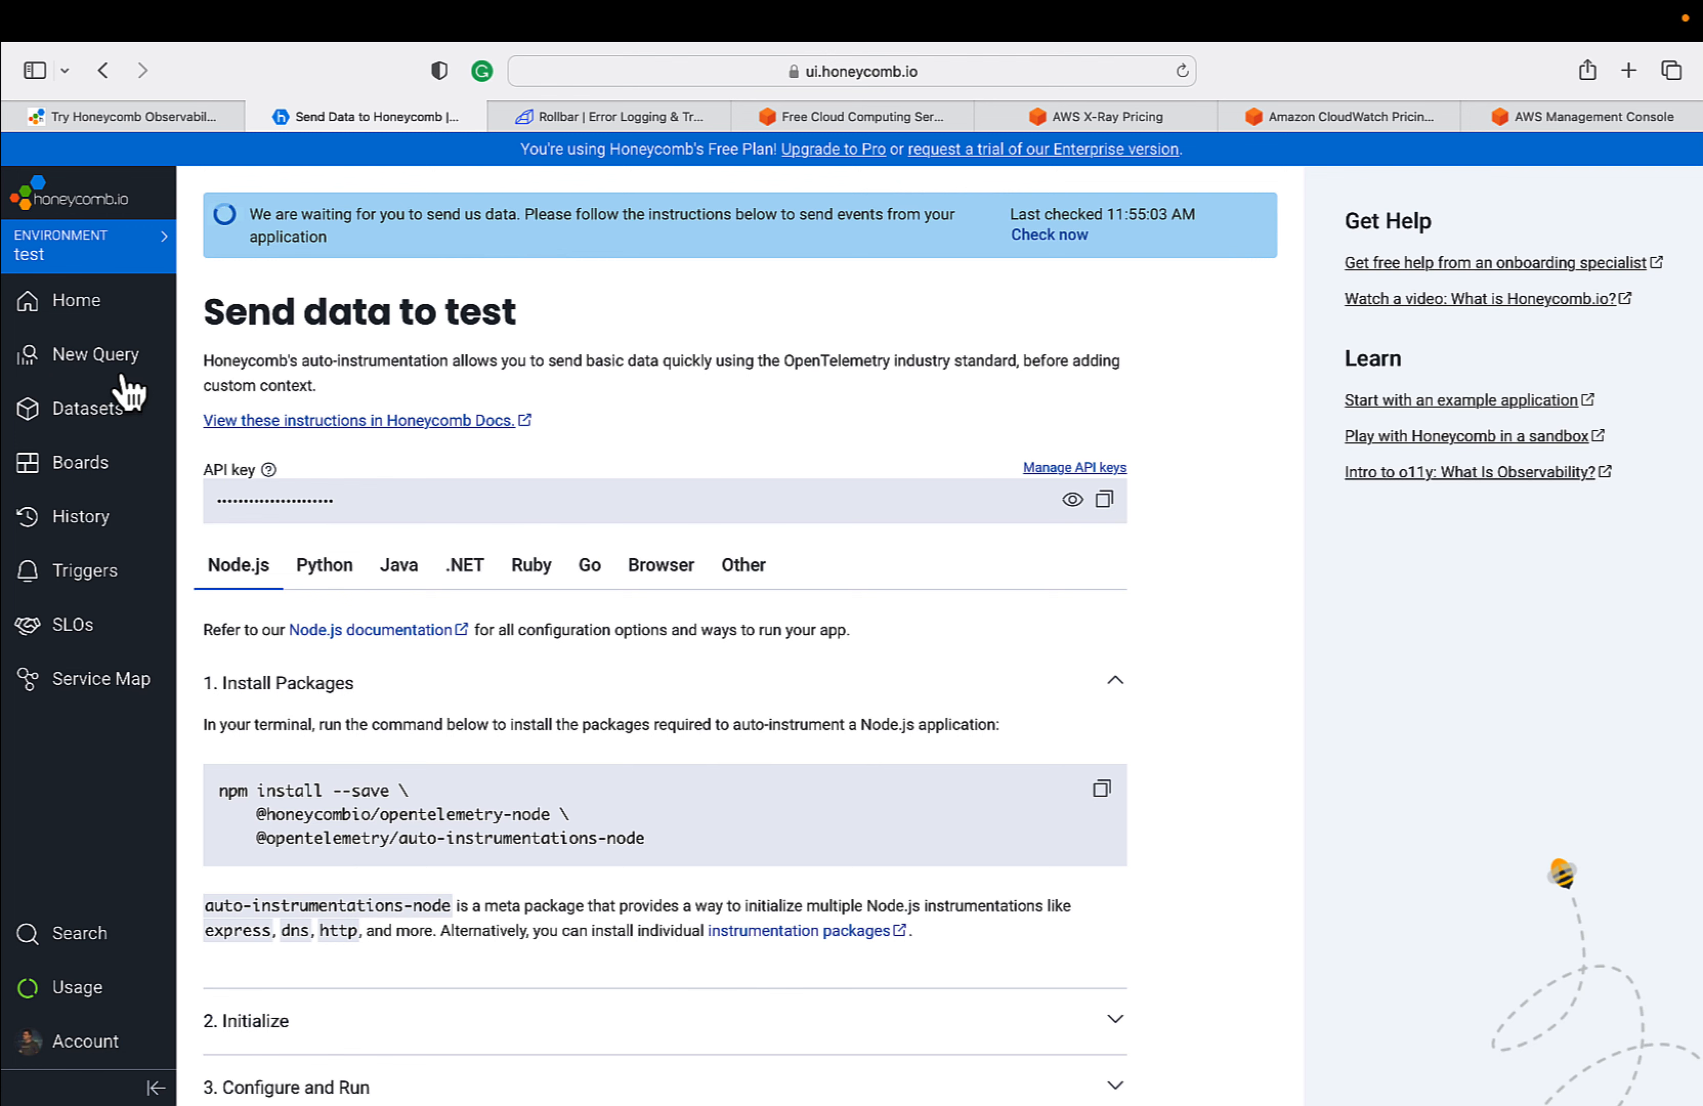
- View Honeycomb team usage (0.00 of 20.0 M events), then move to the Rollbar homepage
left_click(74, 988)
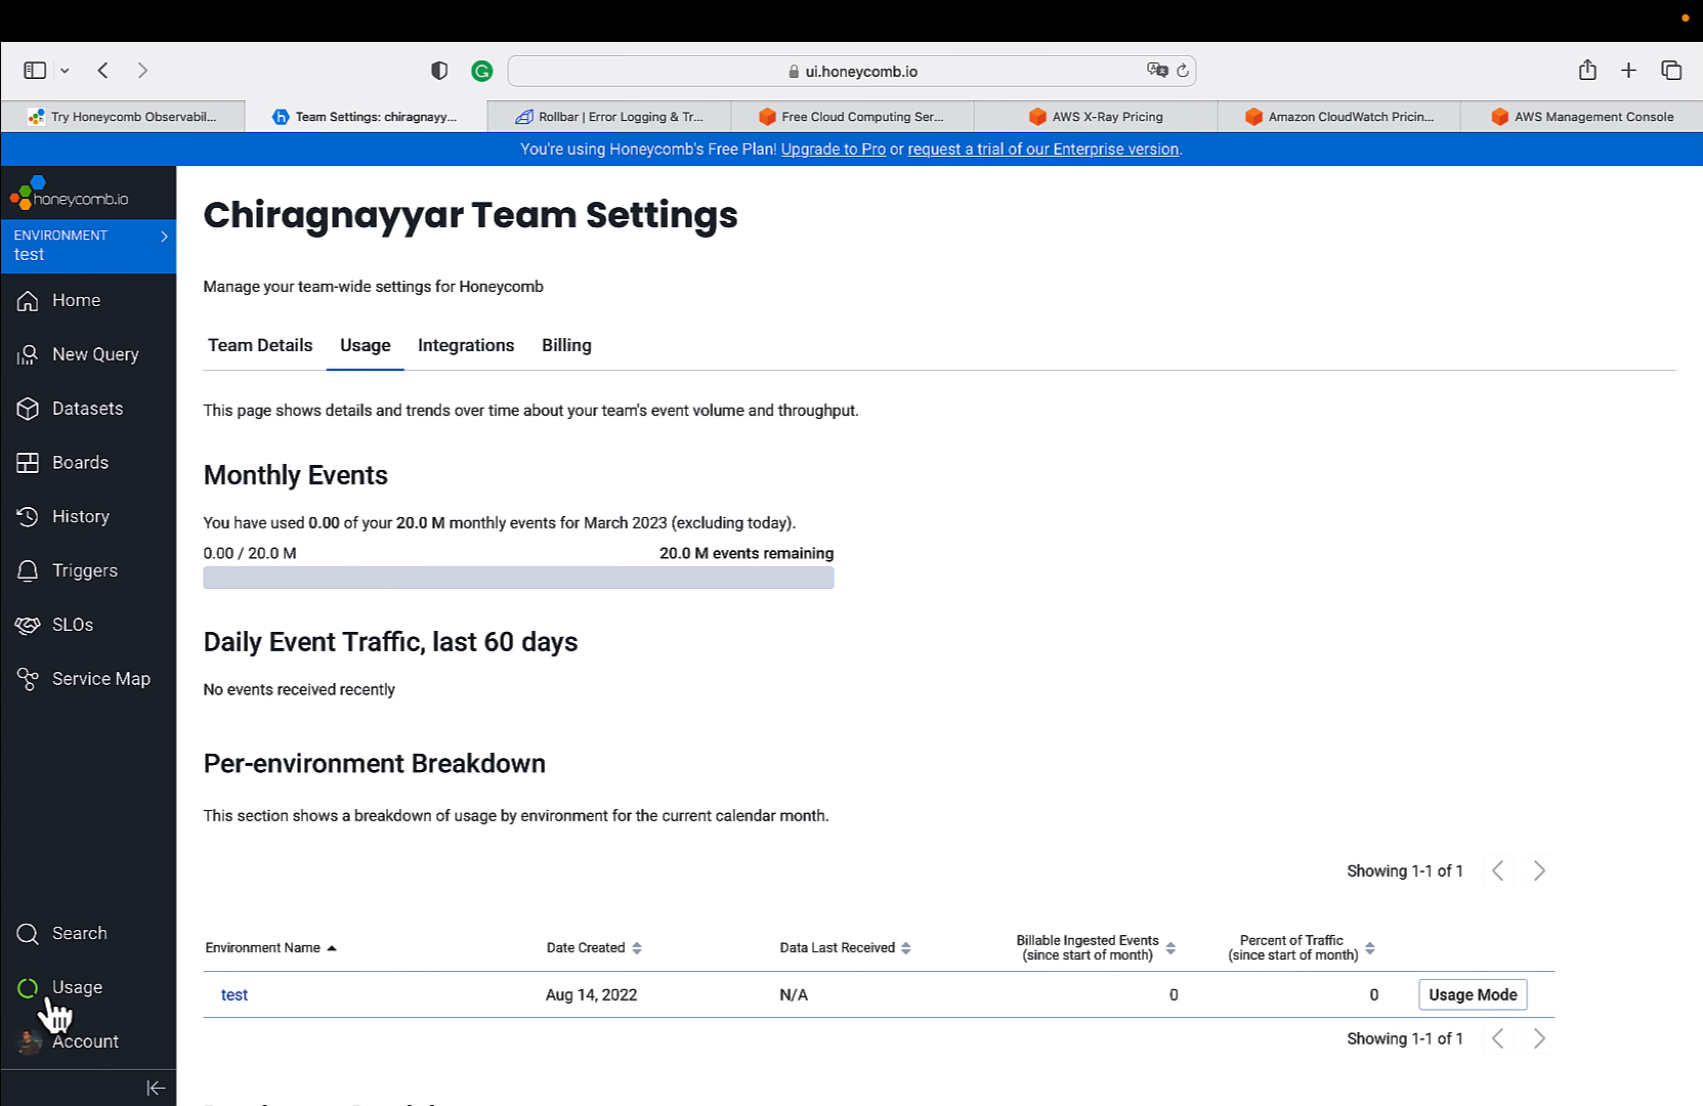
mouse_move(611, 325)
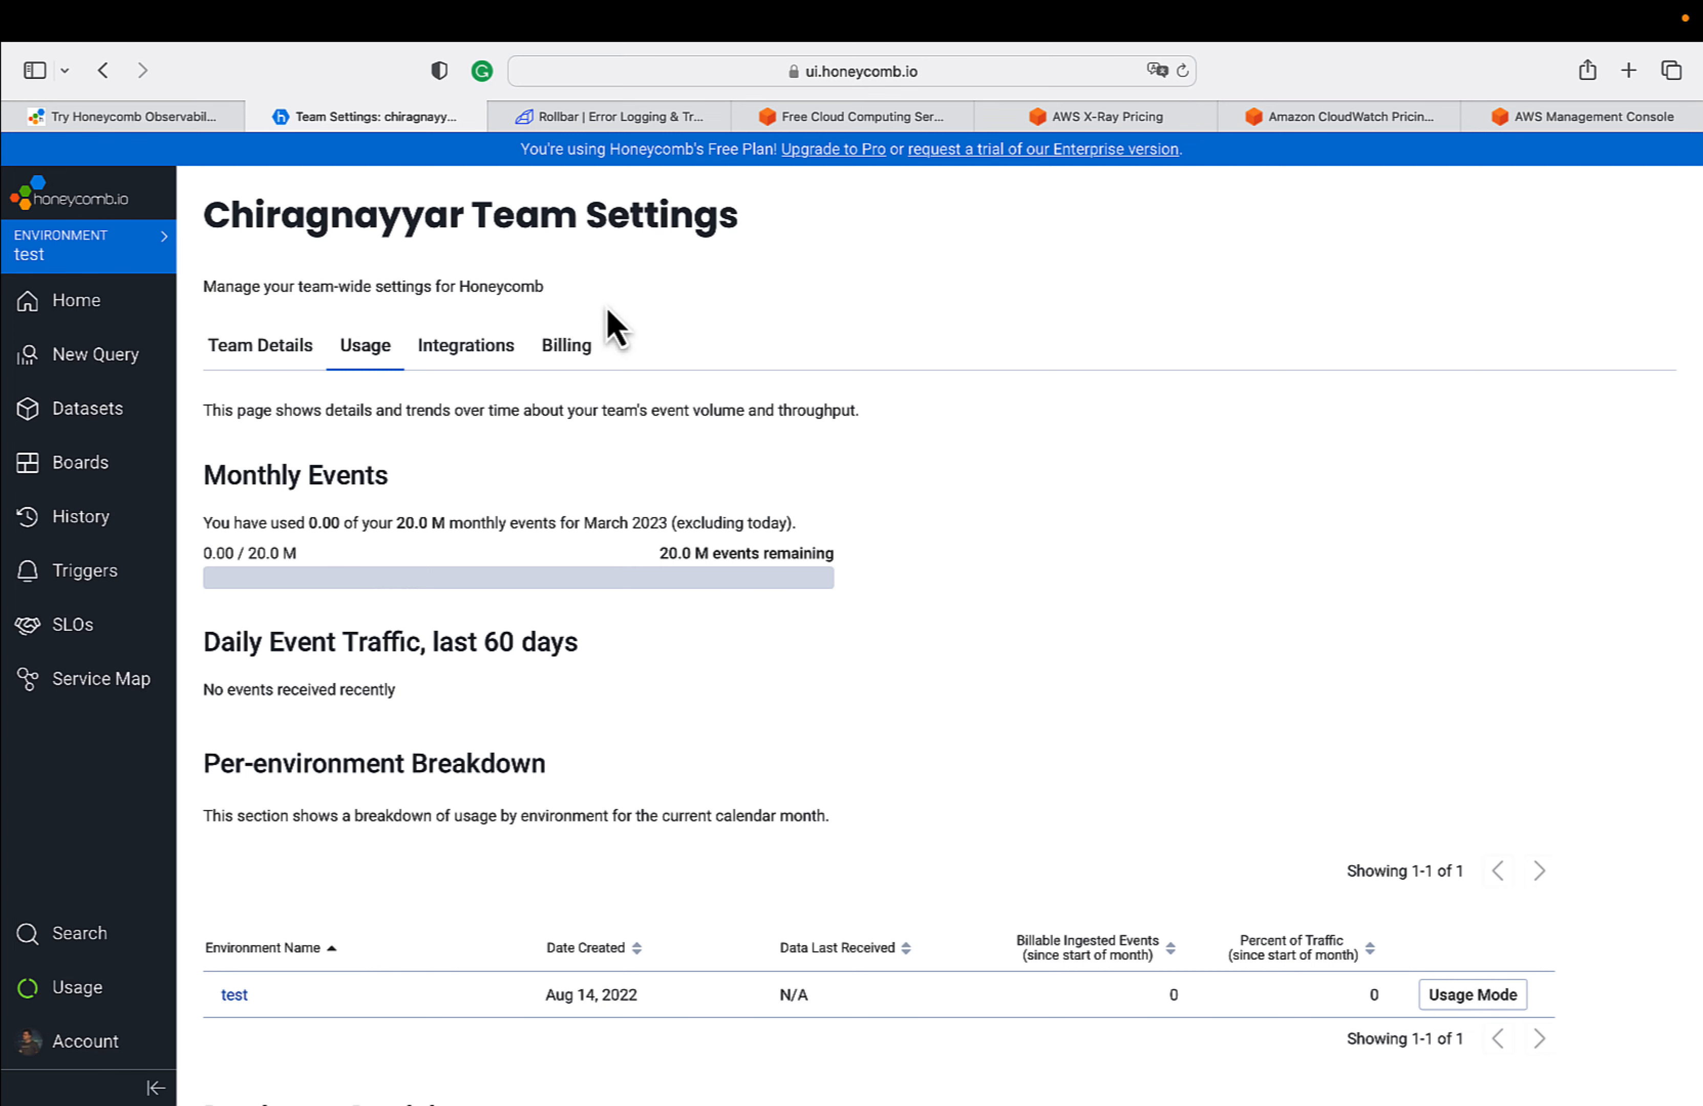
left_click(611, 117)
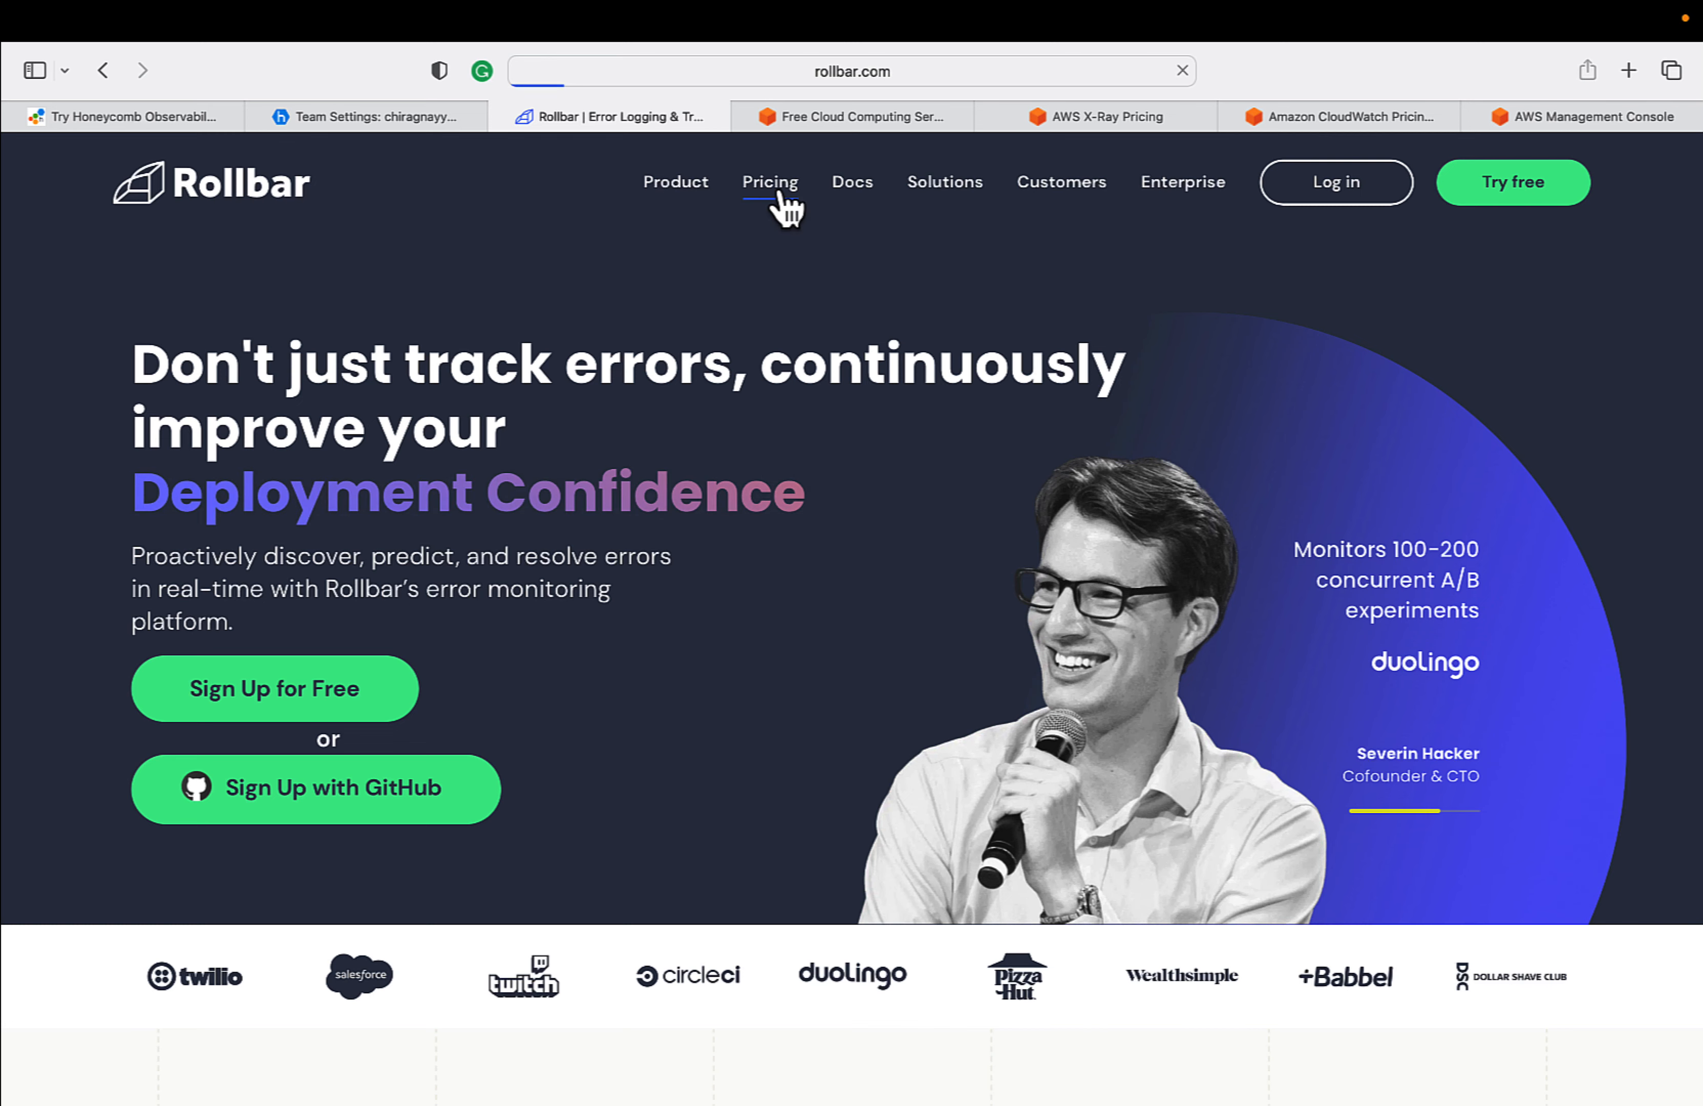
- View Rollbar's Free ($0), Essentials ($12.50), Advanced ($82) and Enterprise plans with features
left_click(770, 182)
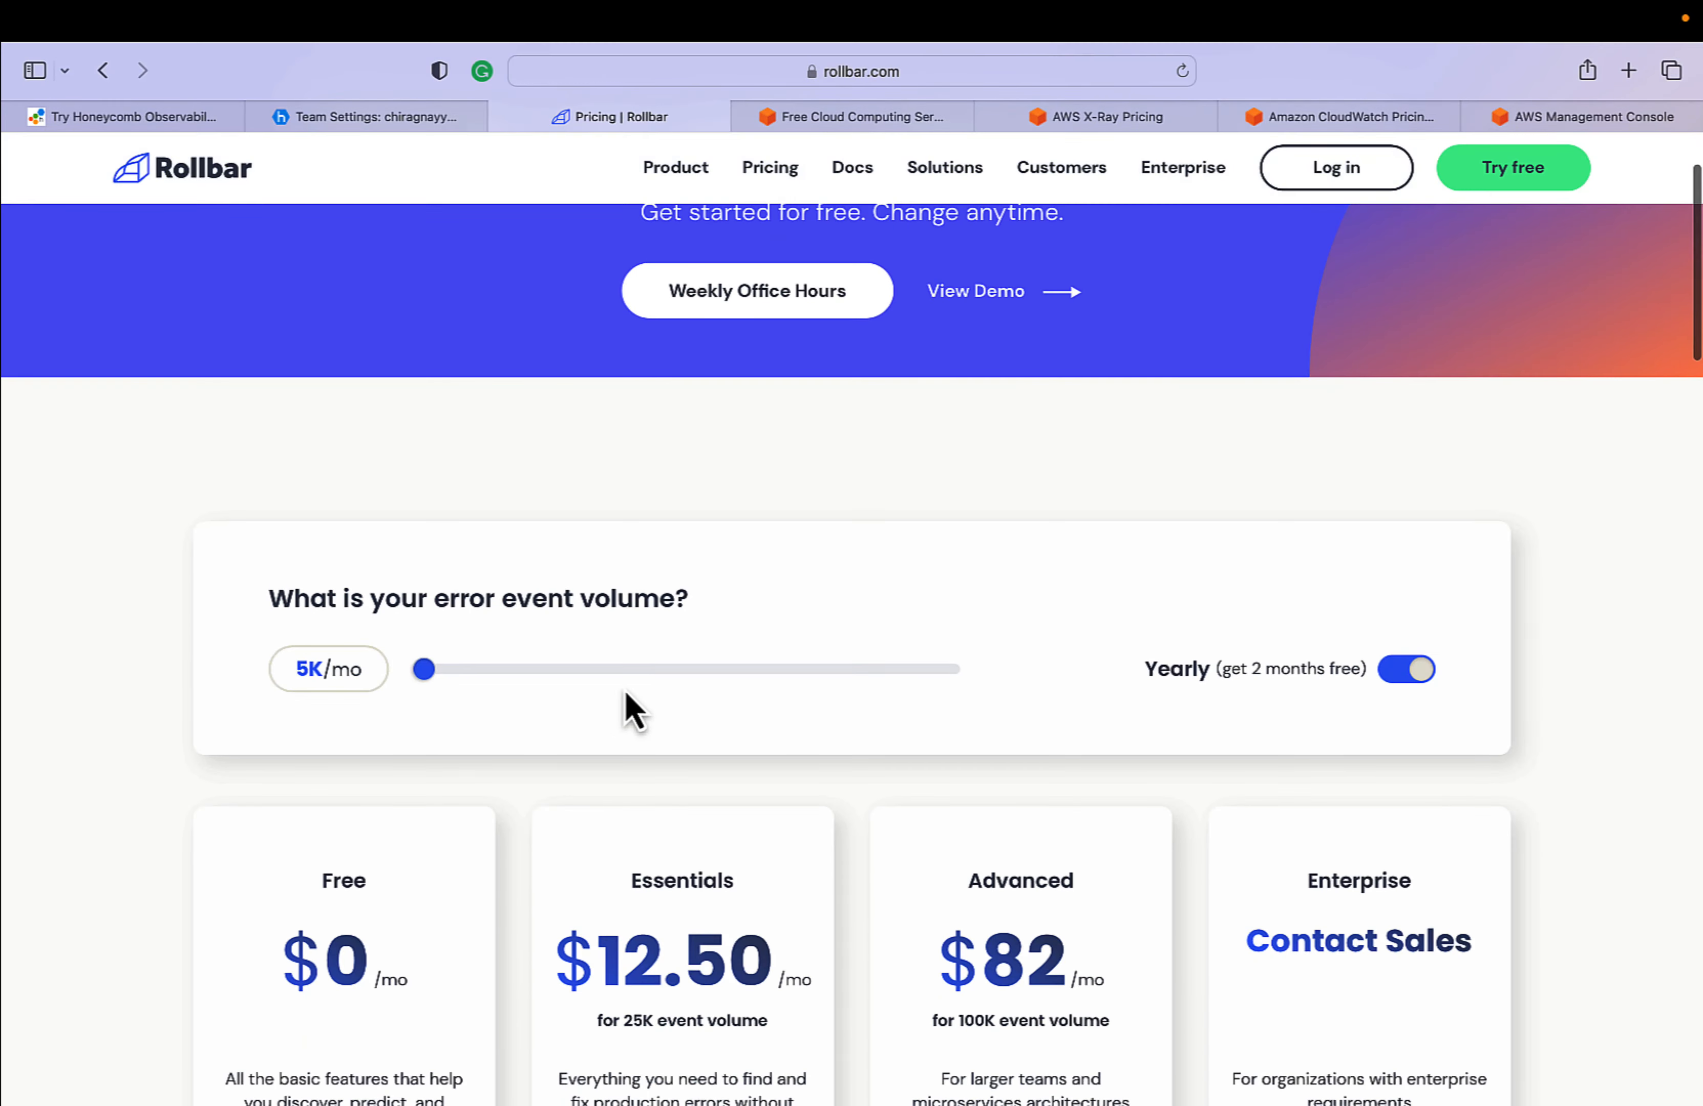
scroll("down", 3)
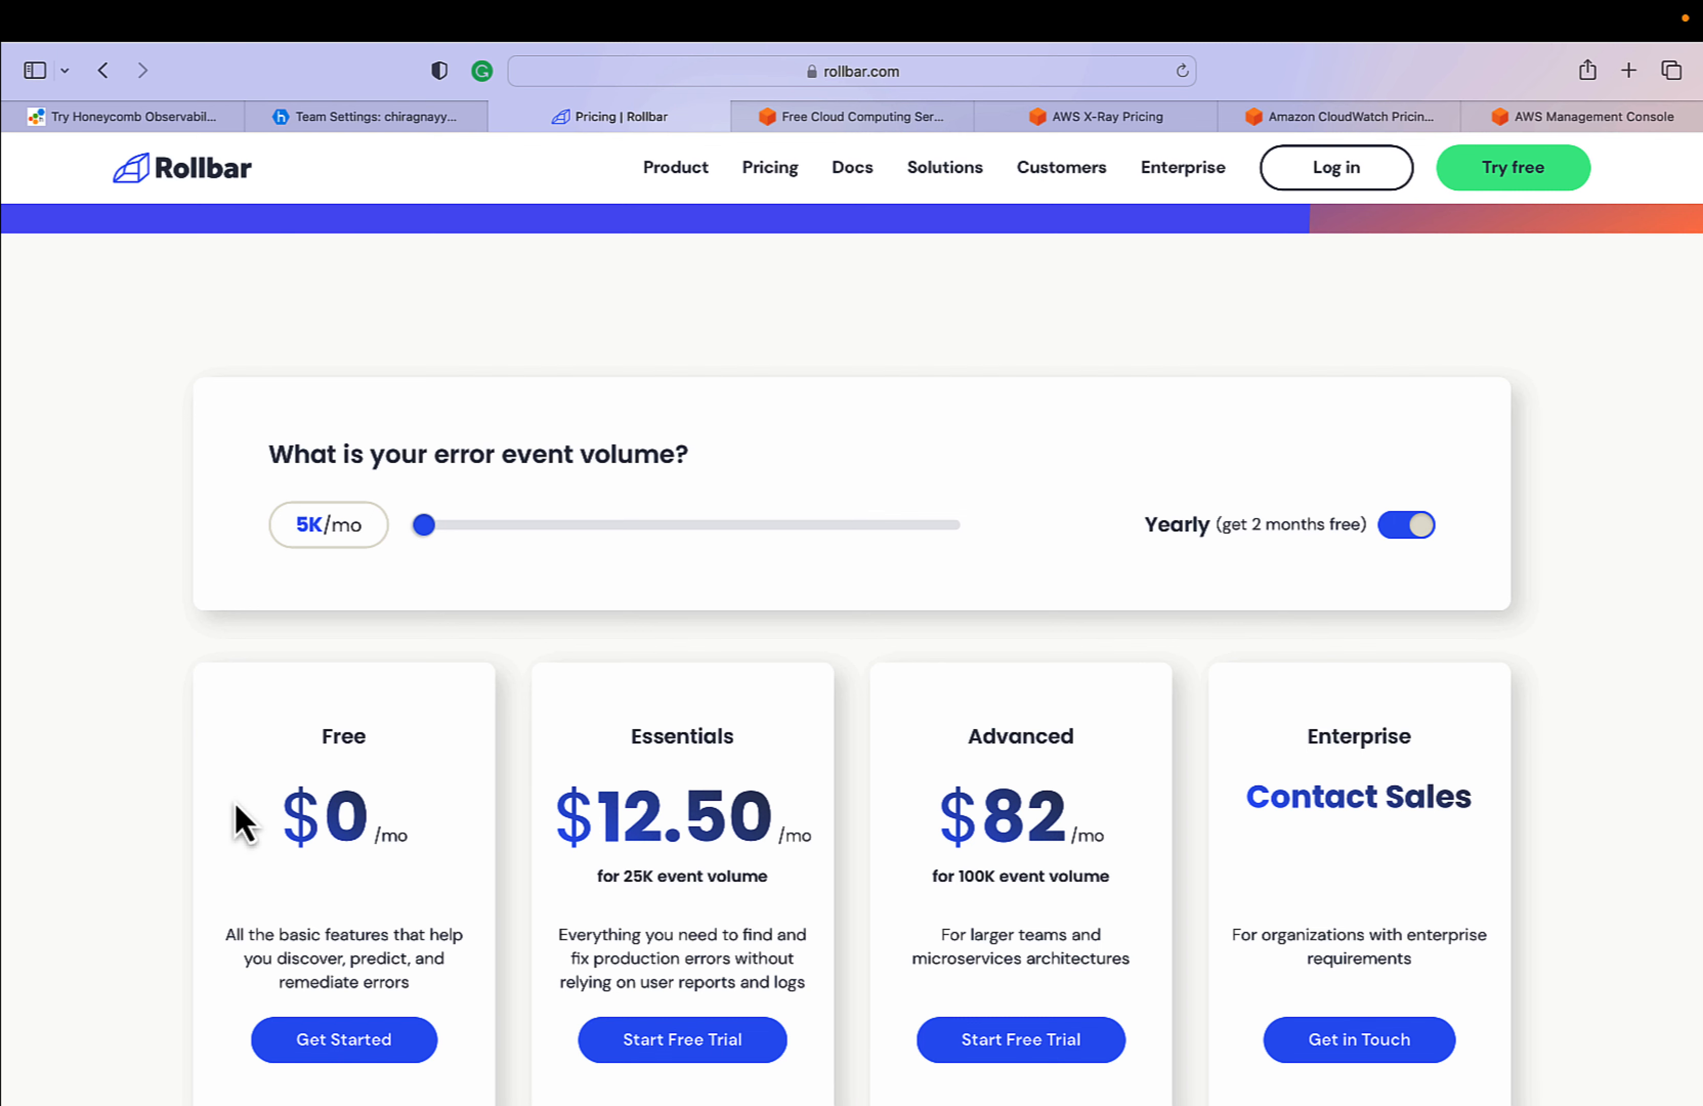
scroll("down", 3)
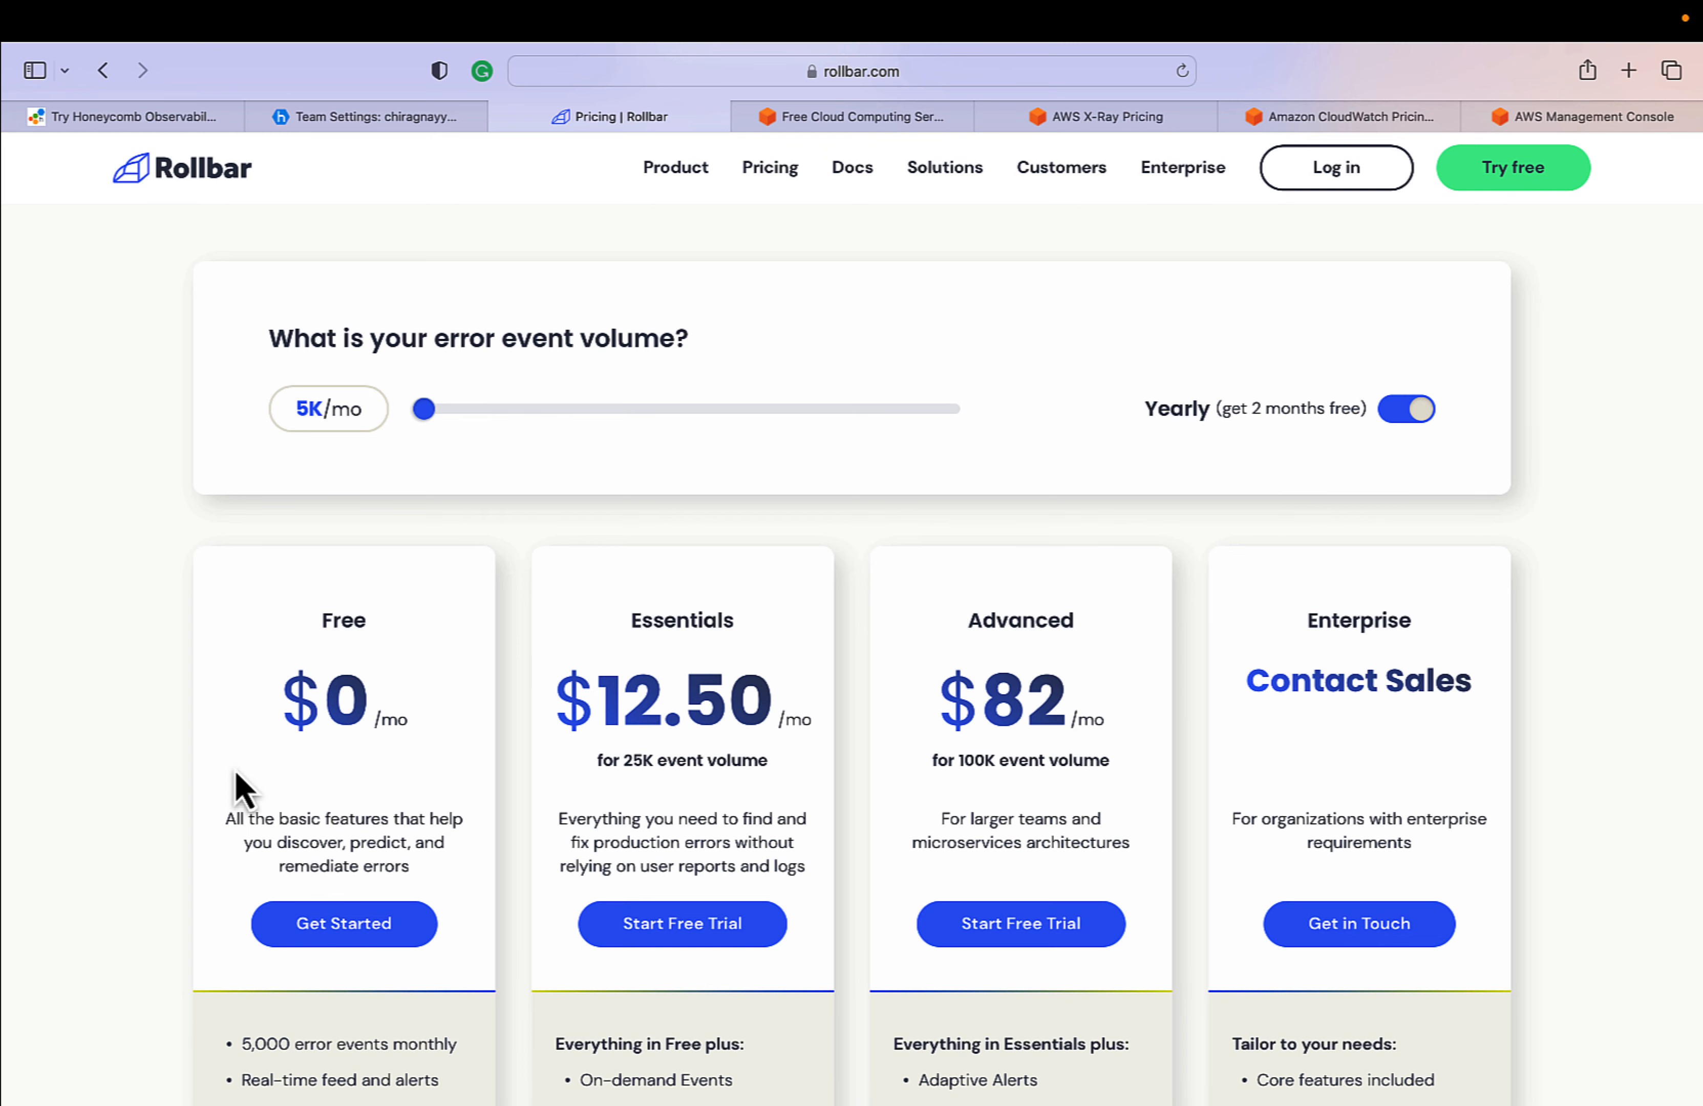
scroll("down", 3)
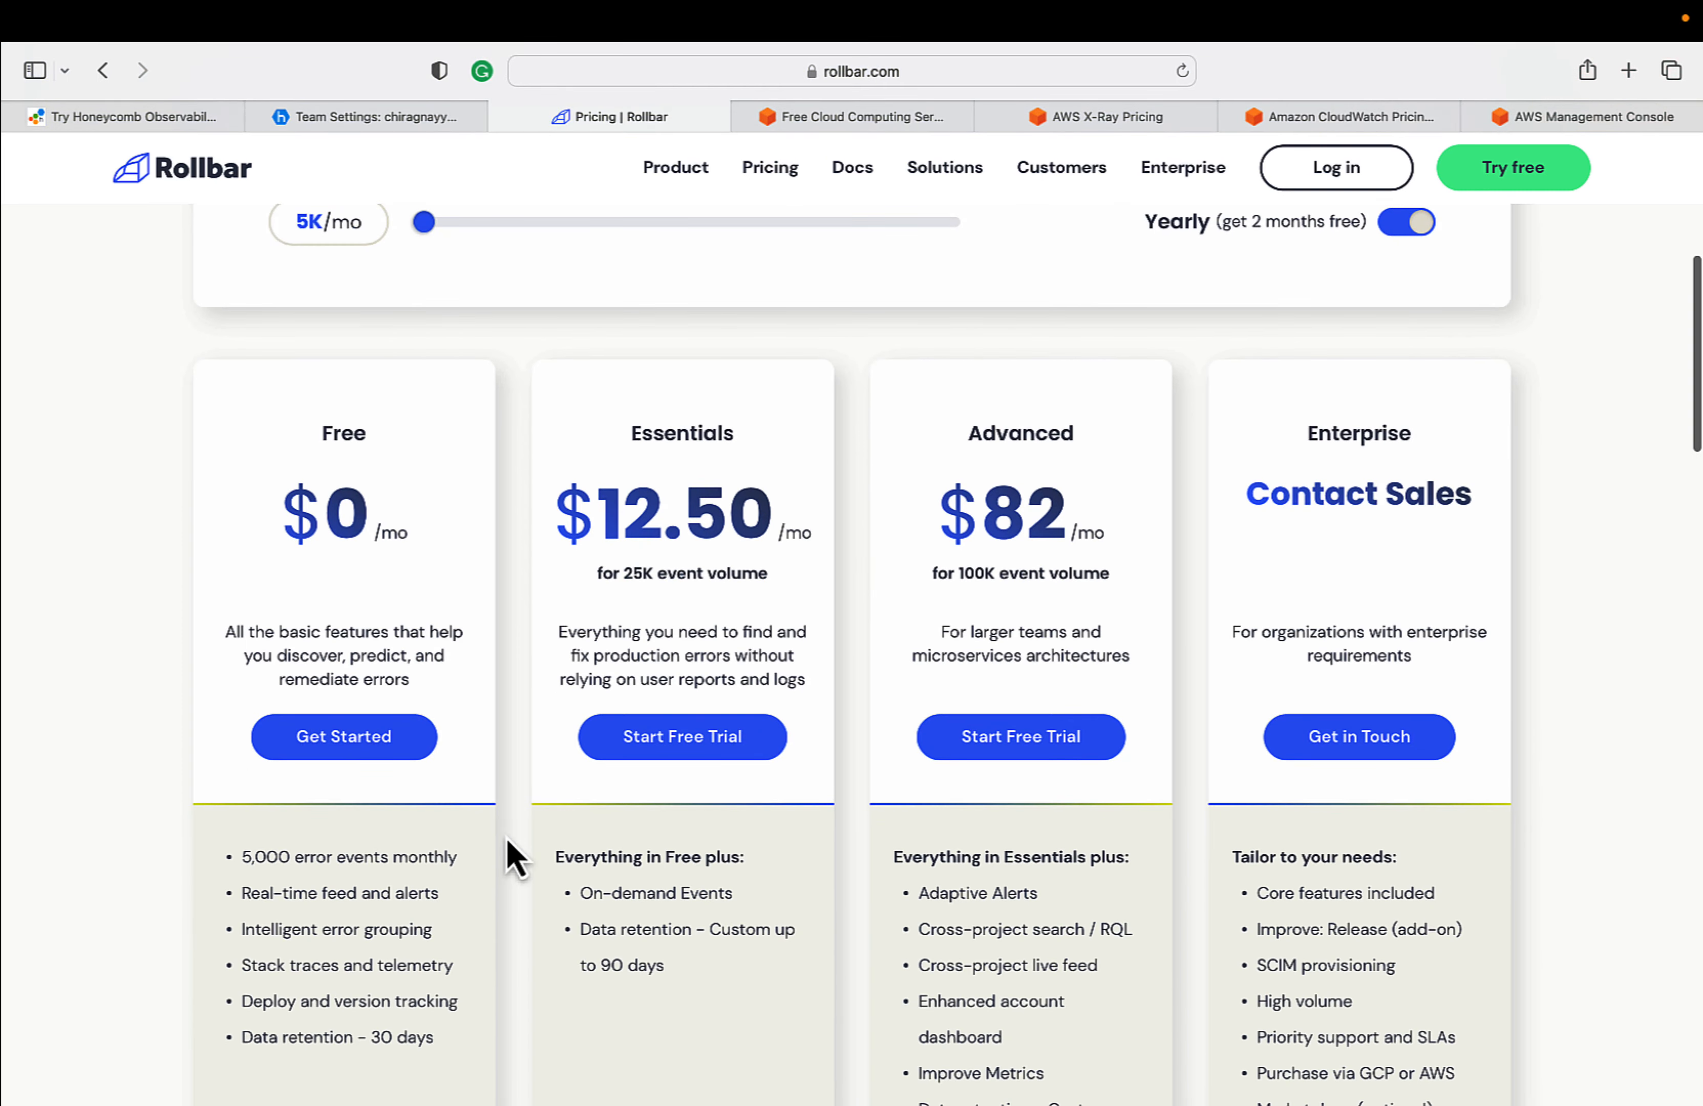
scroll("down", 3)
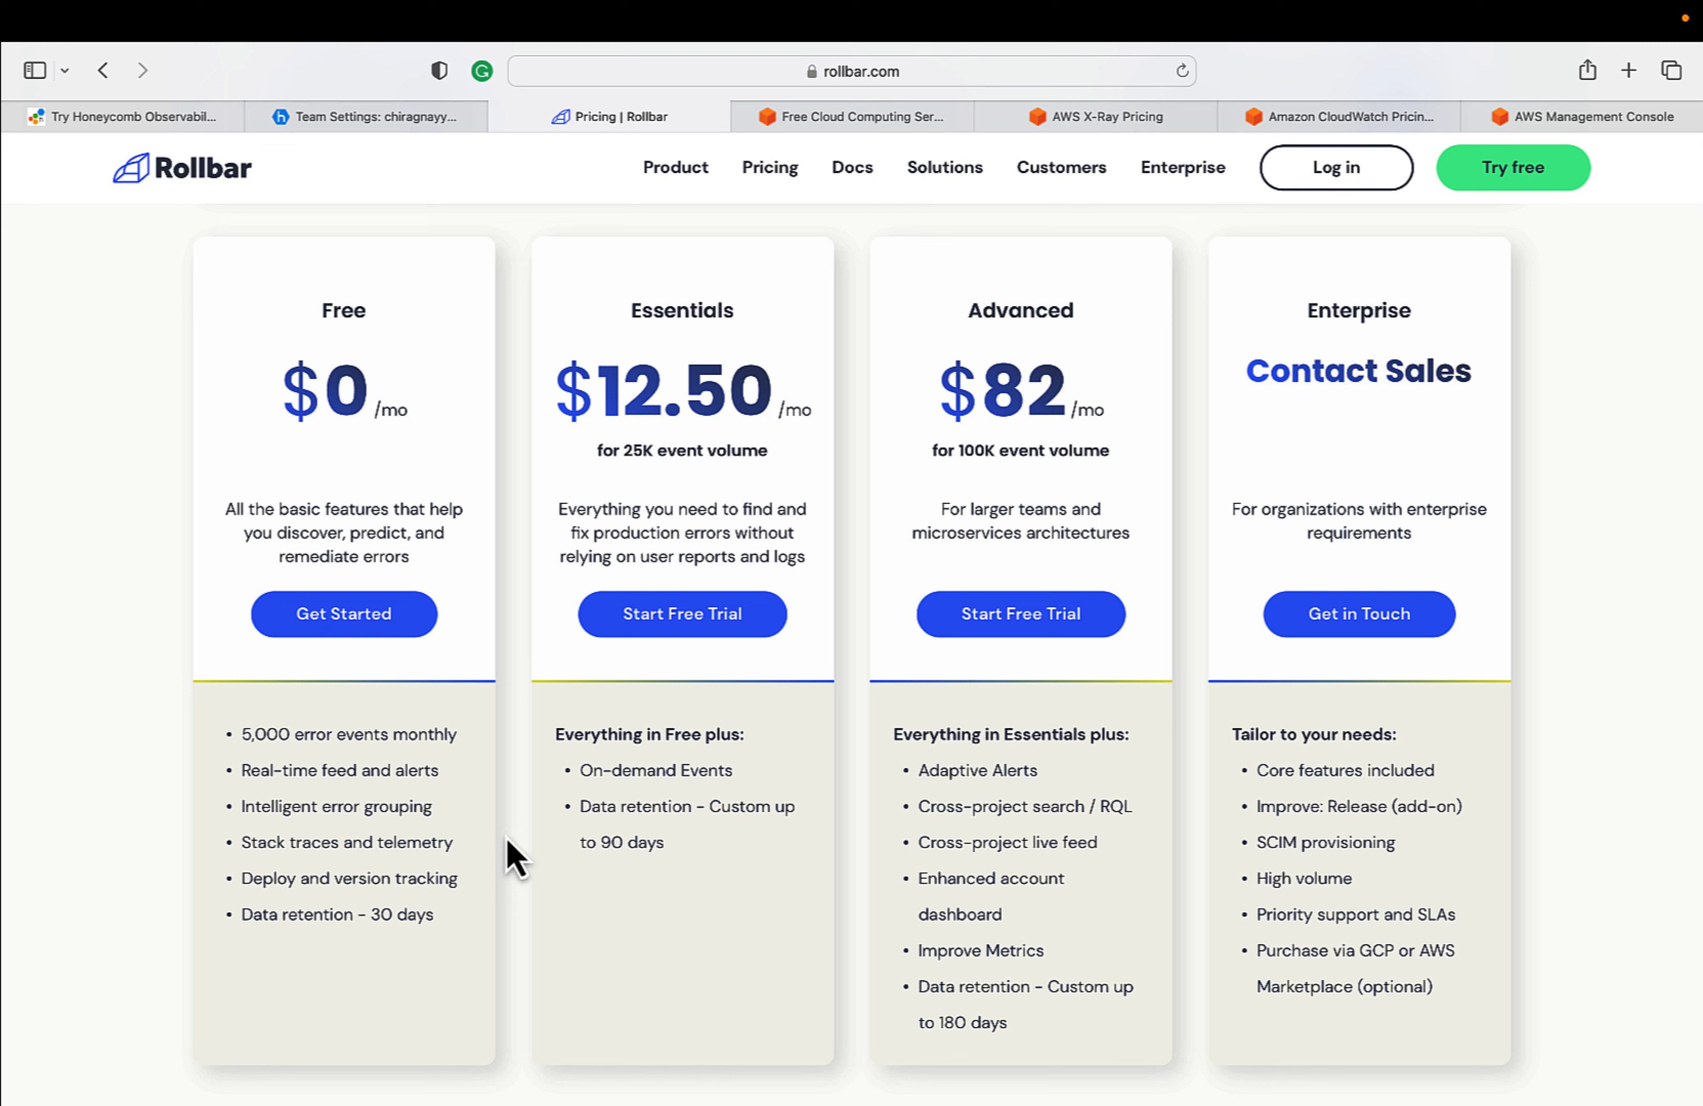
mouse_move(520, 698)
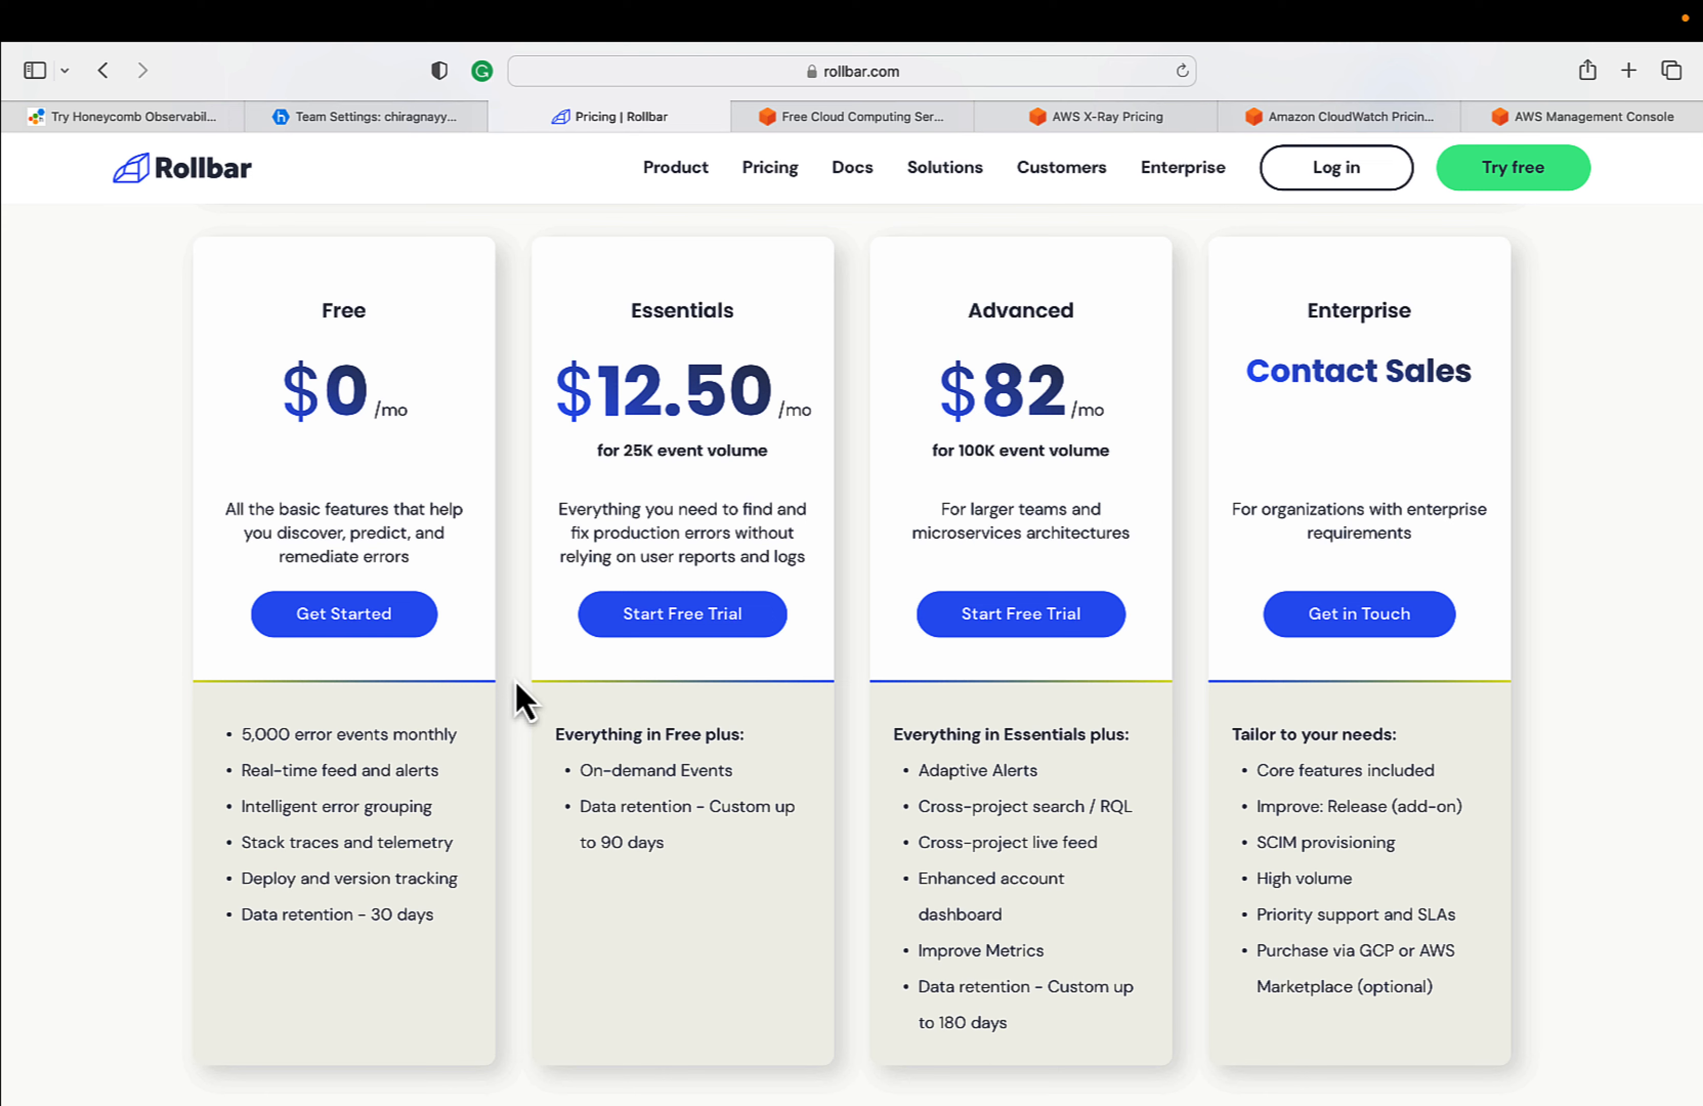
- Search AWS Free Tier products for 'x ray', showing X-Ray's 100,000 traces recorded per month
left_click(858, 117)
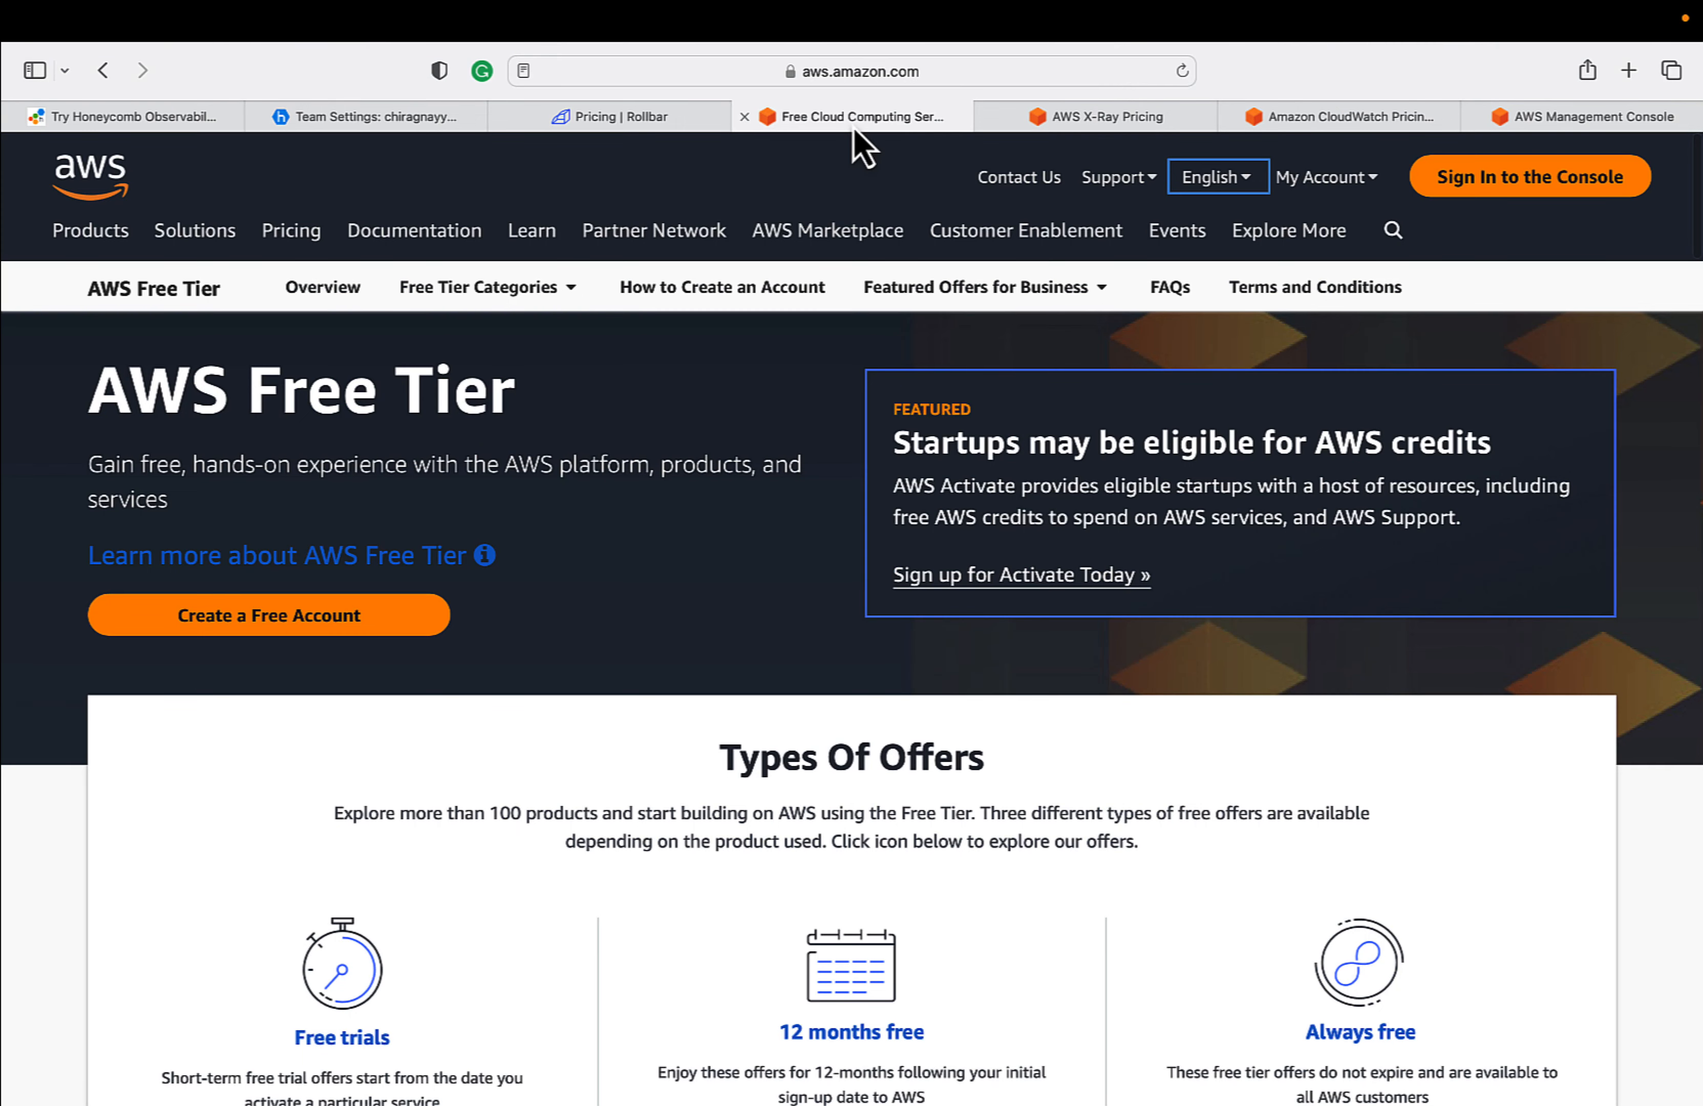
mouse_move(531, 477)
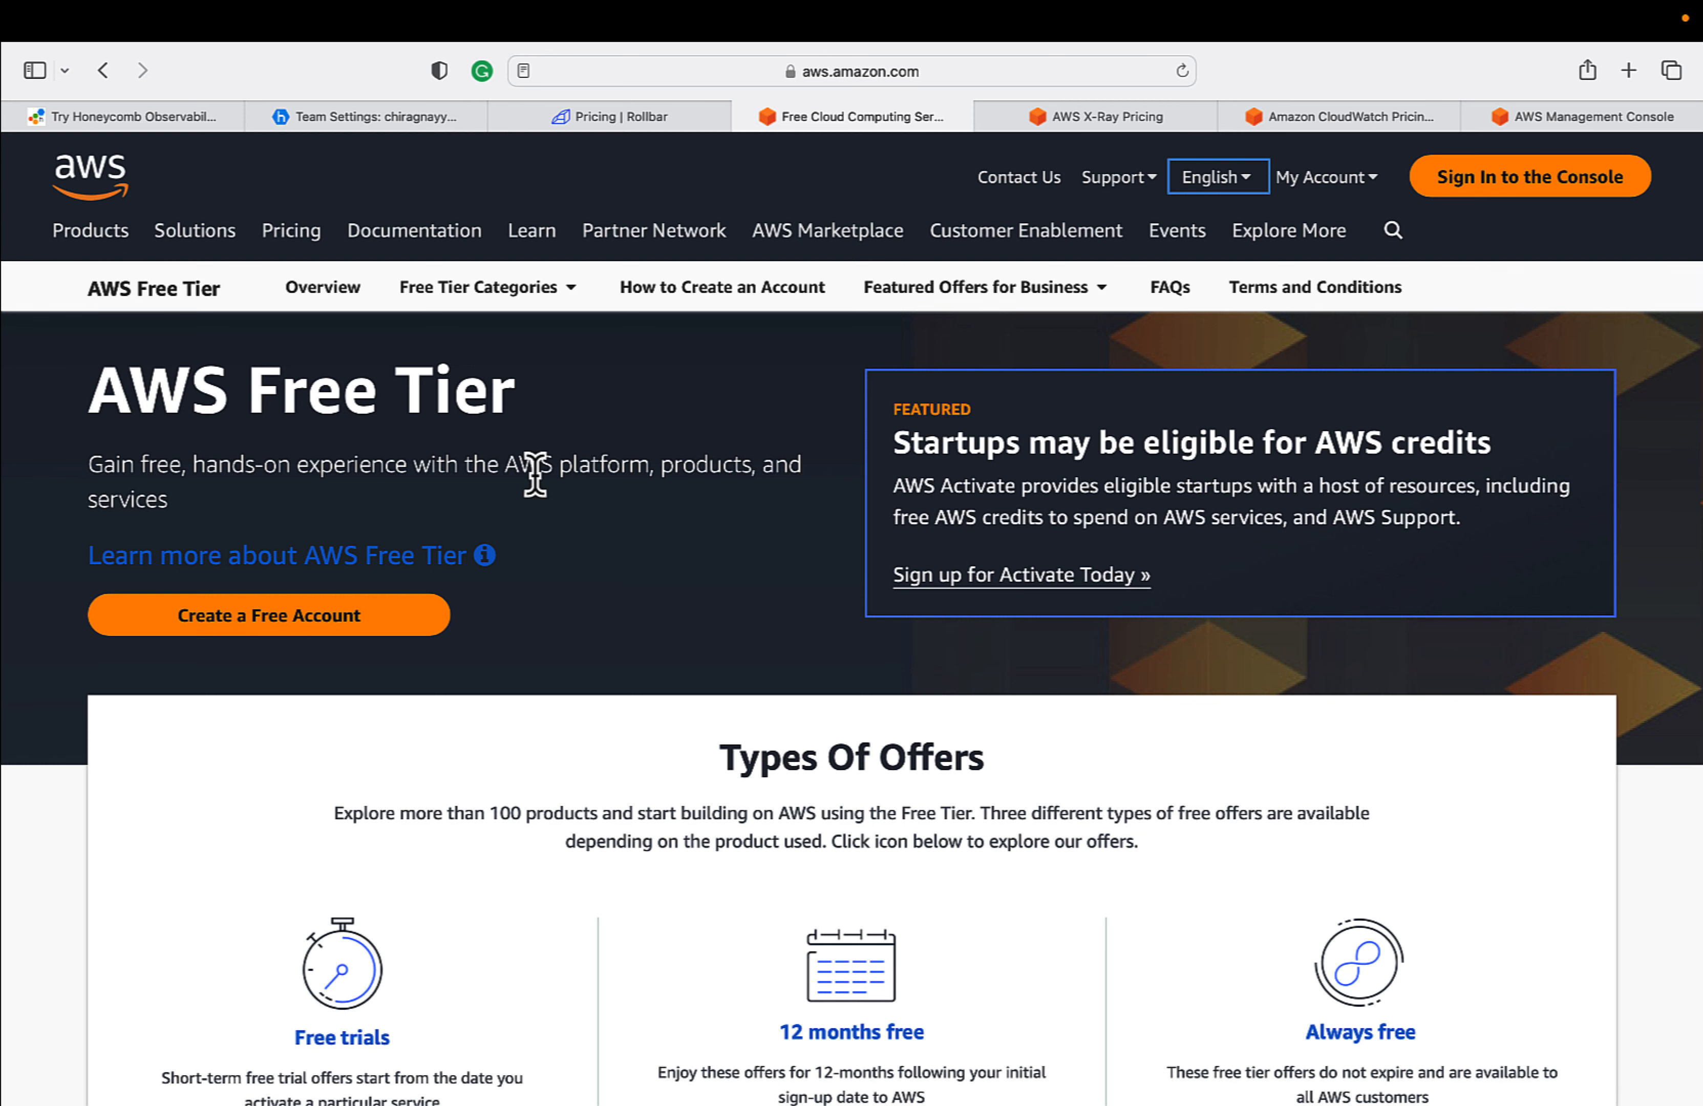
scroll("down", 3)
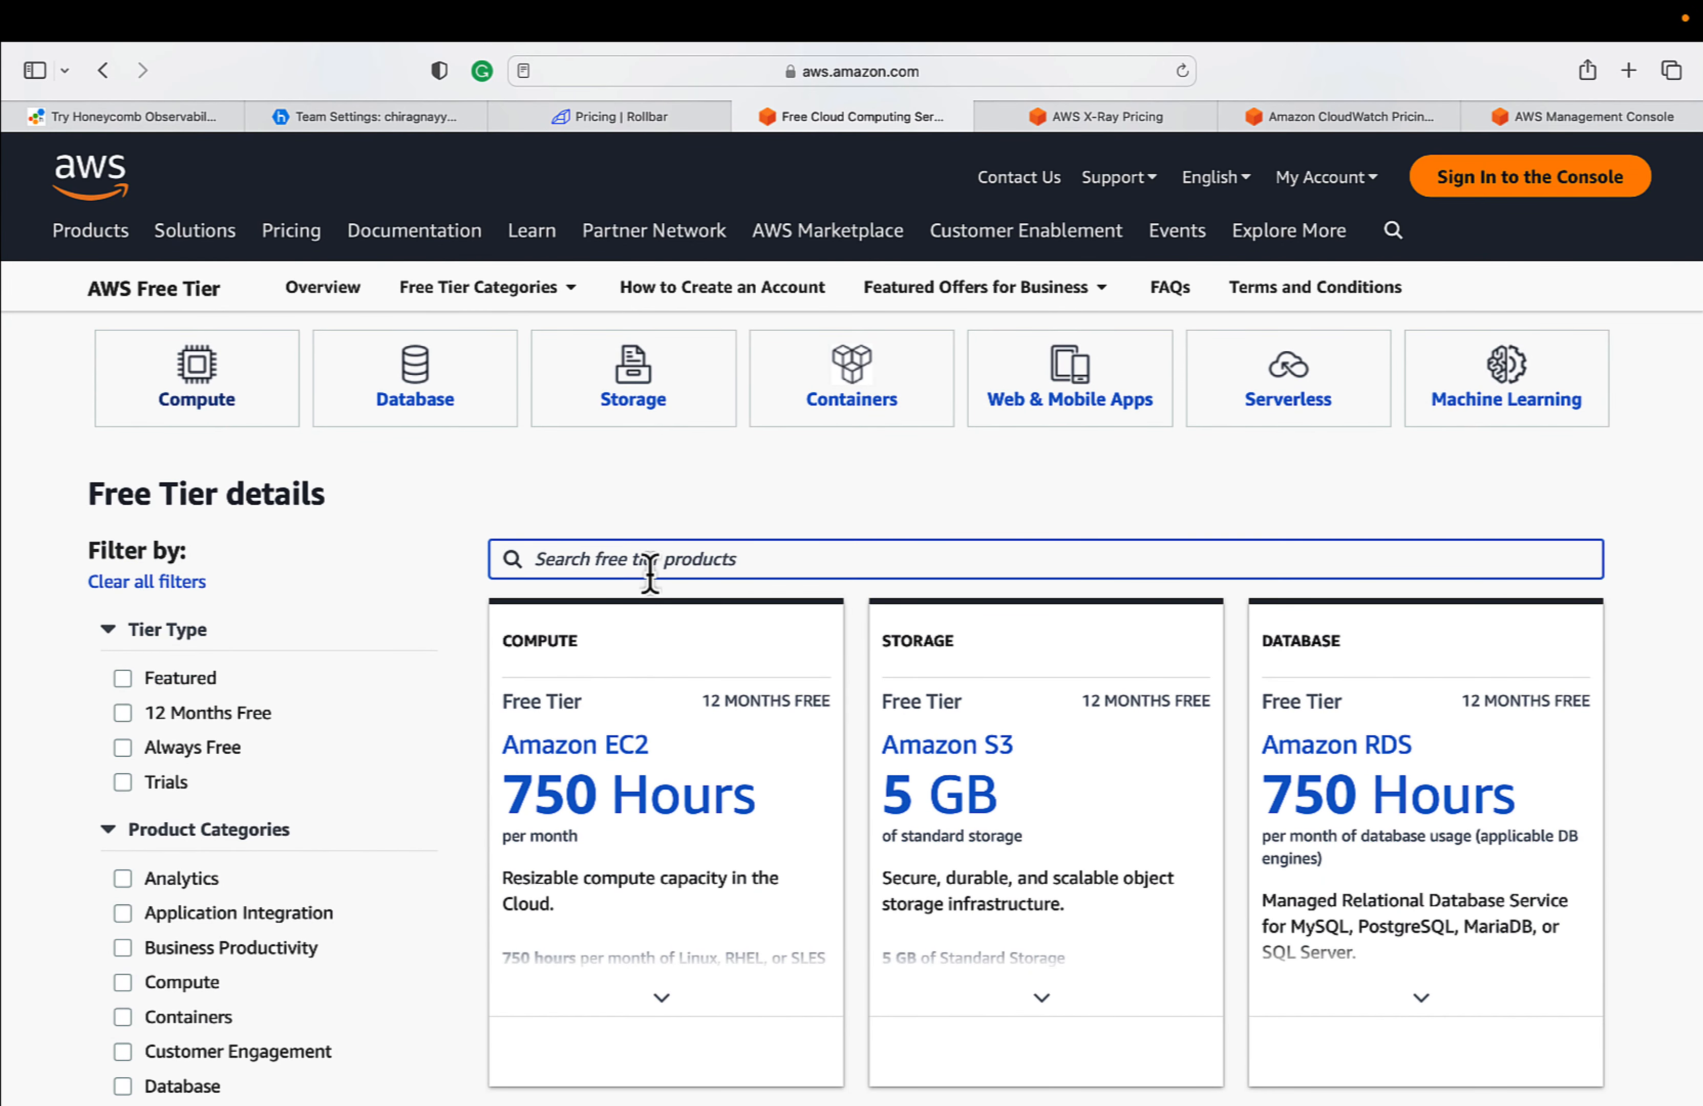
type("x ray")
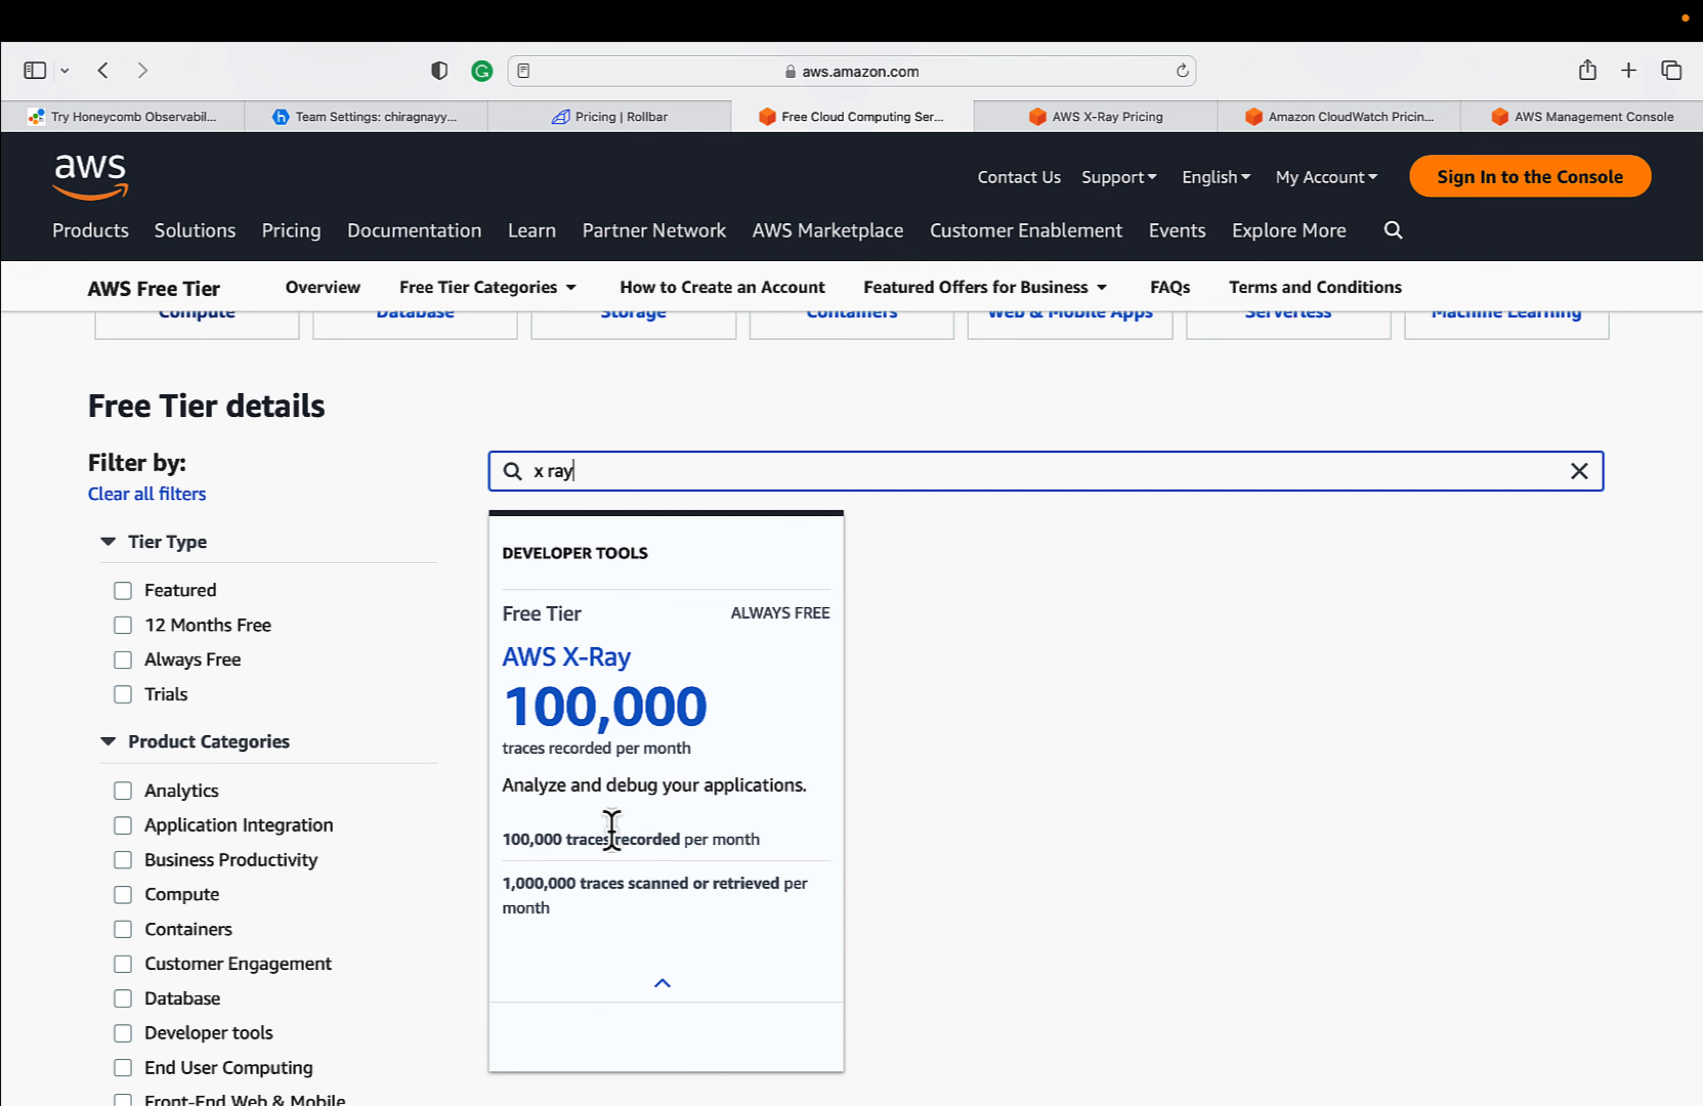
scroll("down", 3)
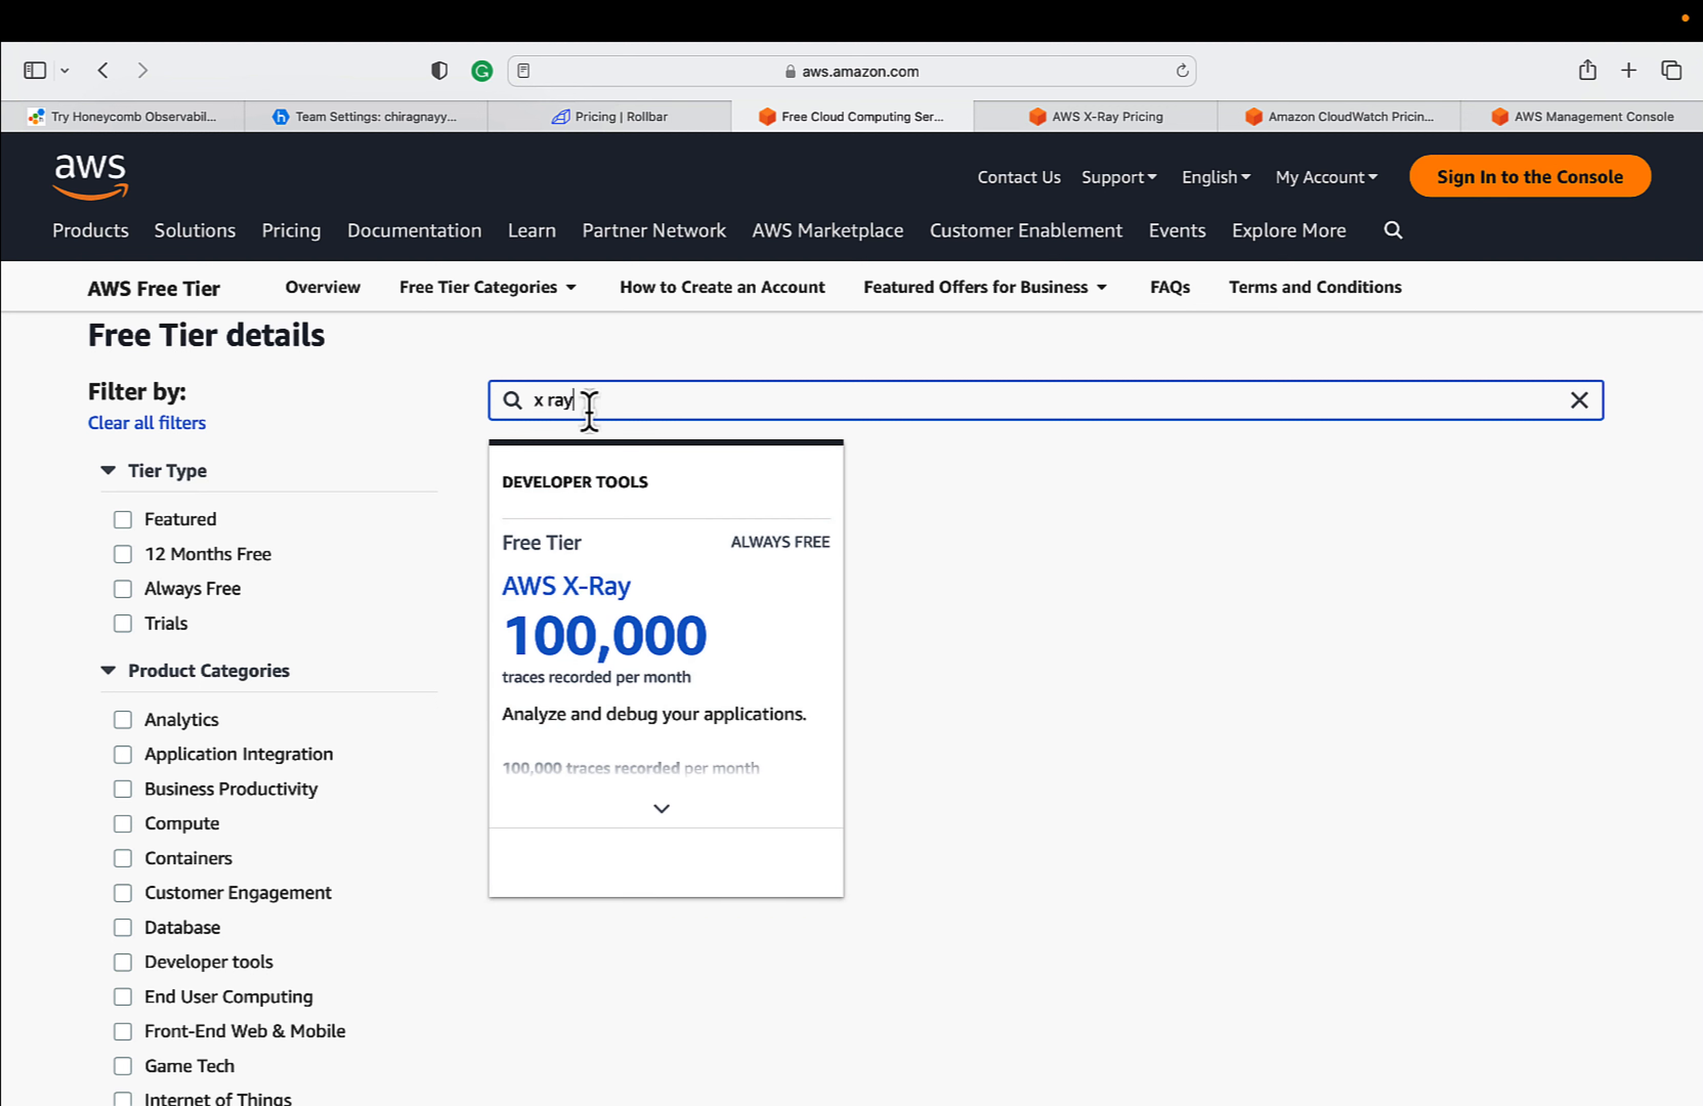
- Search 'cloud' and review Amazon CloudWatch's always-free 10 metrics and alarms limits
type("cloudwatch")
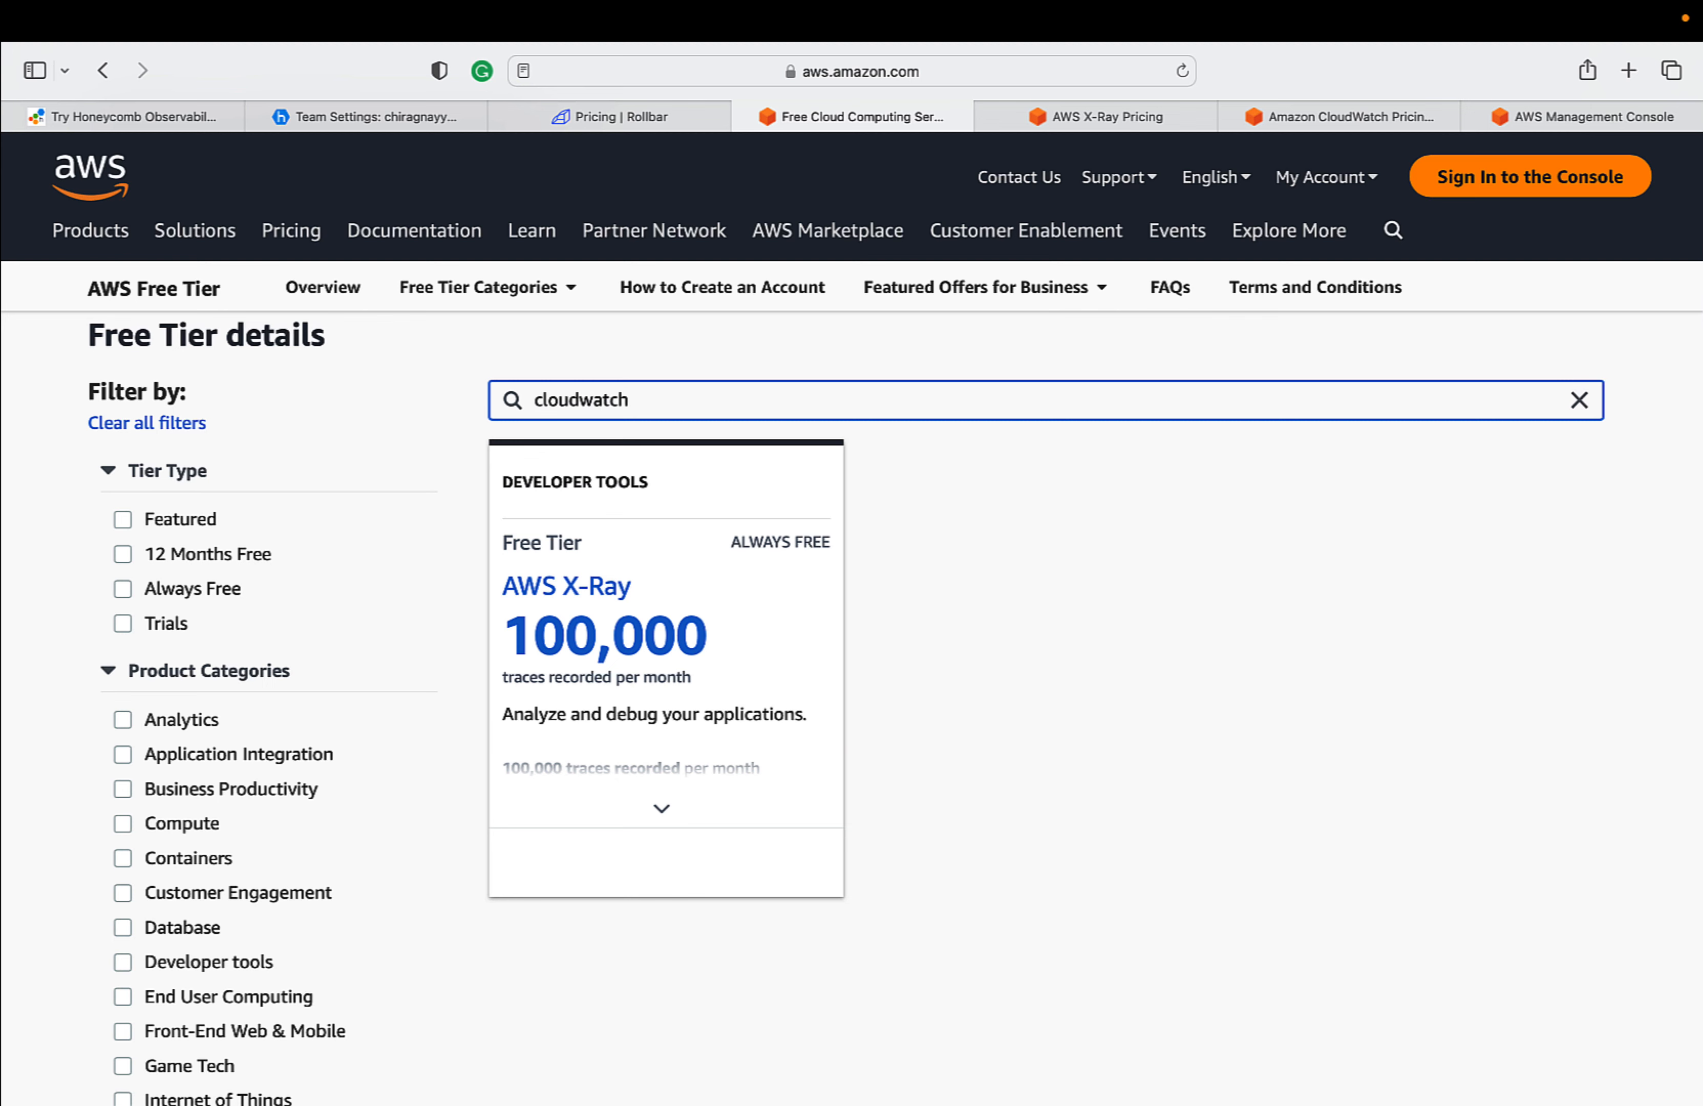
left_click(661, 809)
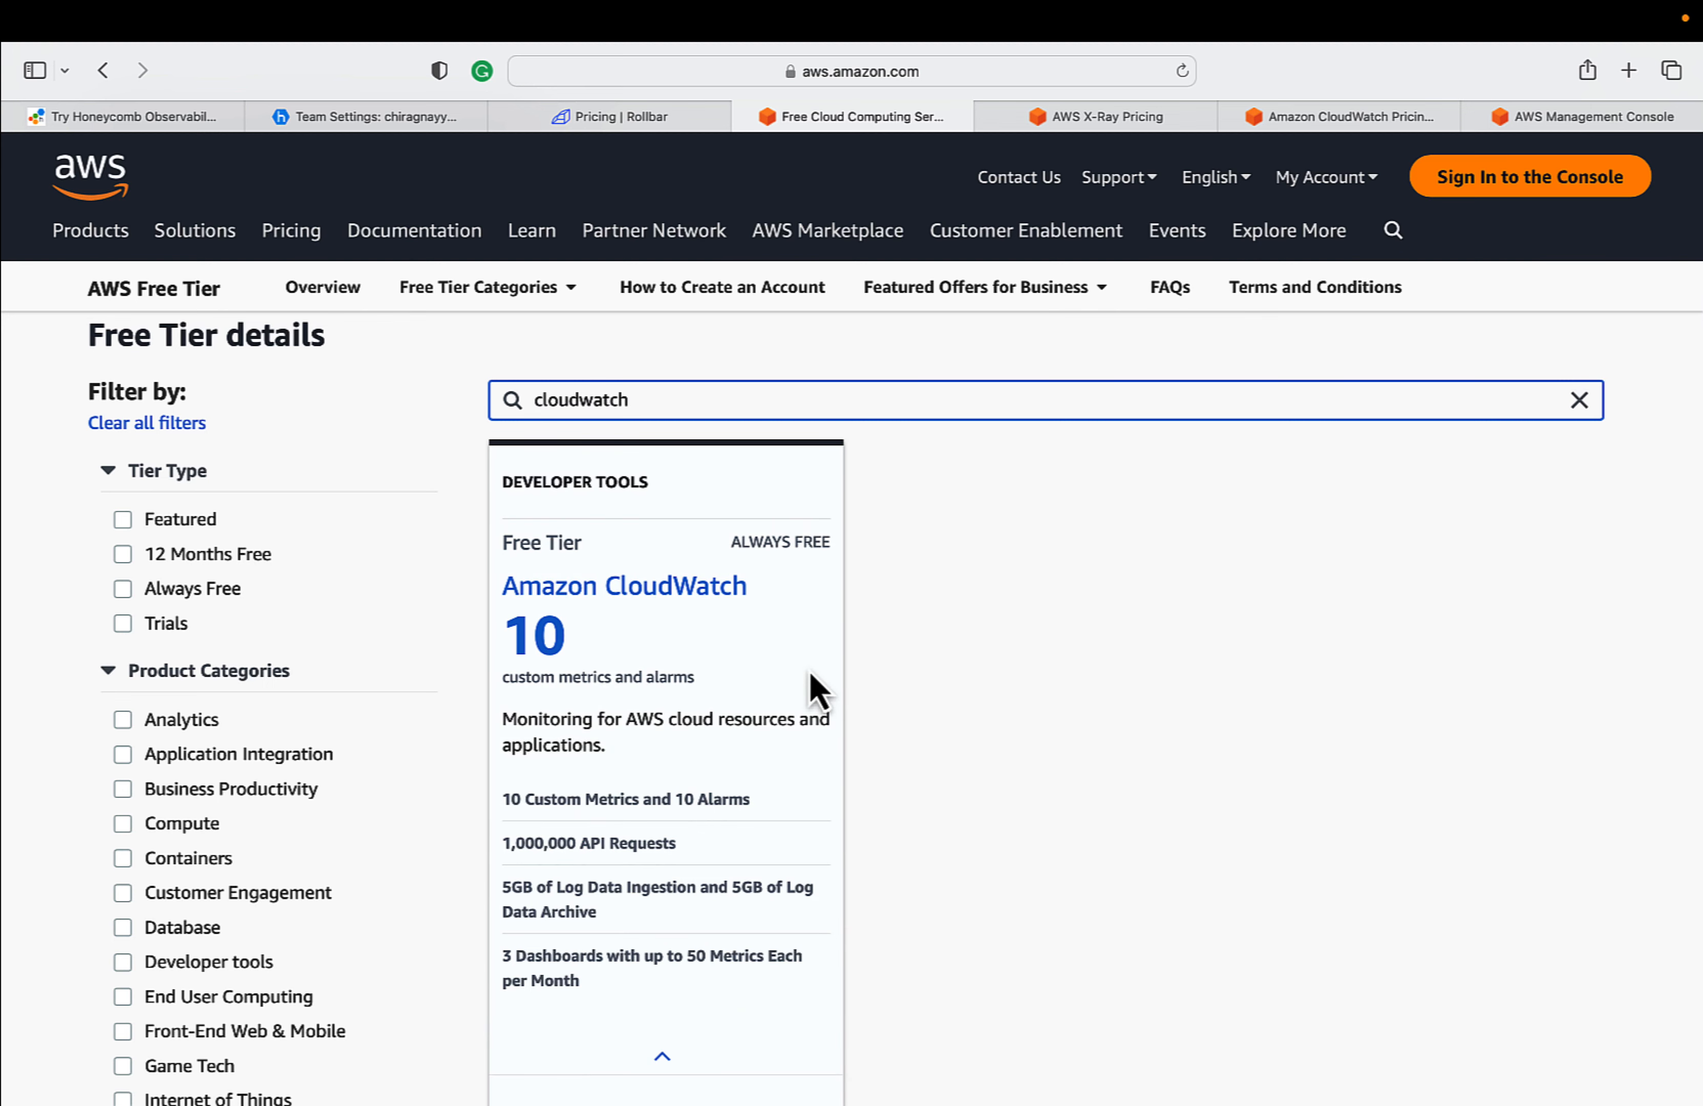
scroll("down", 3)
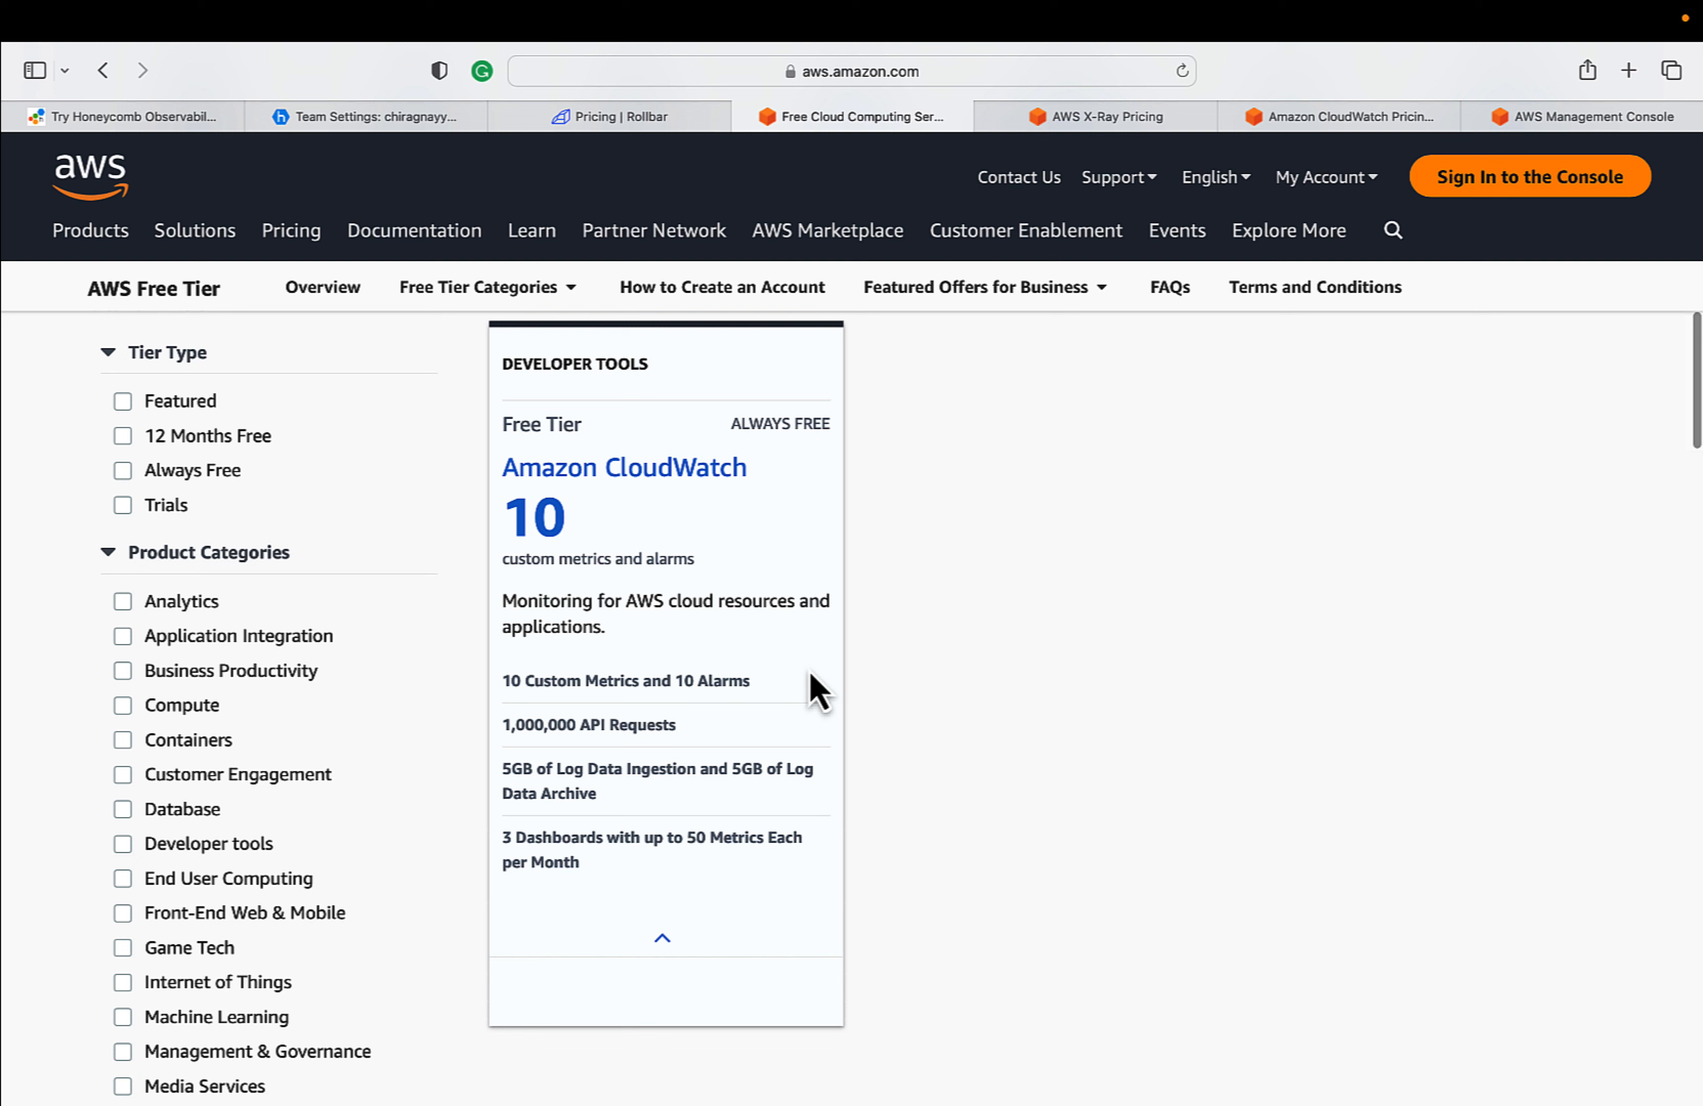
mouse_move(539, 781)
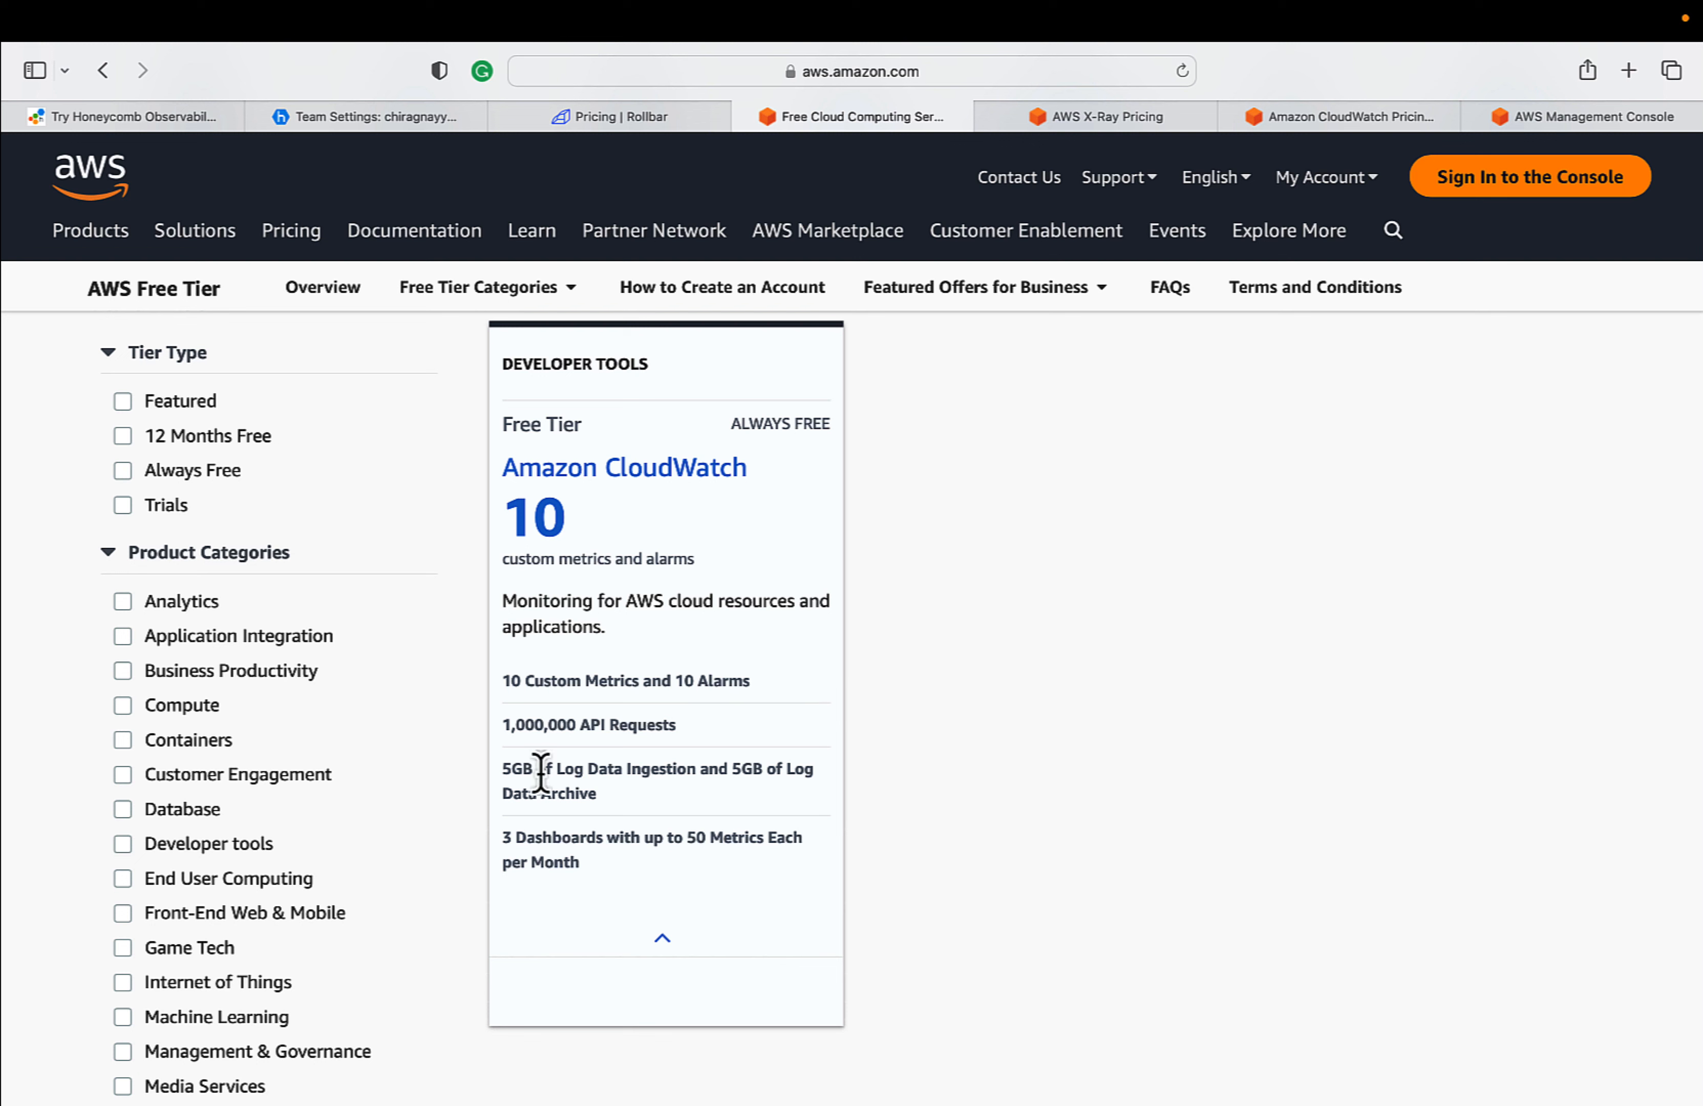
mouse_move(591, 805)
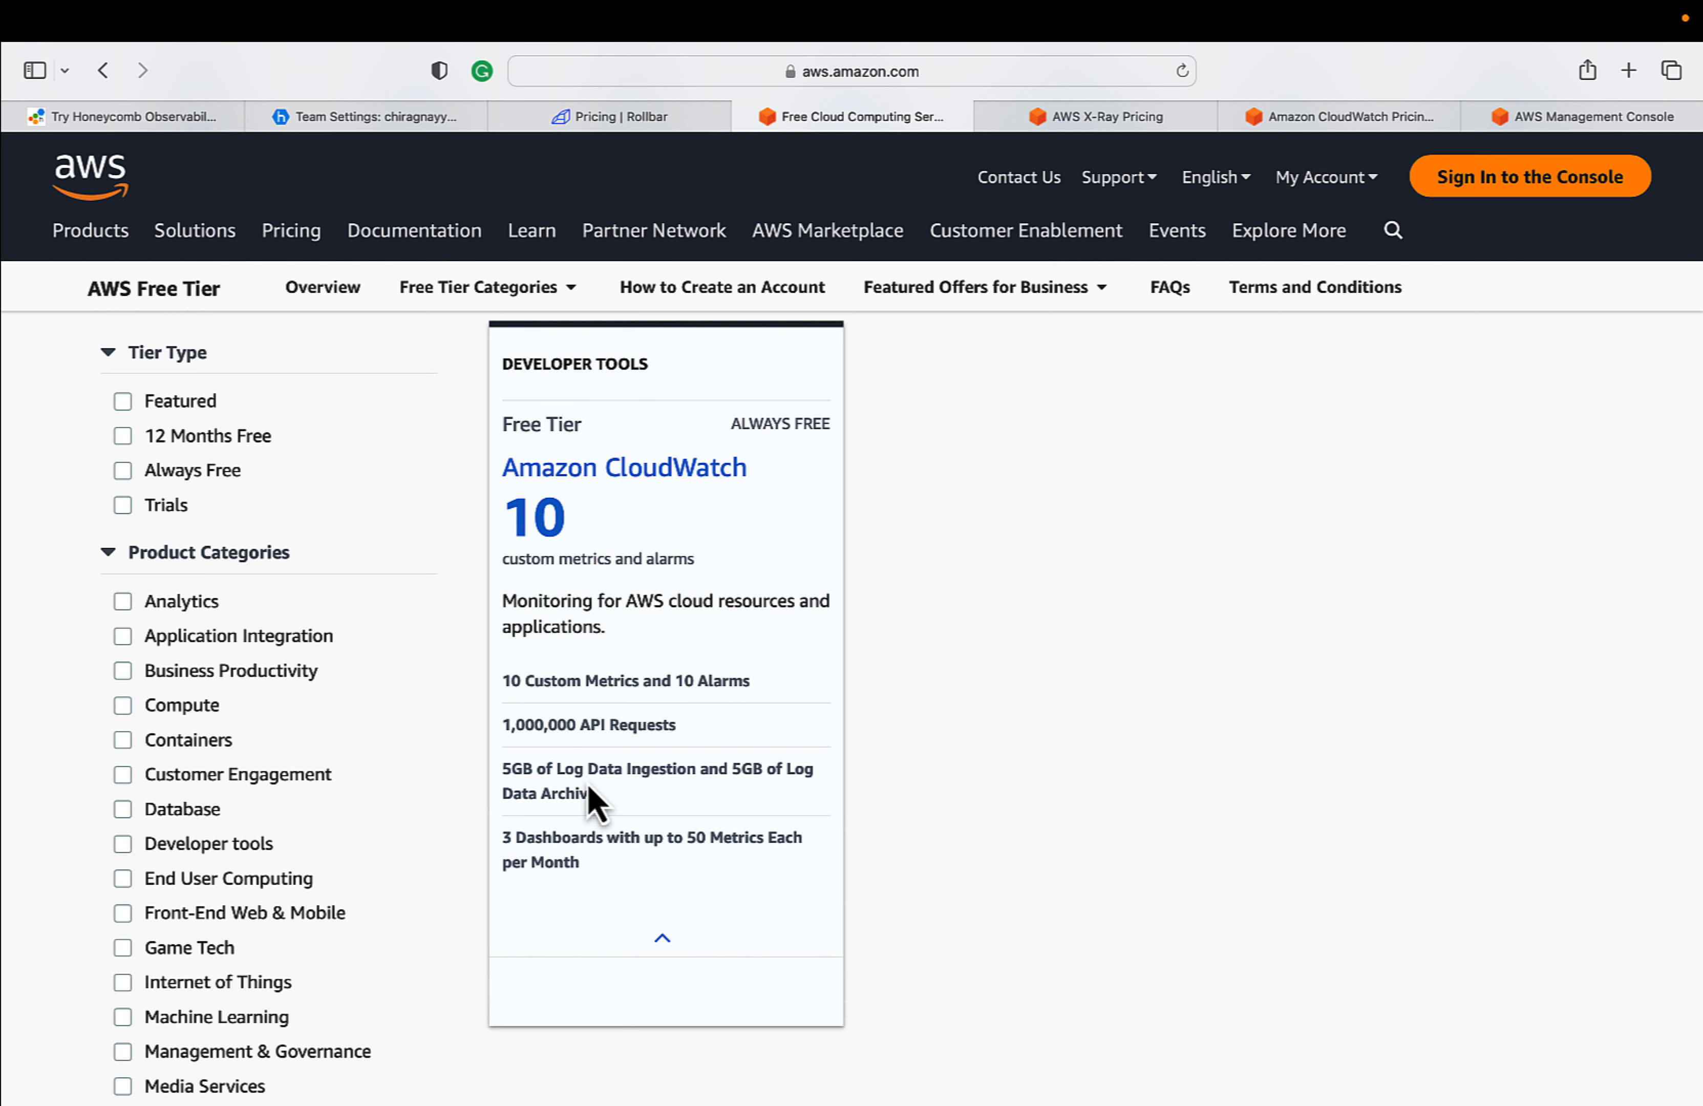
mouse_move(711, 733)
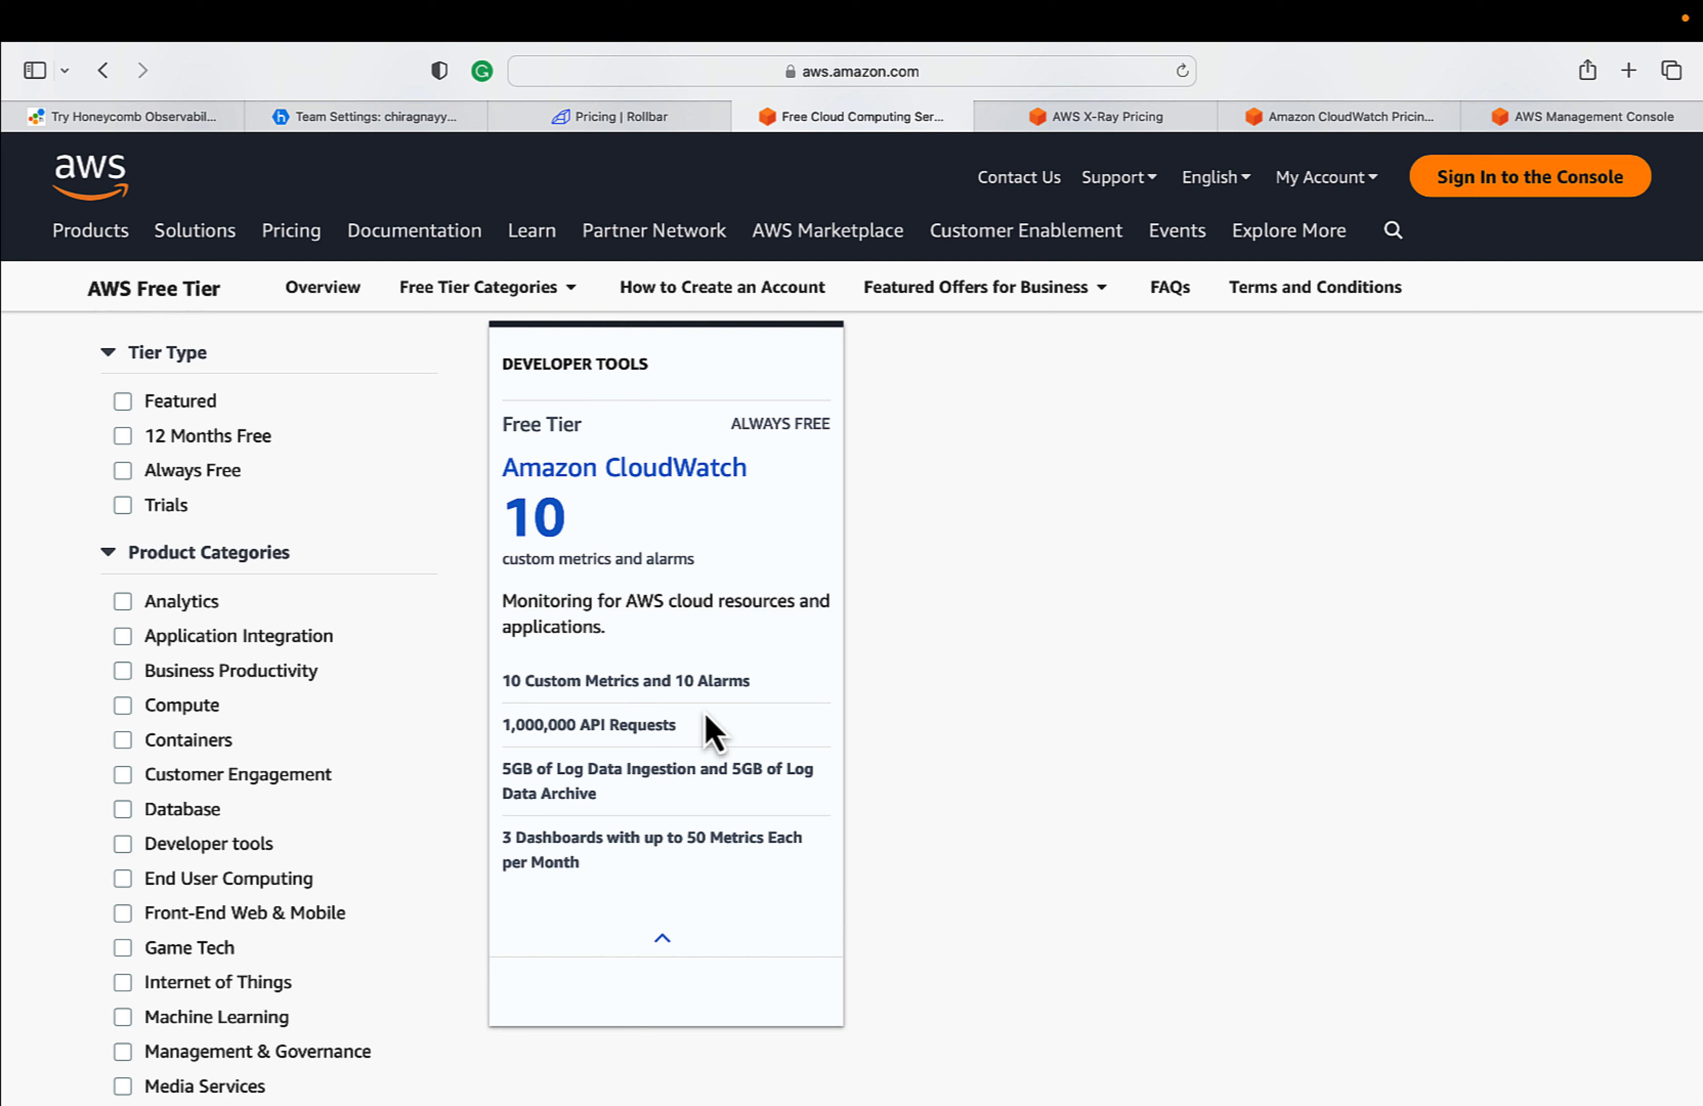
scroll("down", 3)
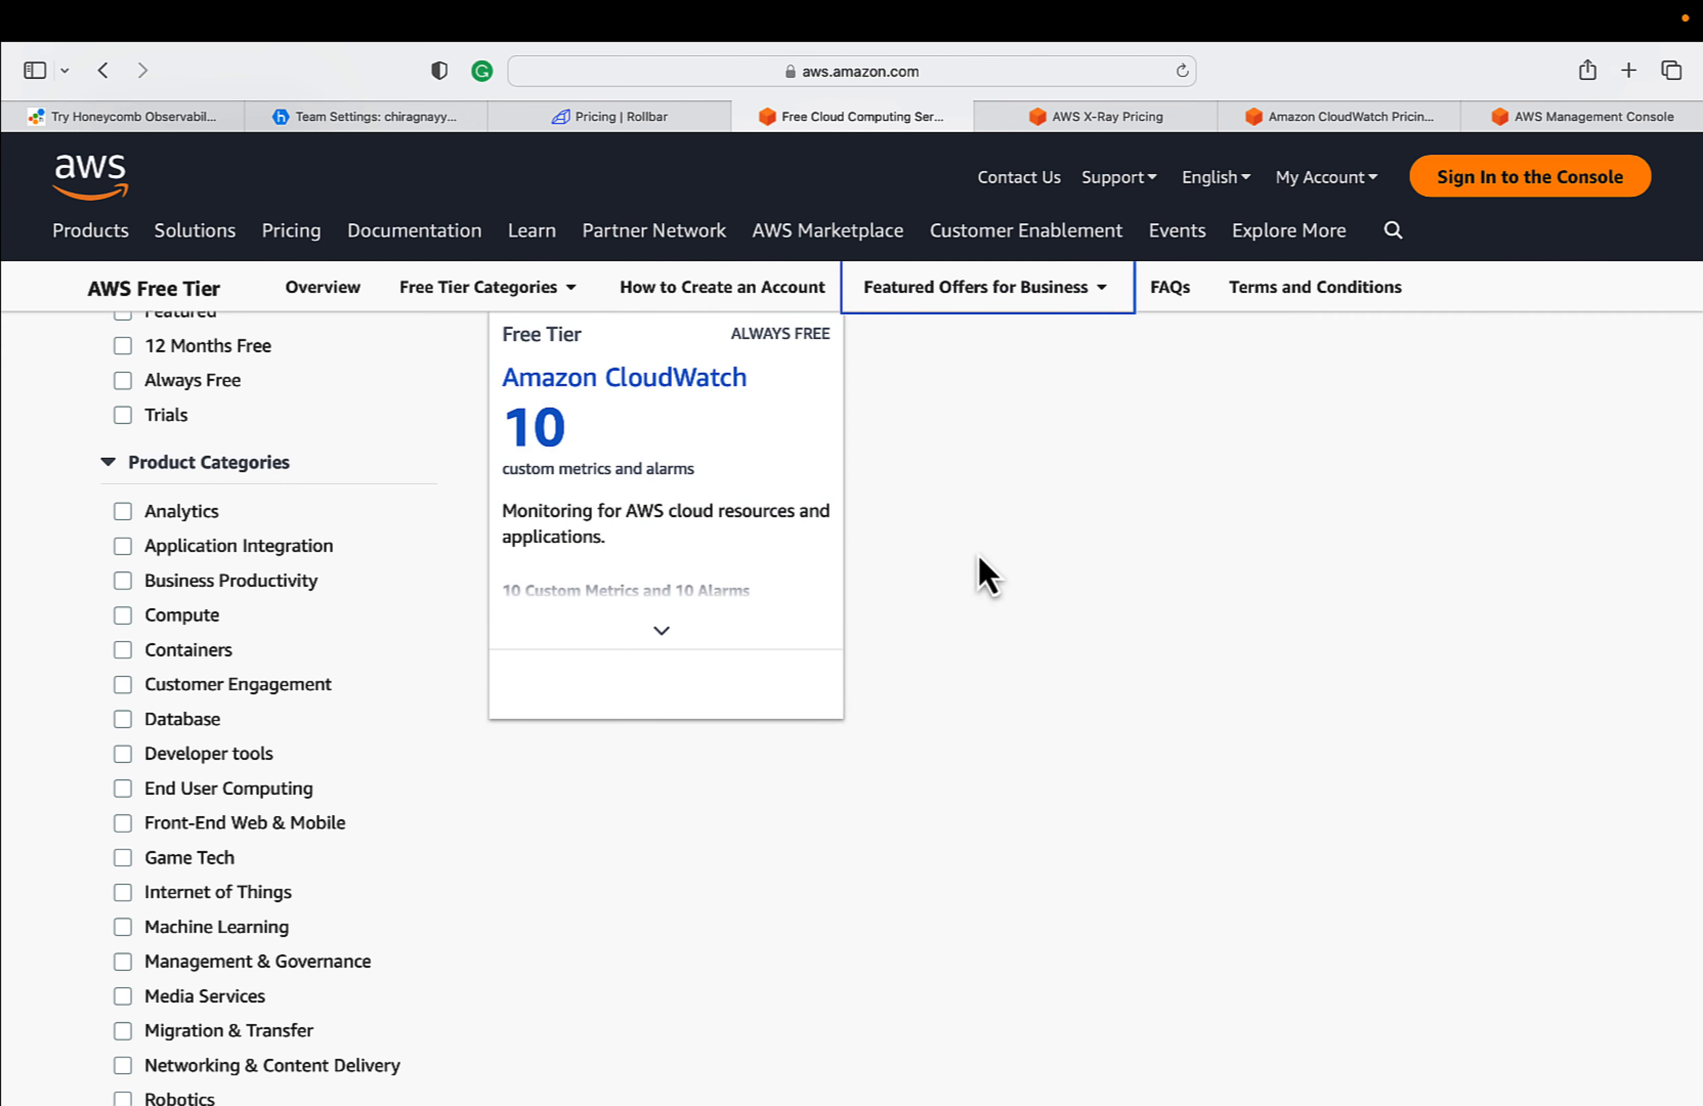
- Switch to the AWS X-Ray pricing page showing its perpetual free tier
left_click(1108, 117)
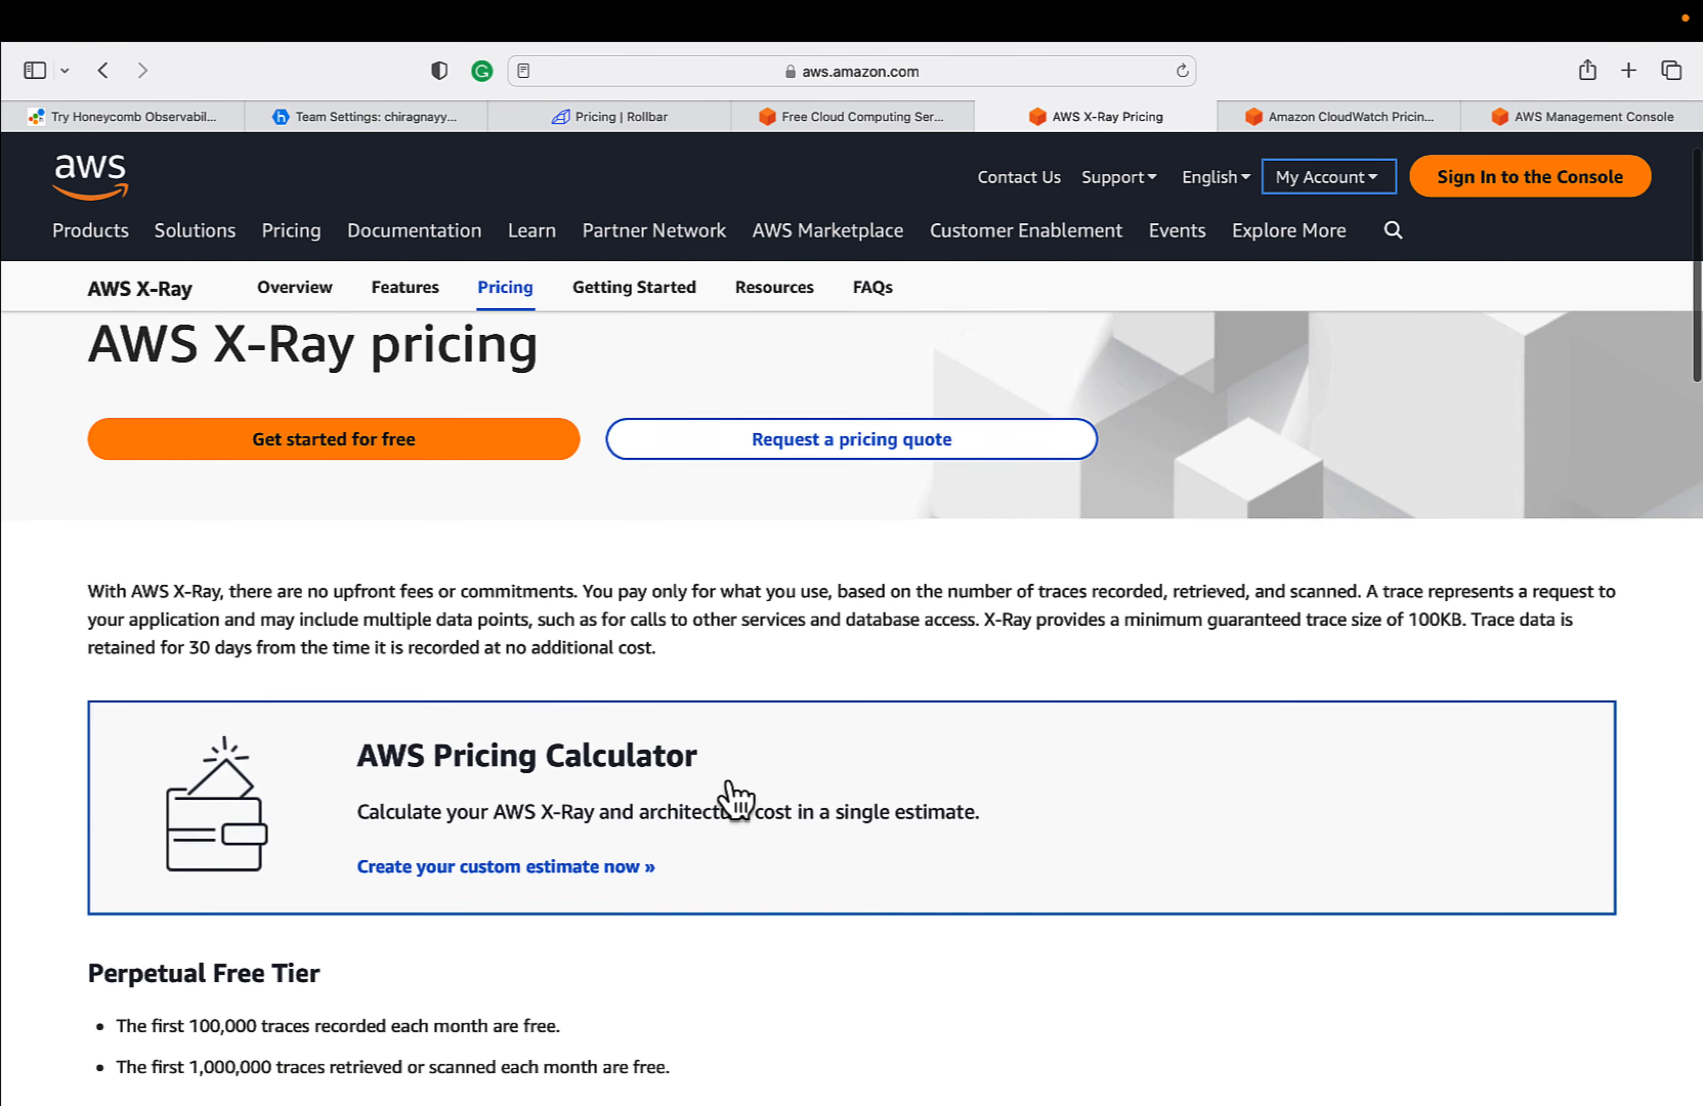
- Review X-Ray's Singapore charges ($5.00 per million traces) and the pricing regions list
scroll("down", 3)
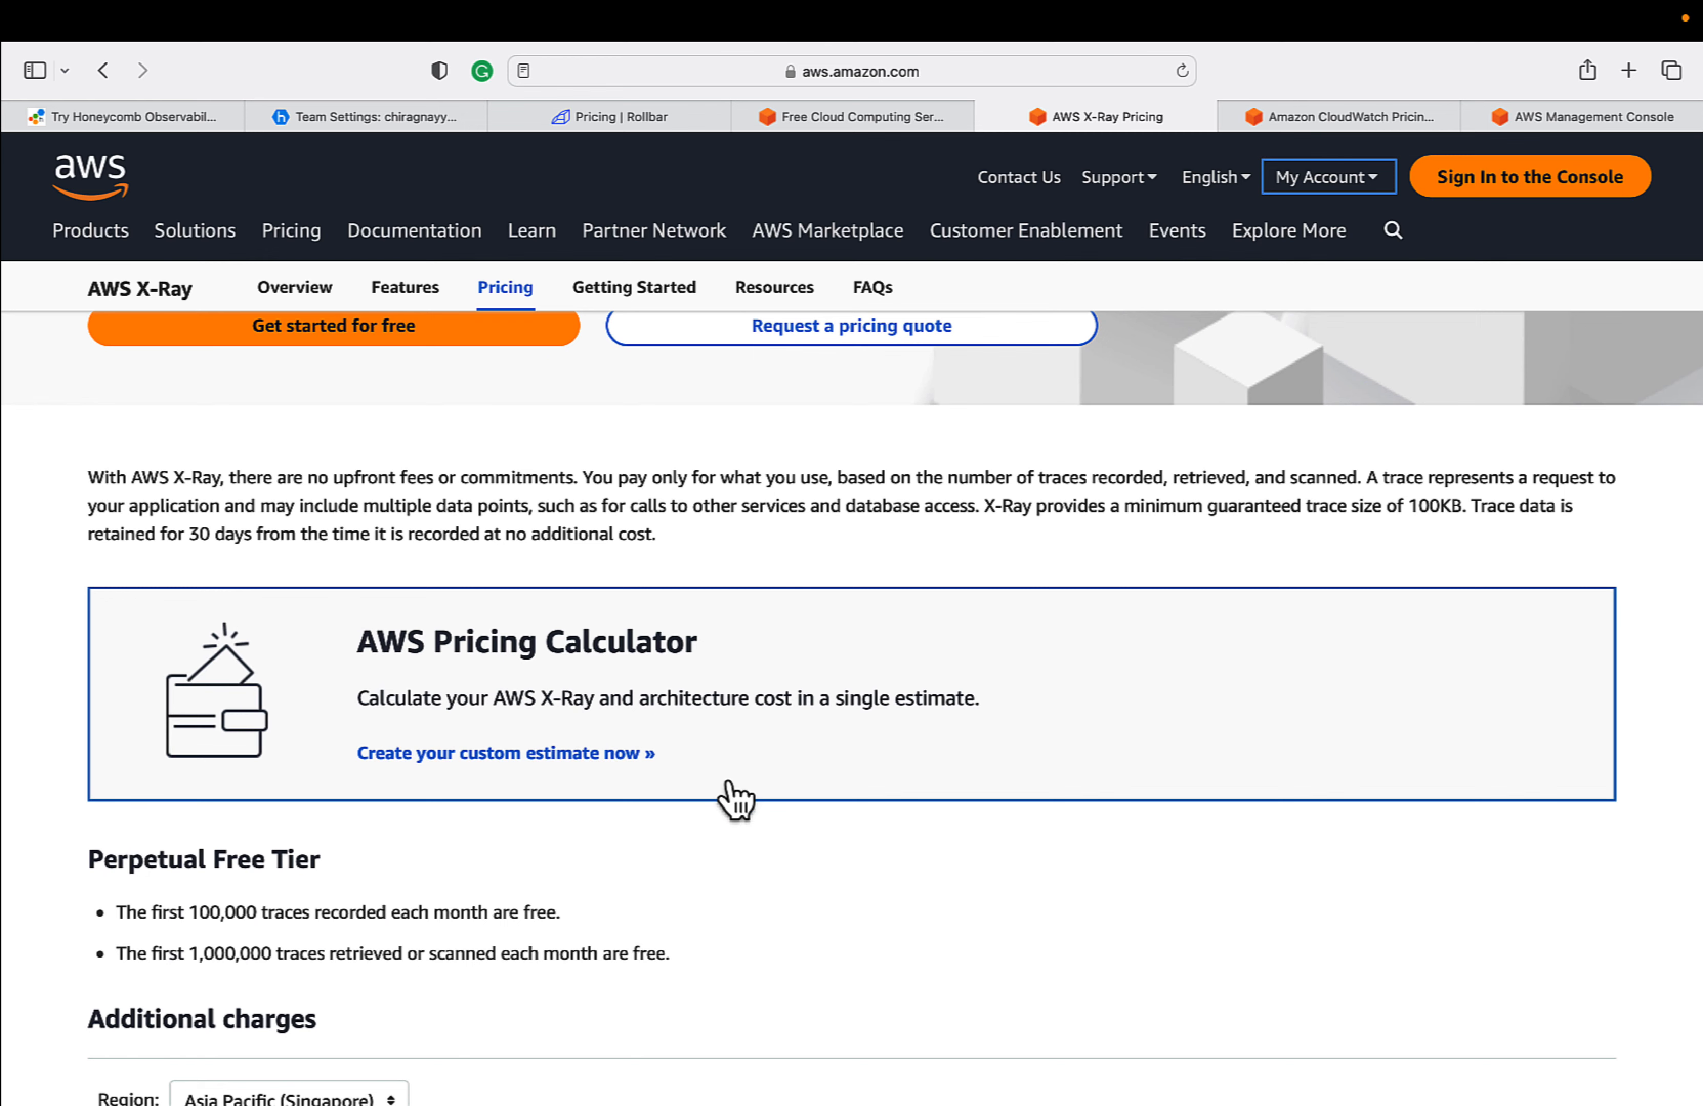
scroll("down", 3)
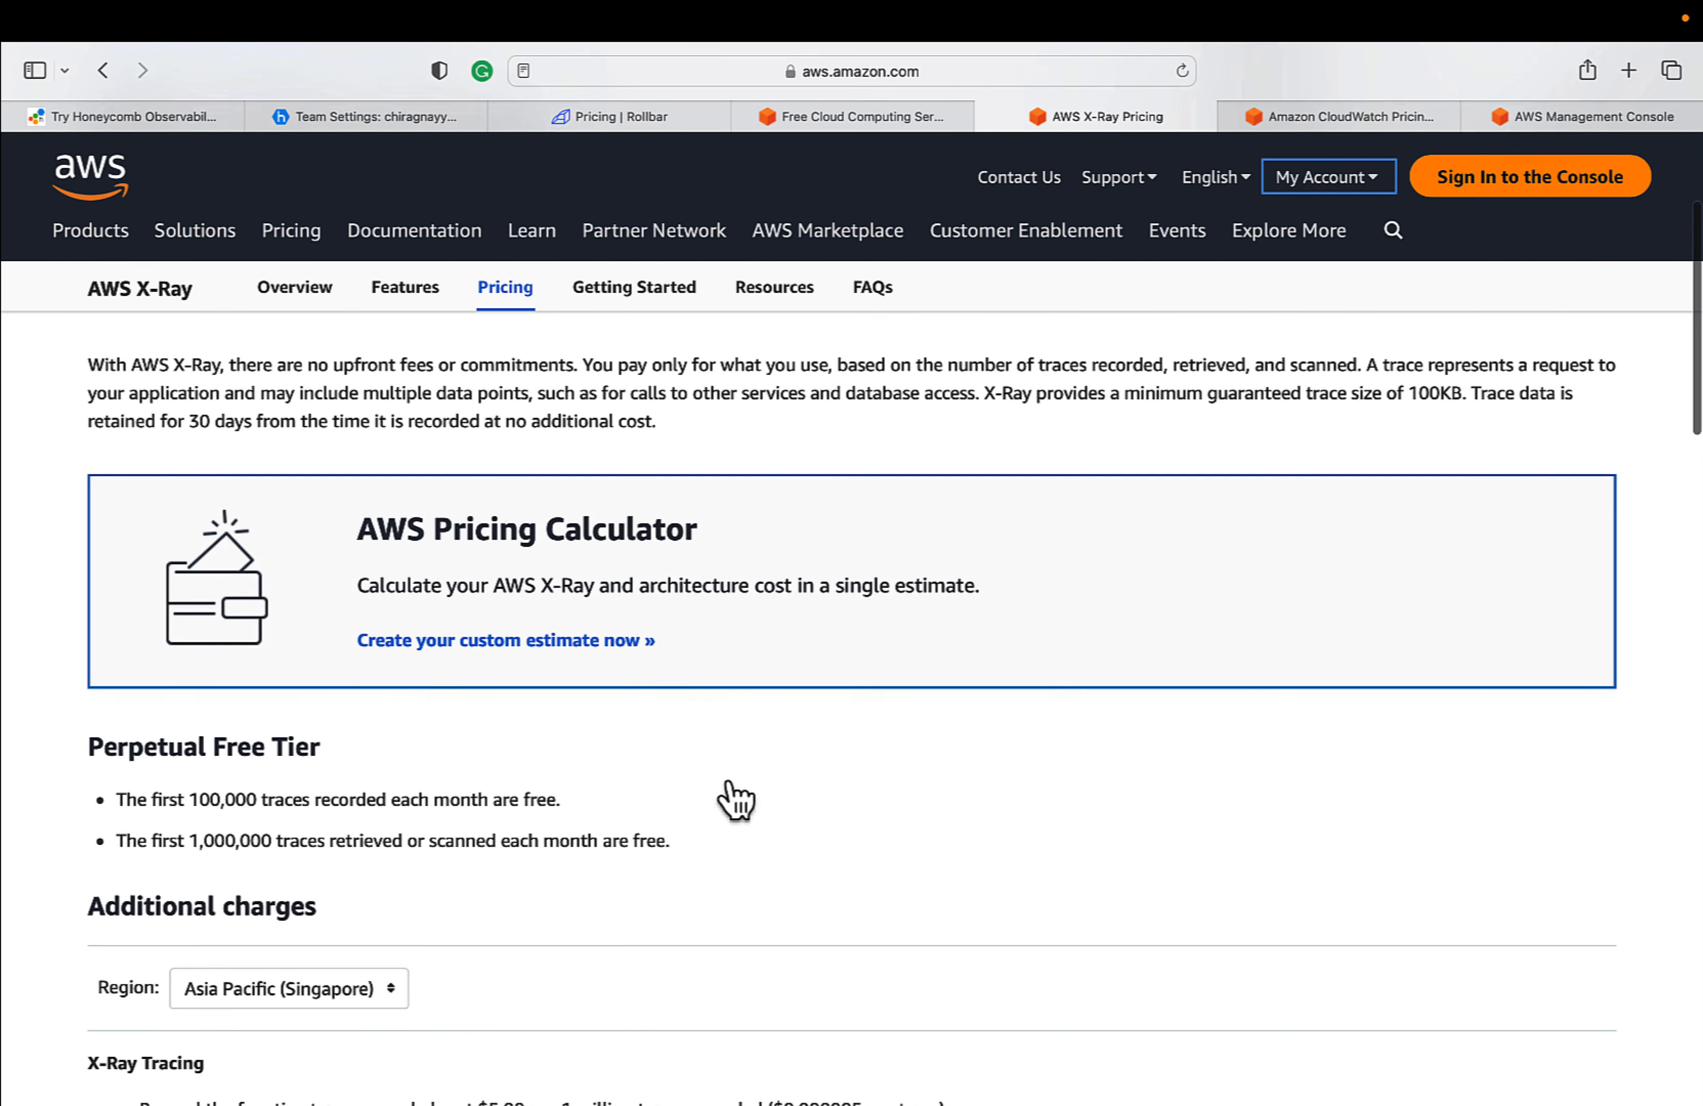
scroll("down", 3)
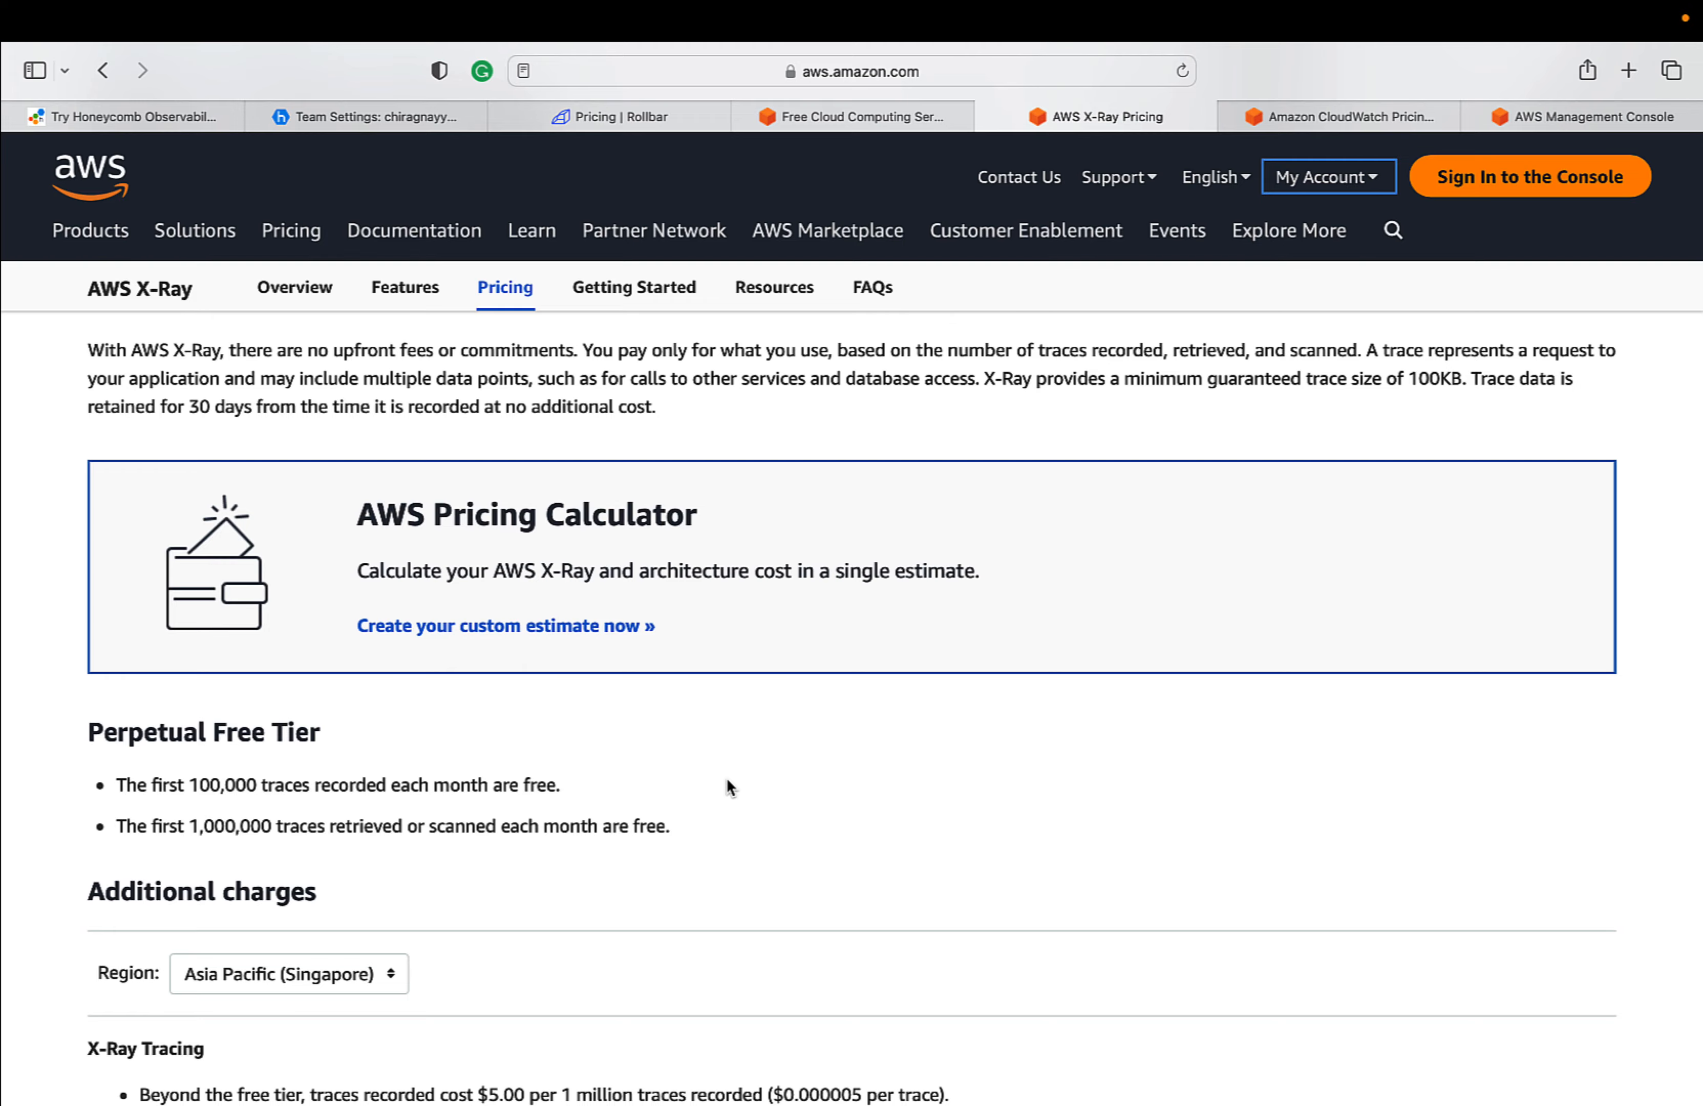
scroll("down", 3)
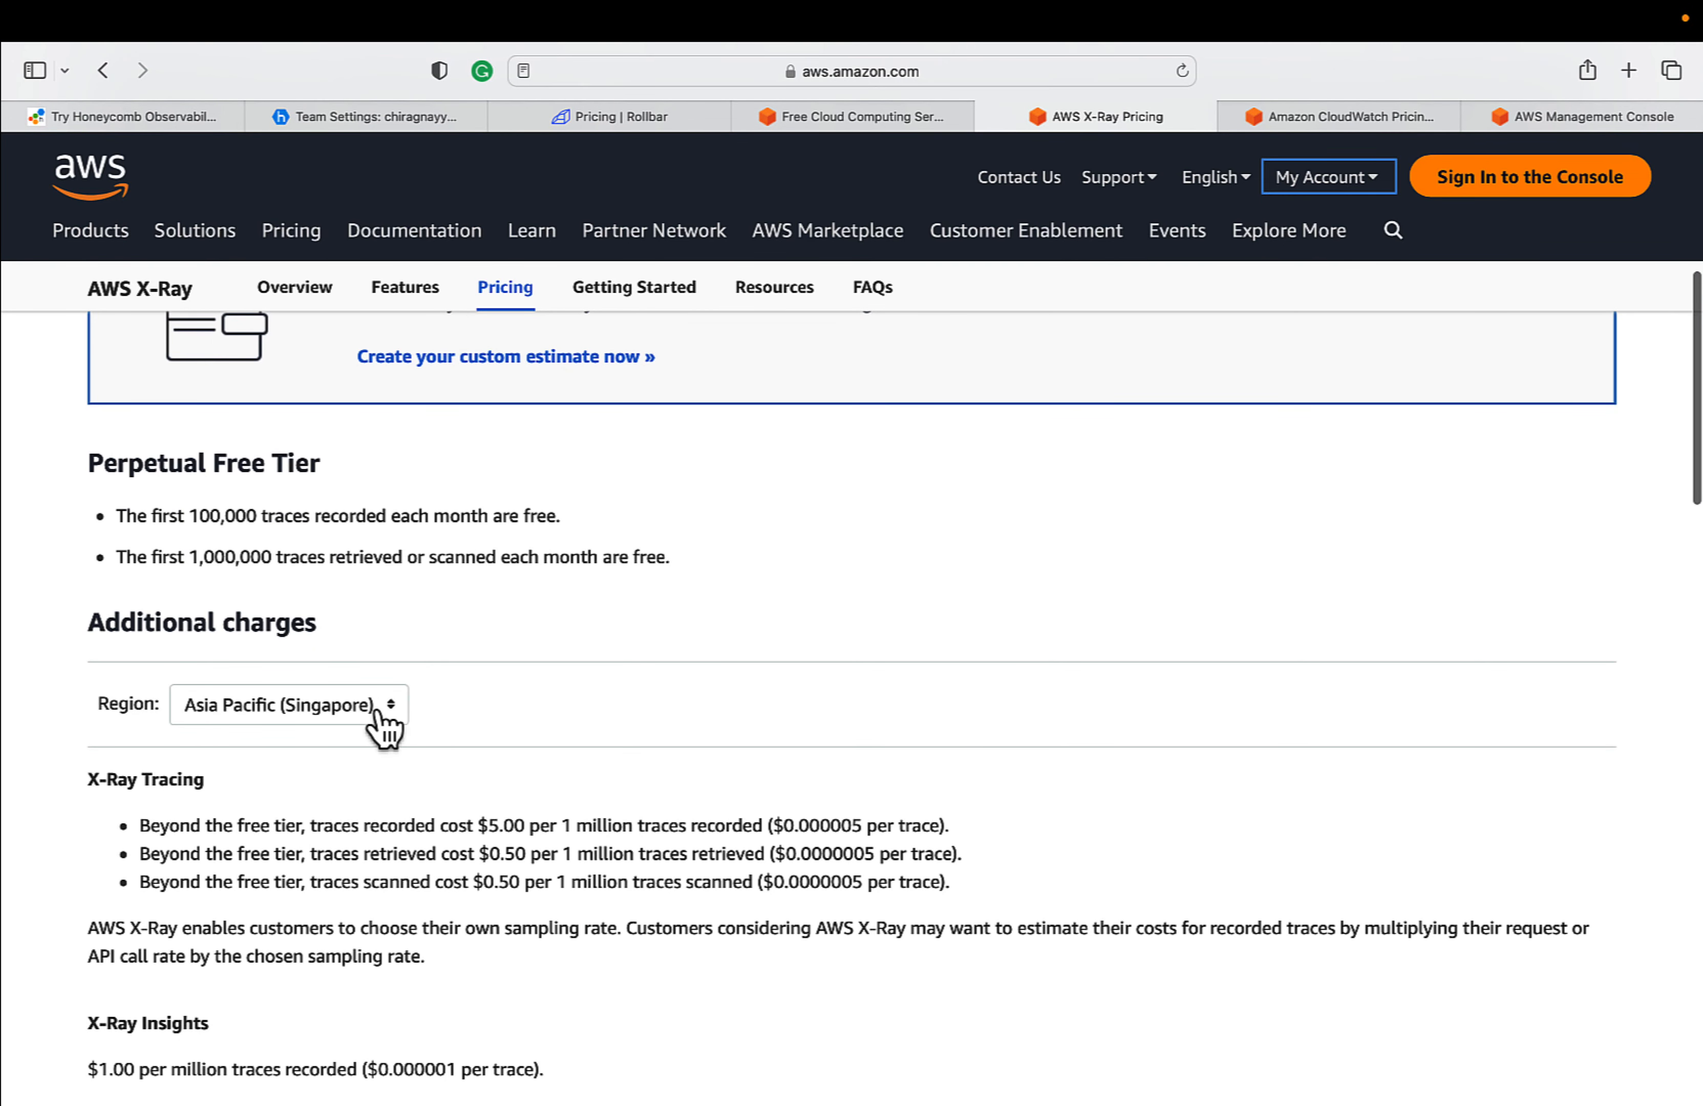
left_click(278, 706)
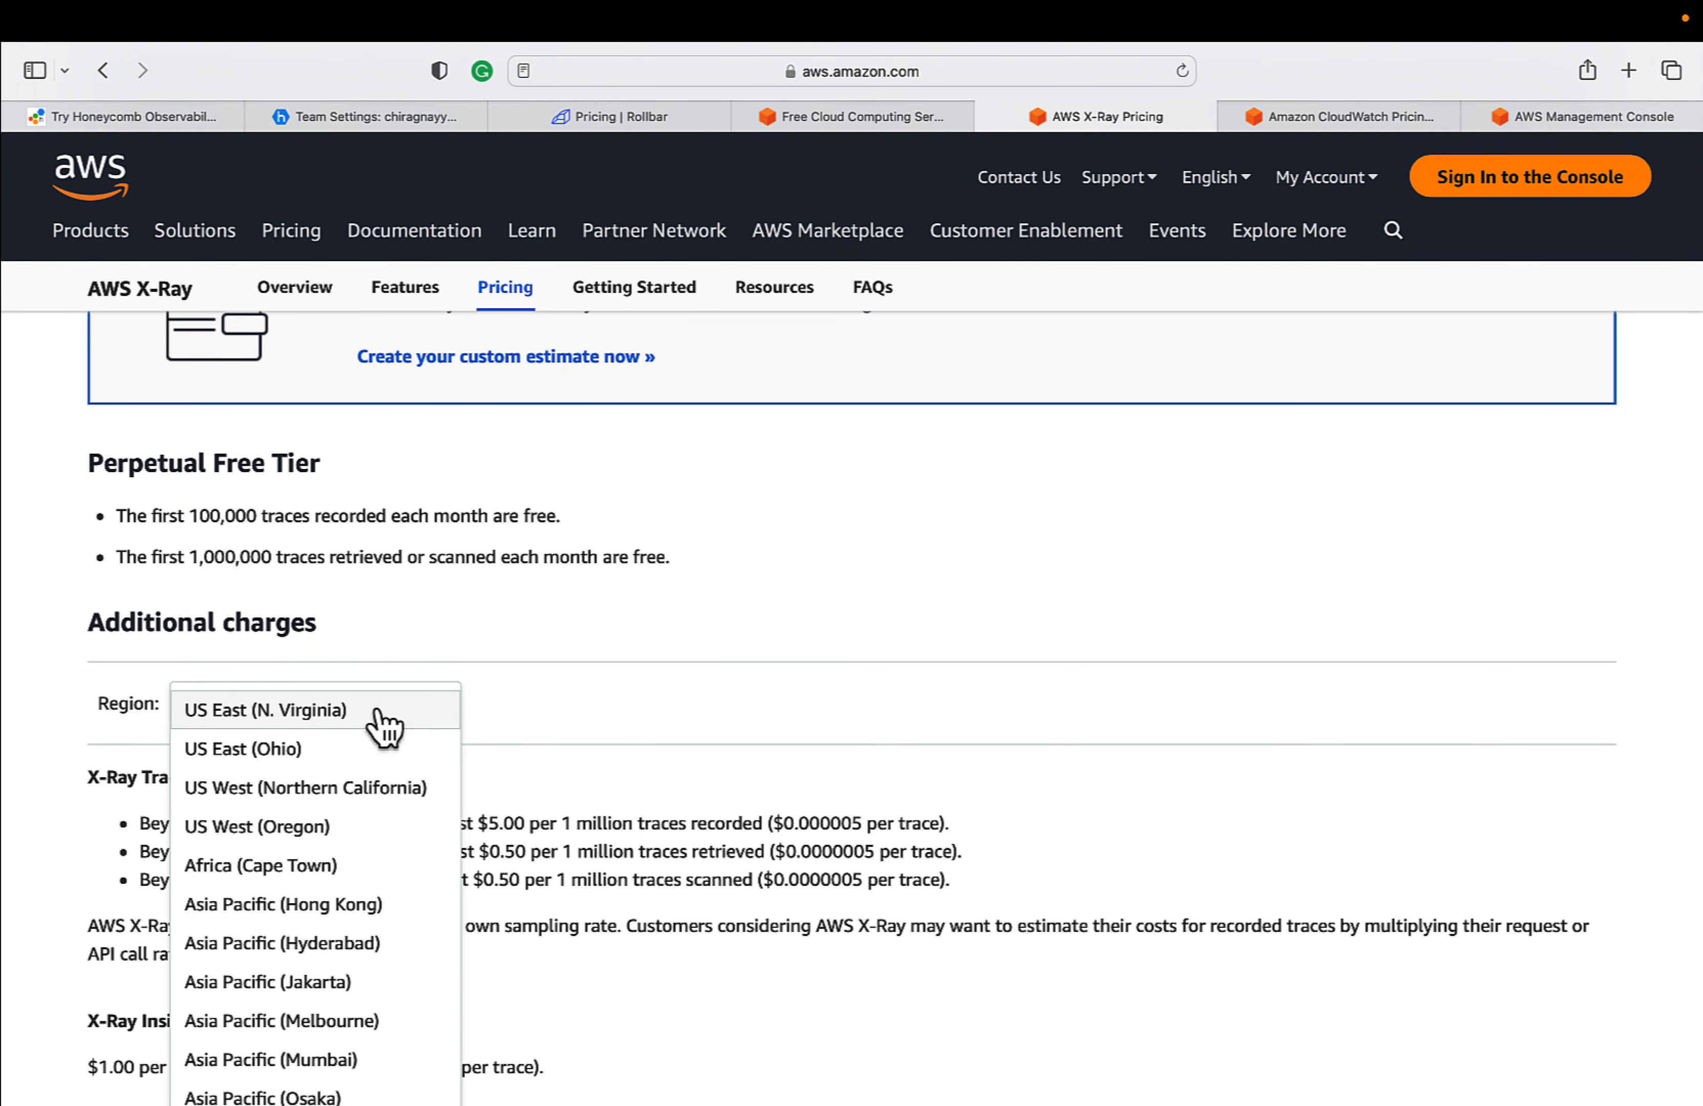
mouse_move(573, 780)
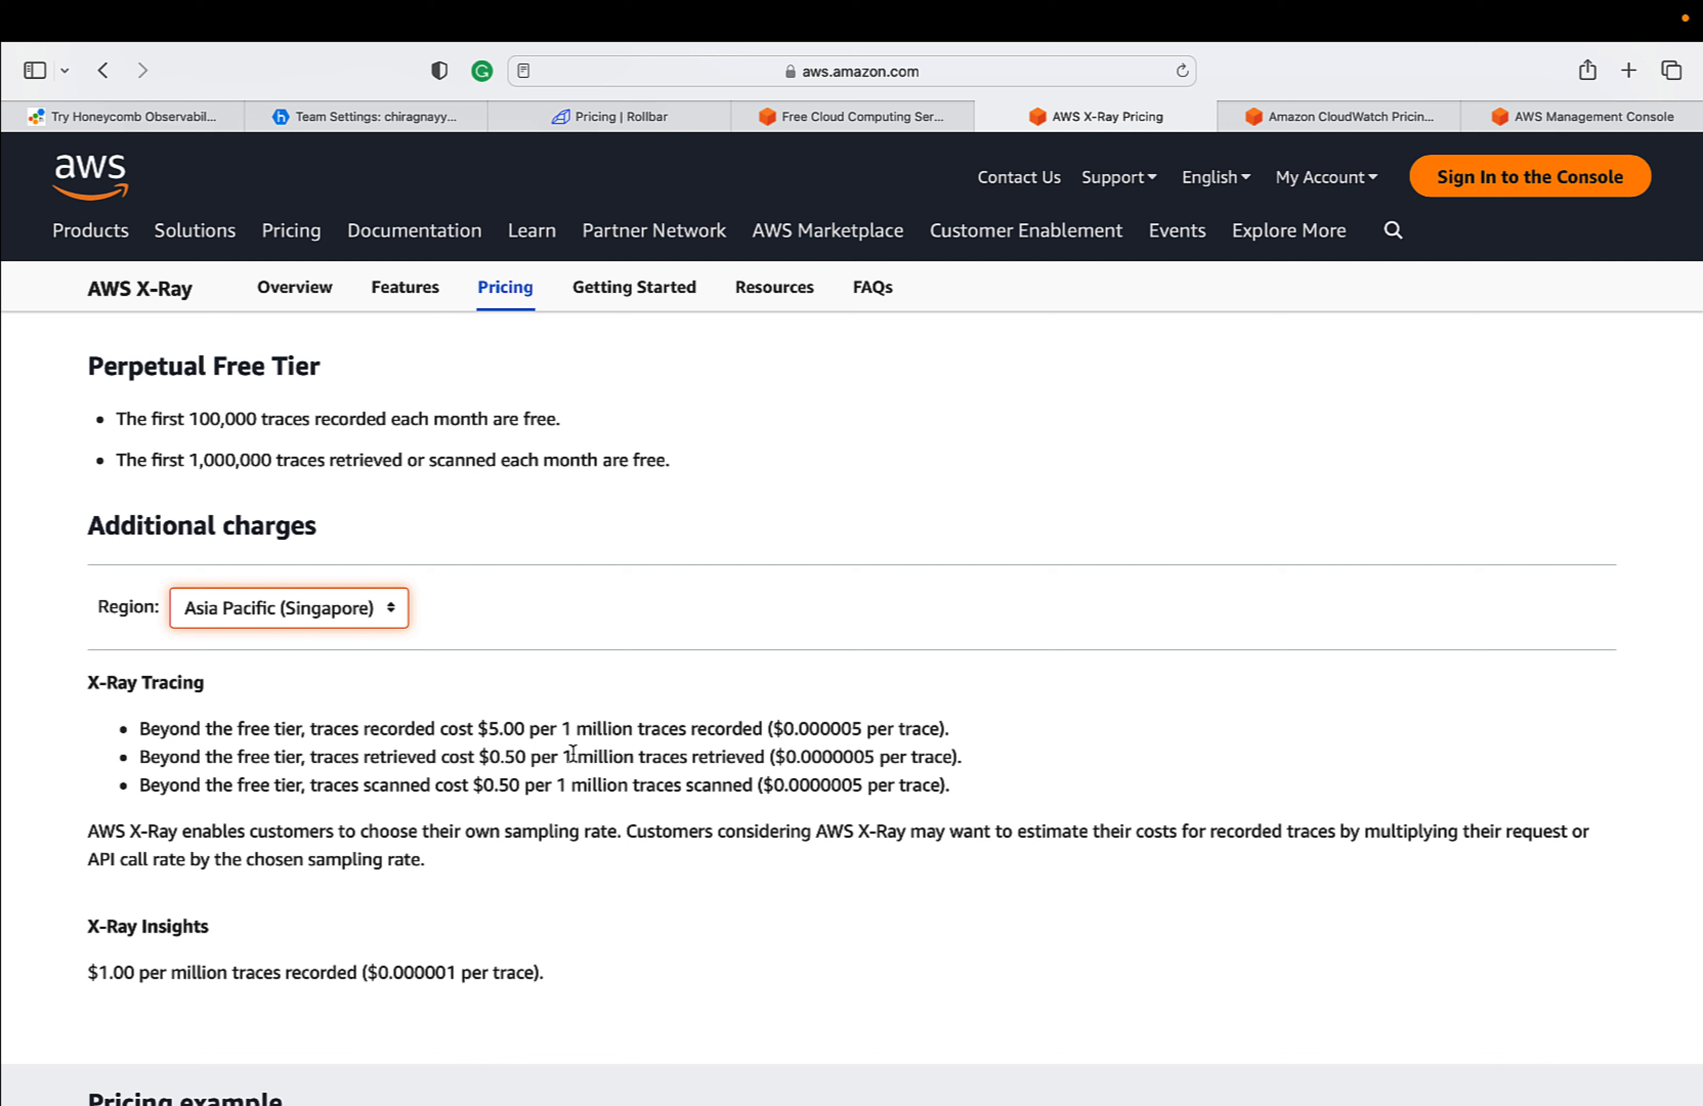
- Read the X-Ray pricing example, then switch to the Amazon CloudWatch pricing page
scroll("down", 3)
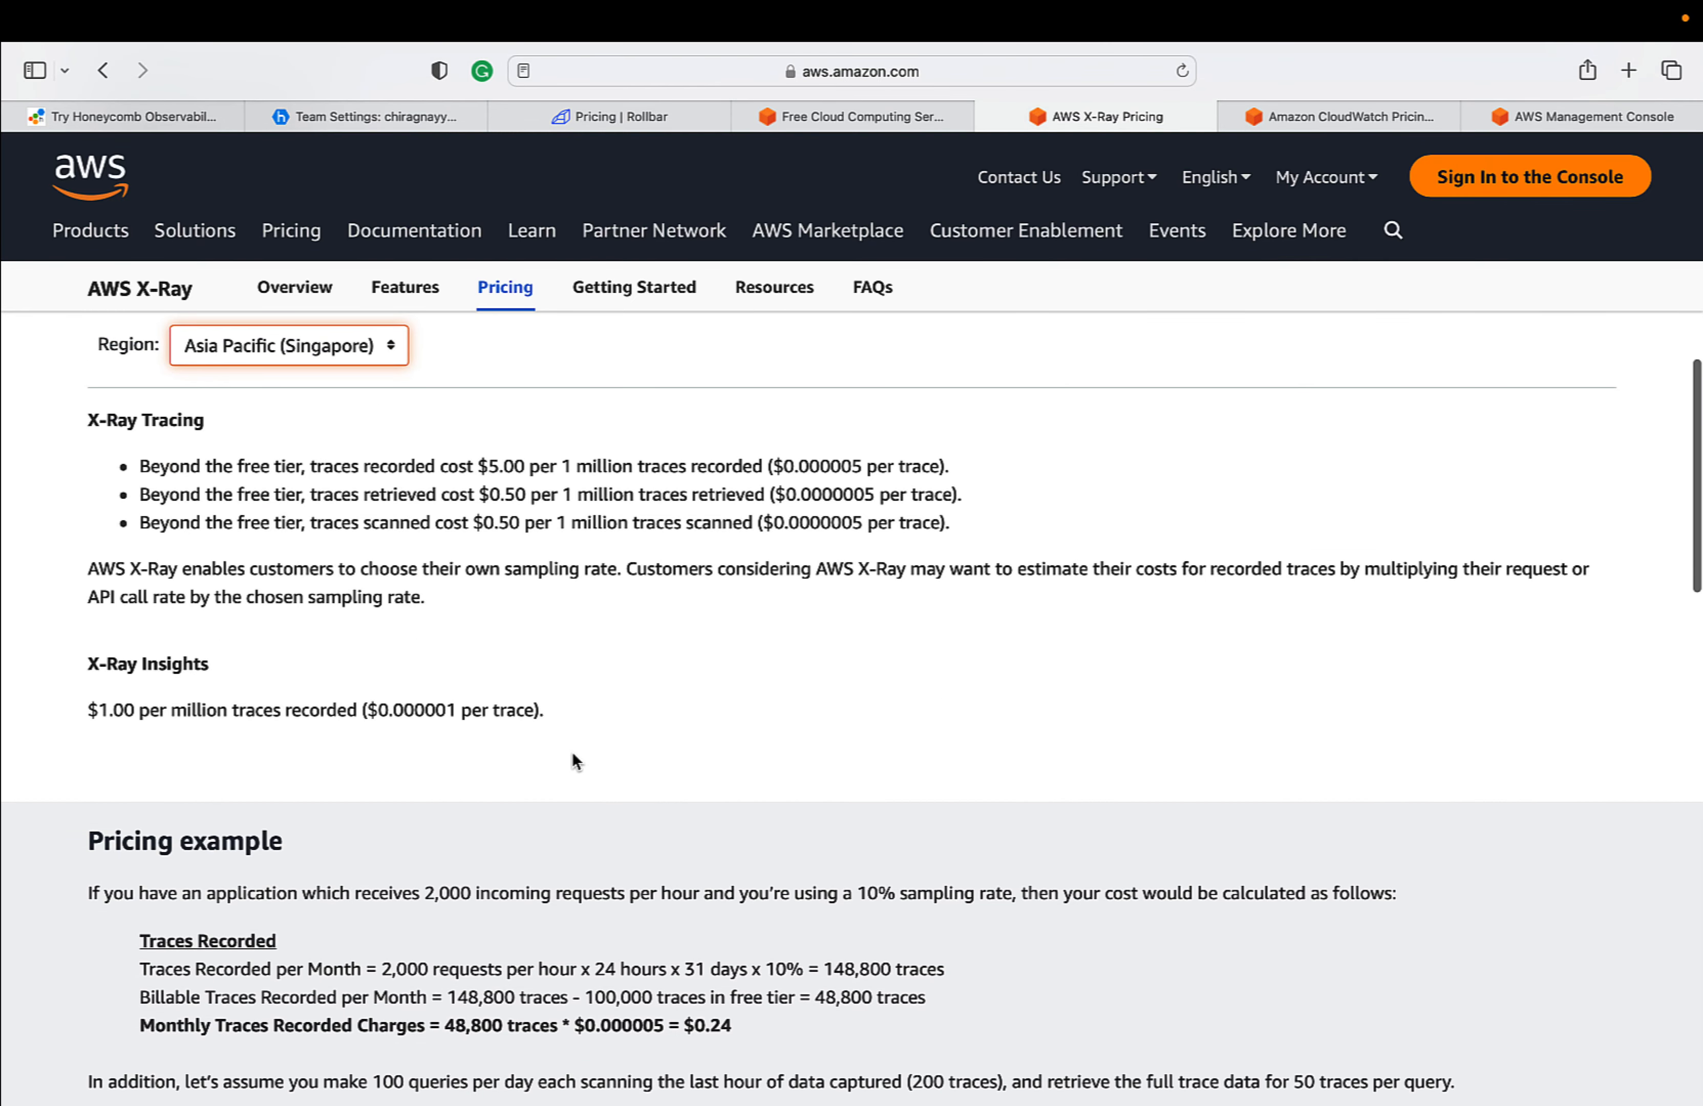
scroll("down", 3)
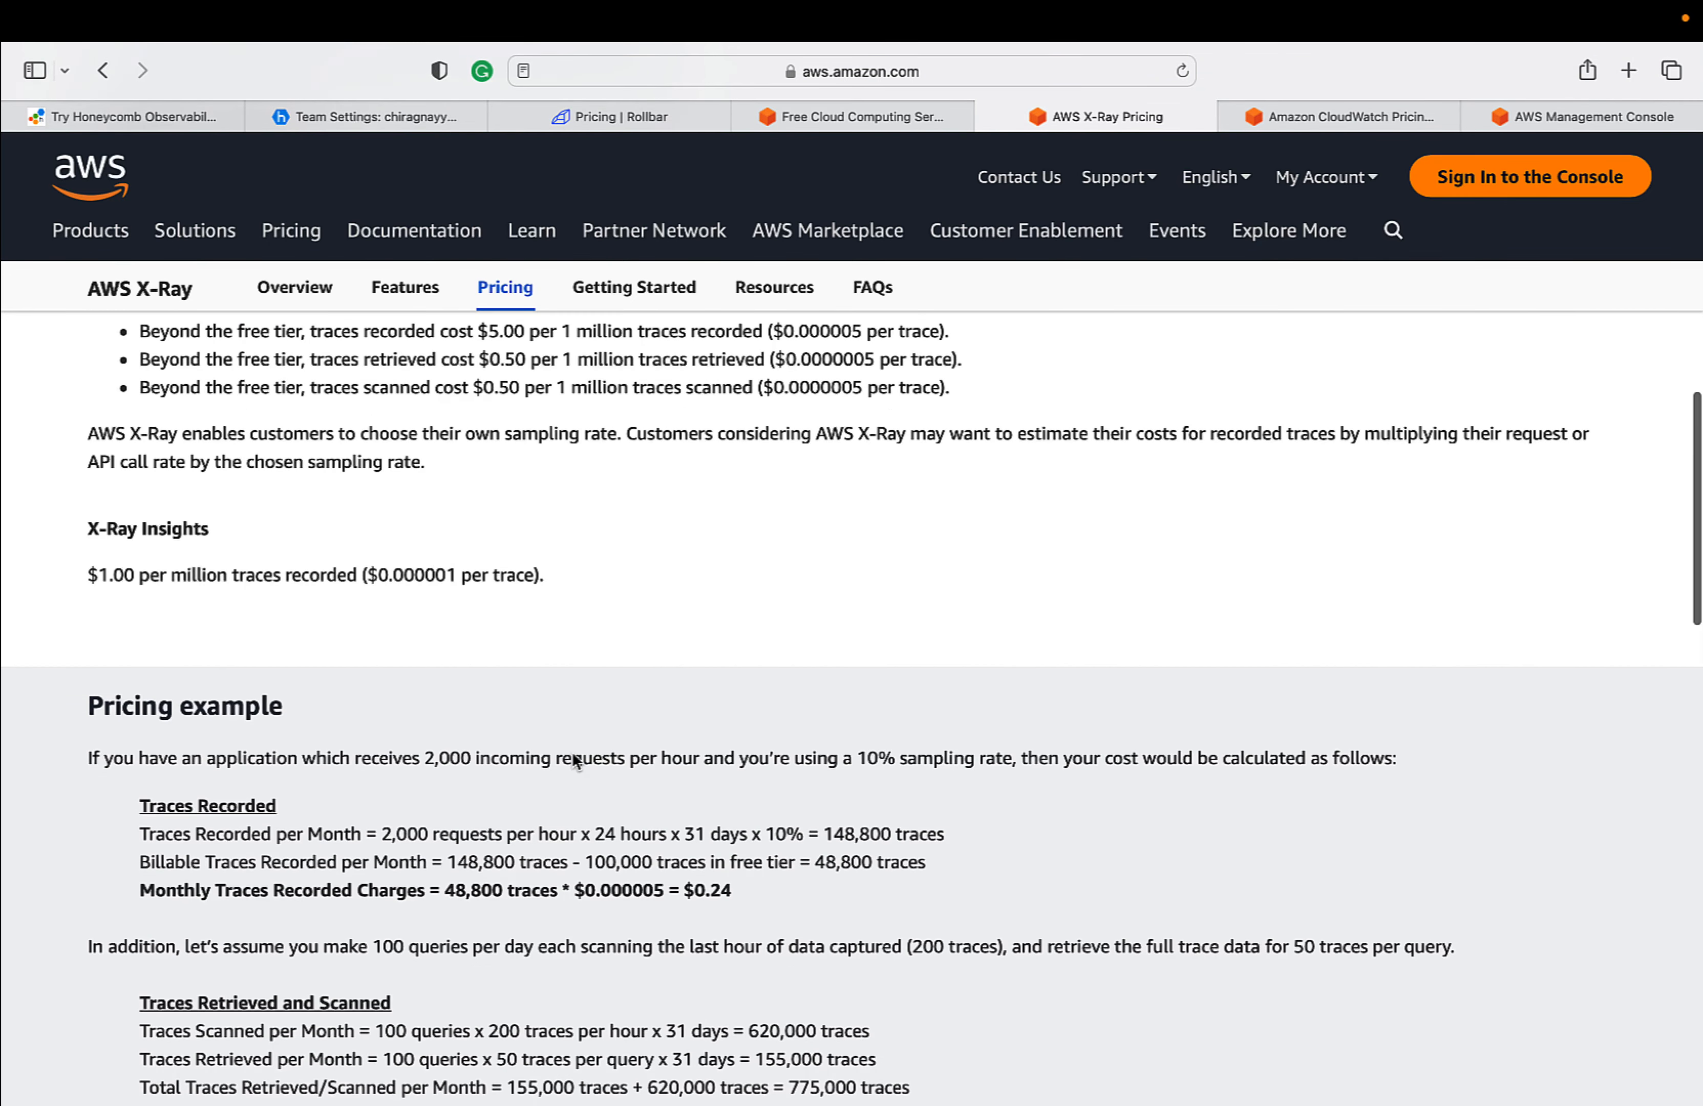
left_click(1341, 116)
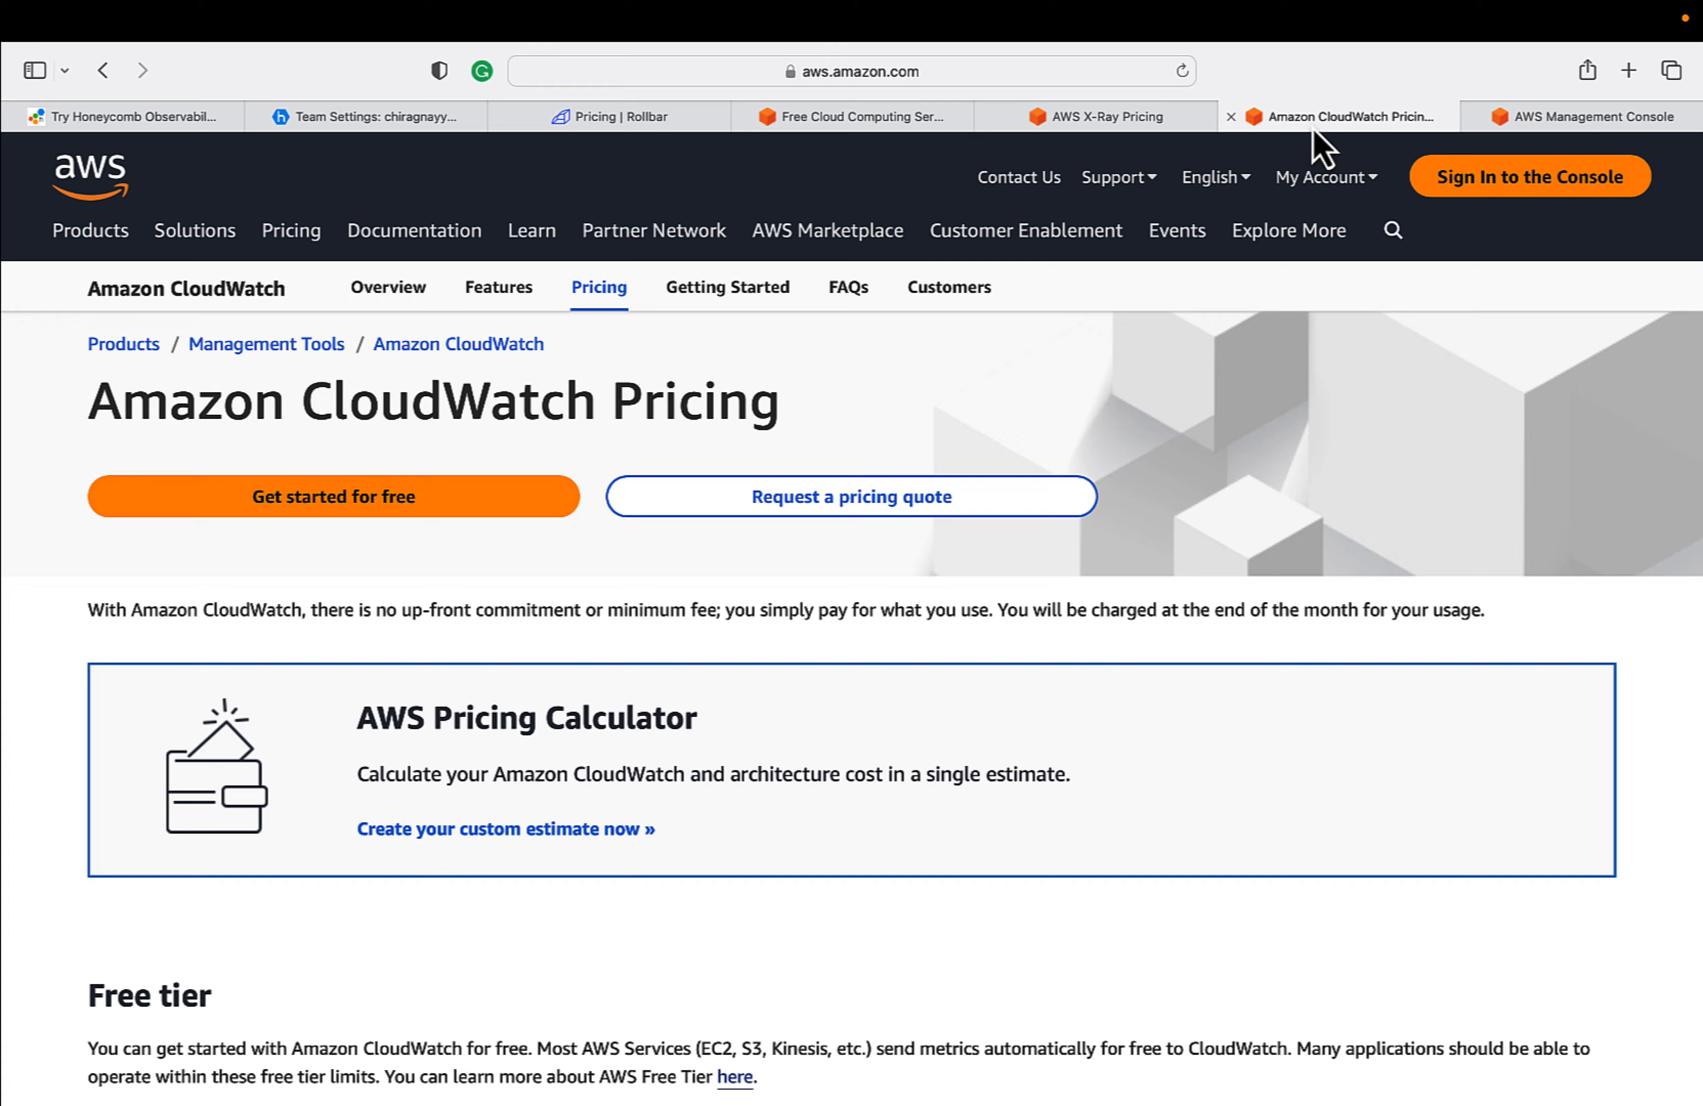
- Highlight the 5 GB log data allowance in CloudWatch's Free tier table
scroll("down", 3)
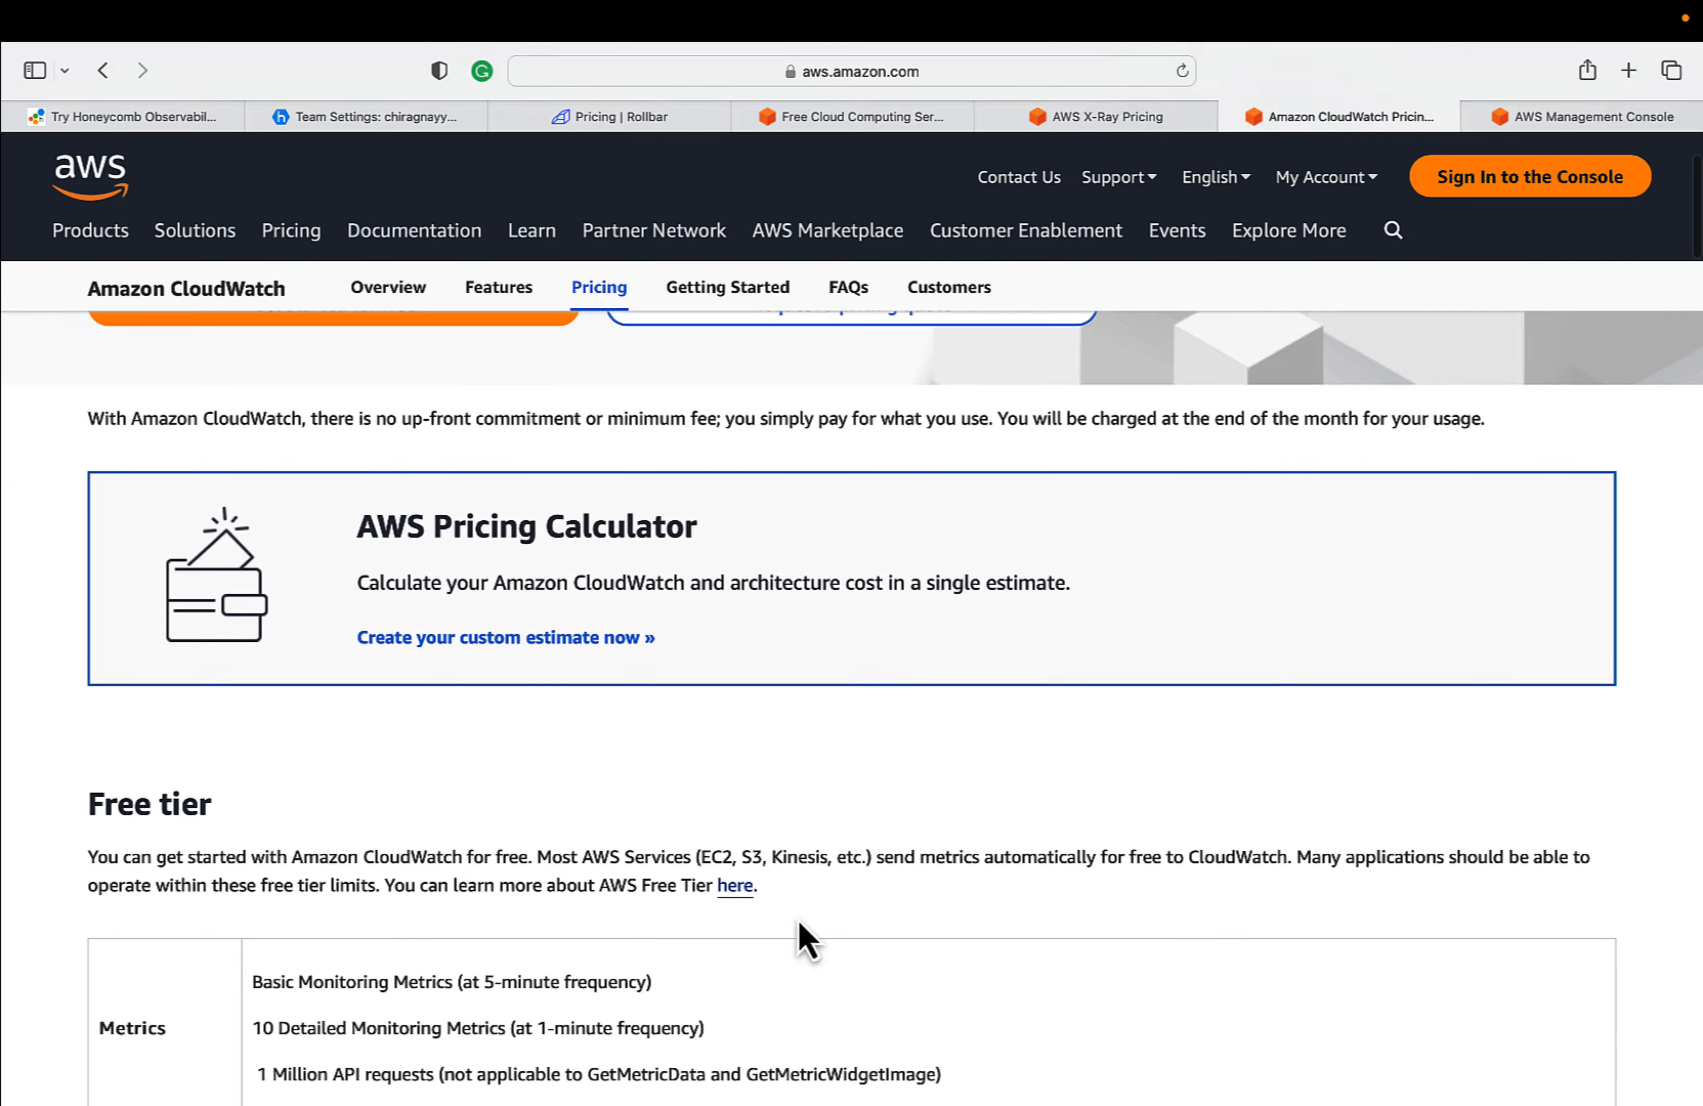
scroll("down", 3)
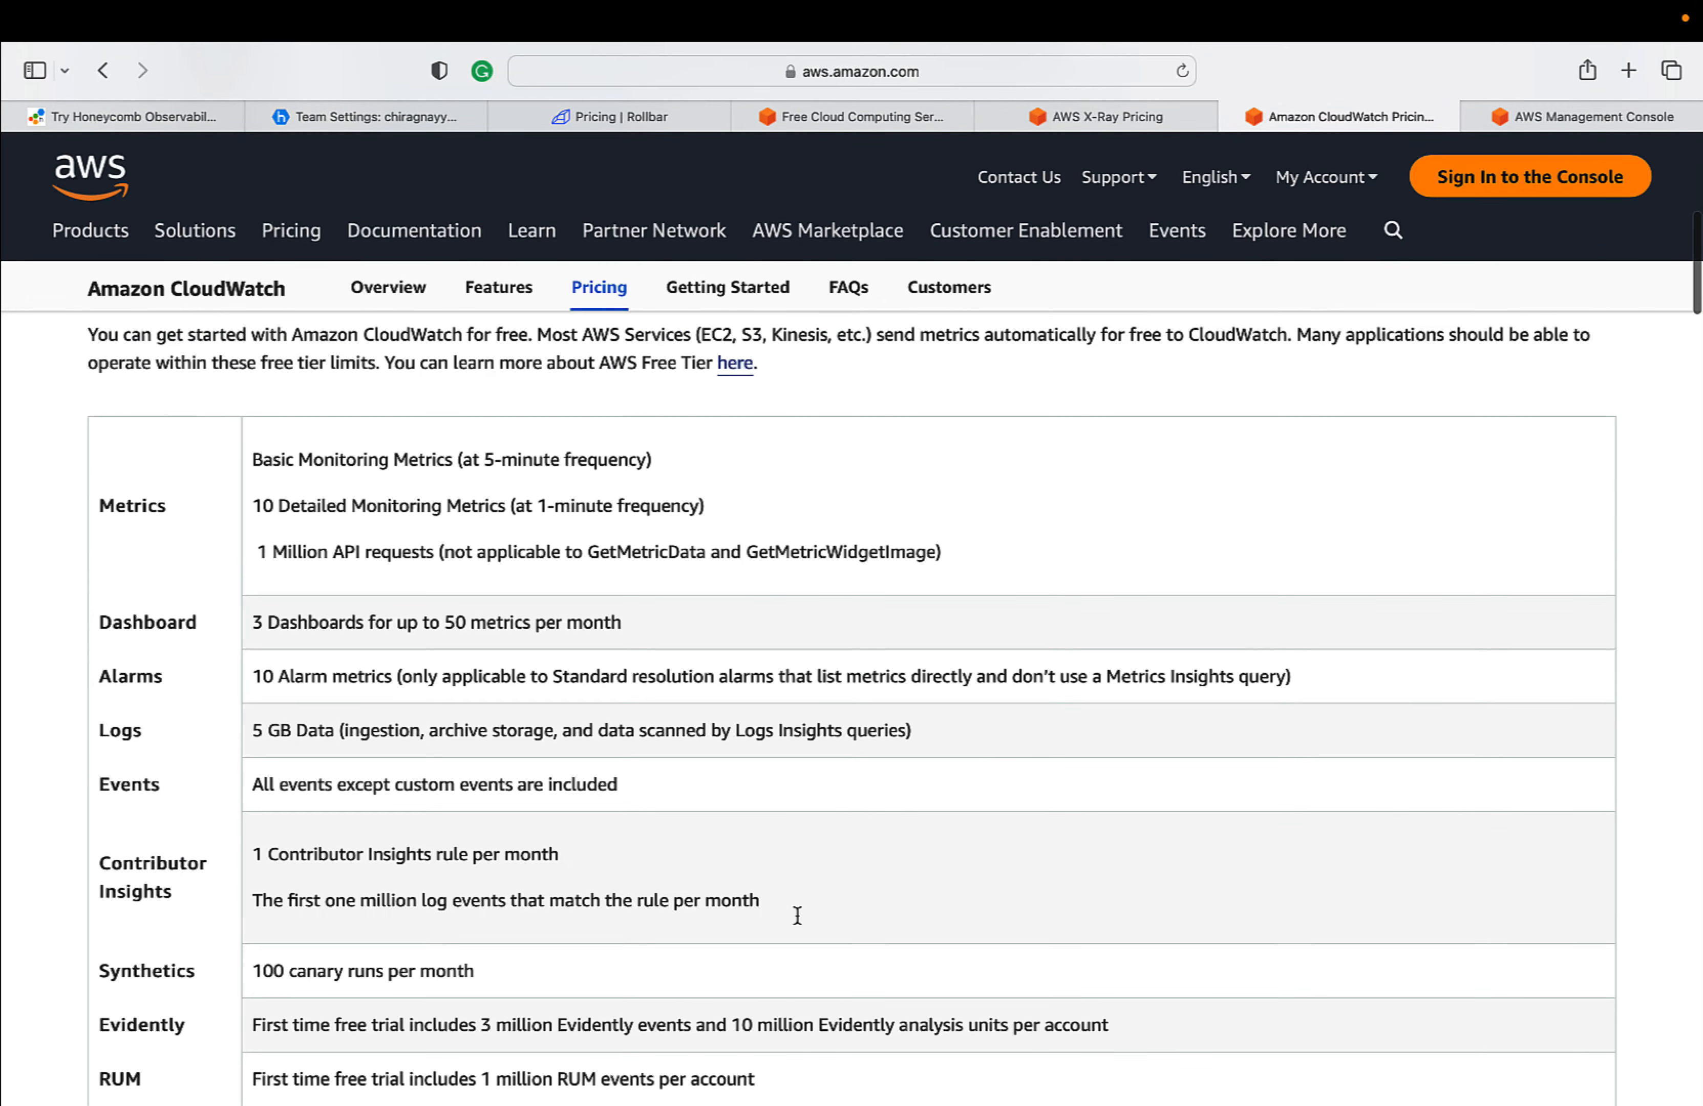
mouse_move(262, 678)
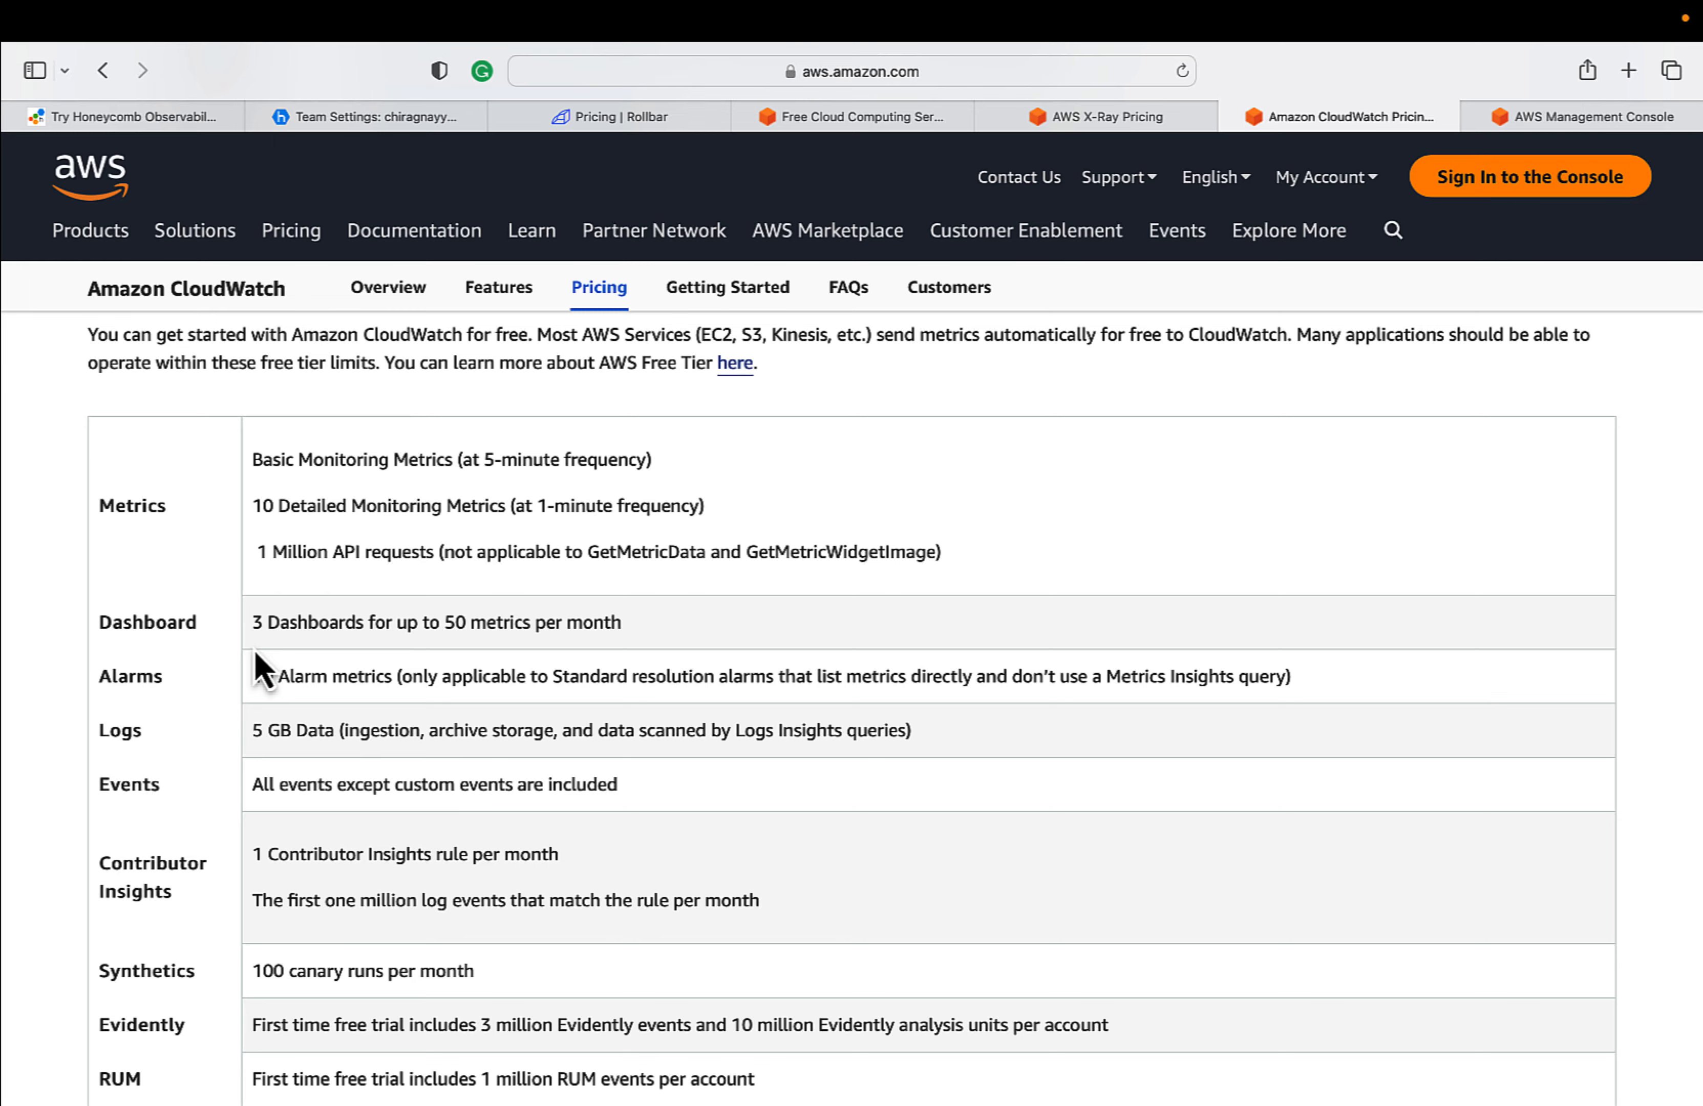
scroll("down", 3)
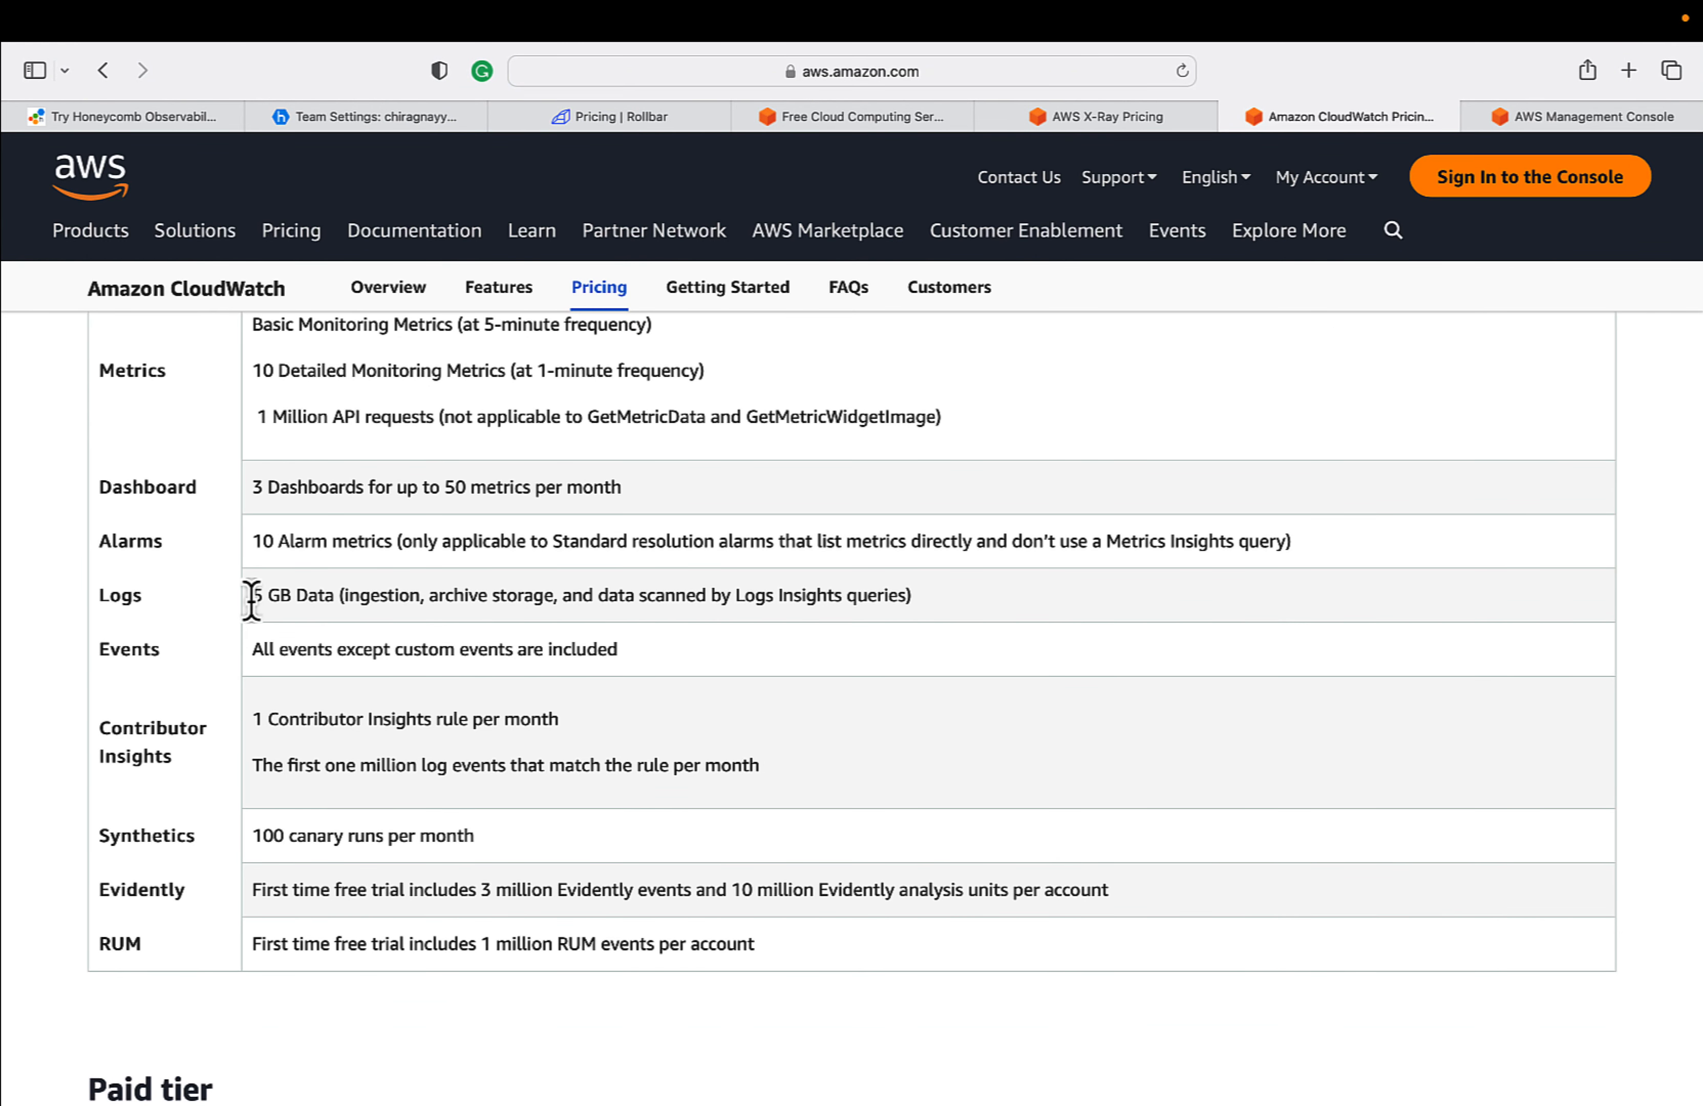
left_click_drag(251, 595, 490, 595)
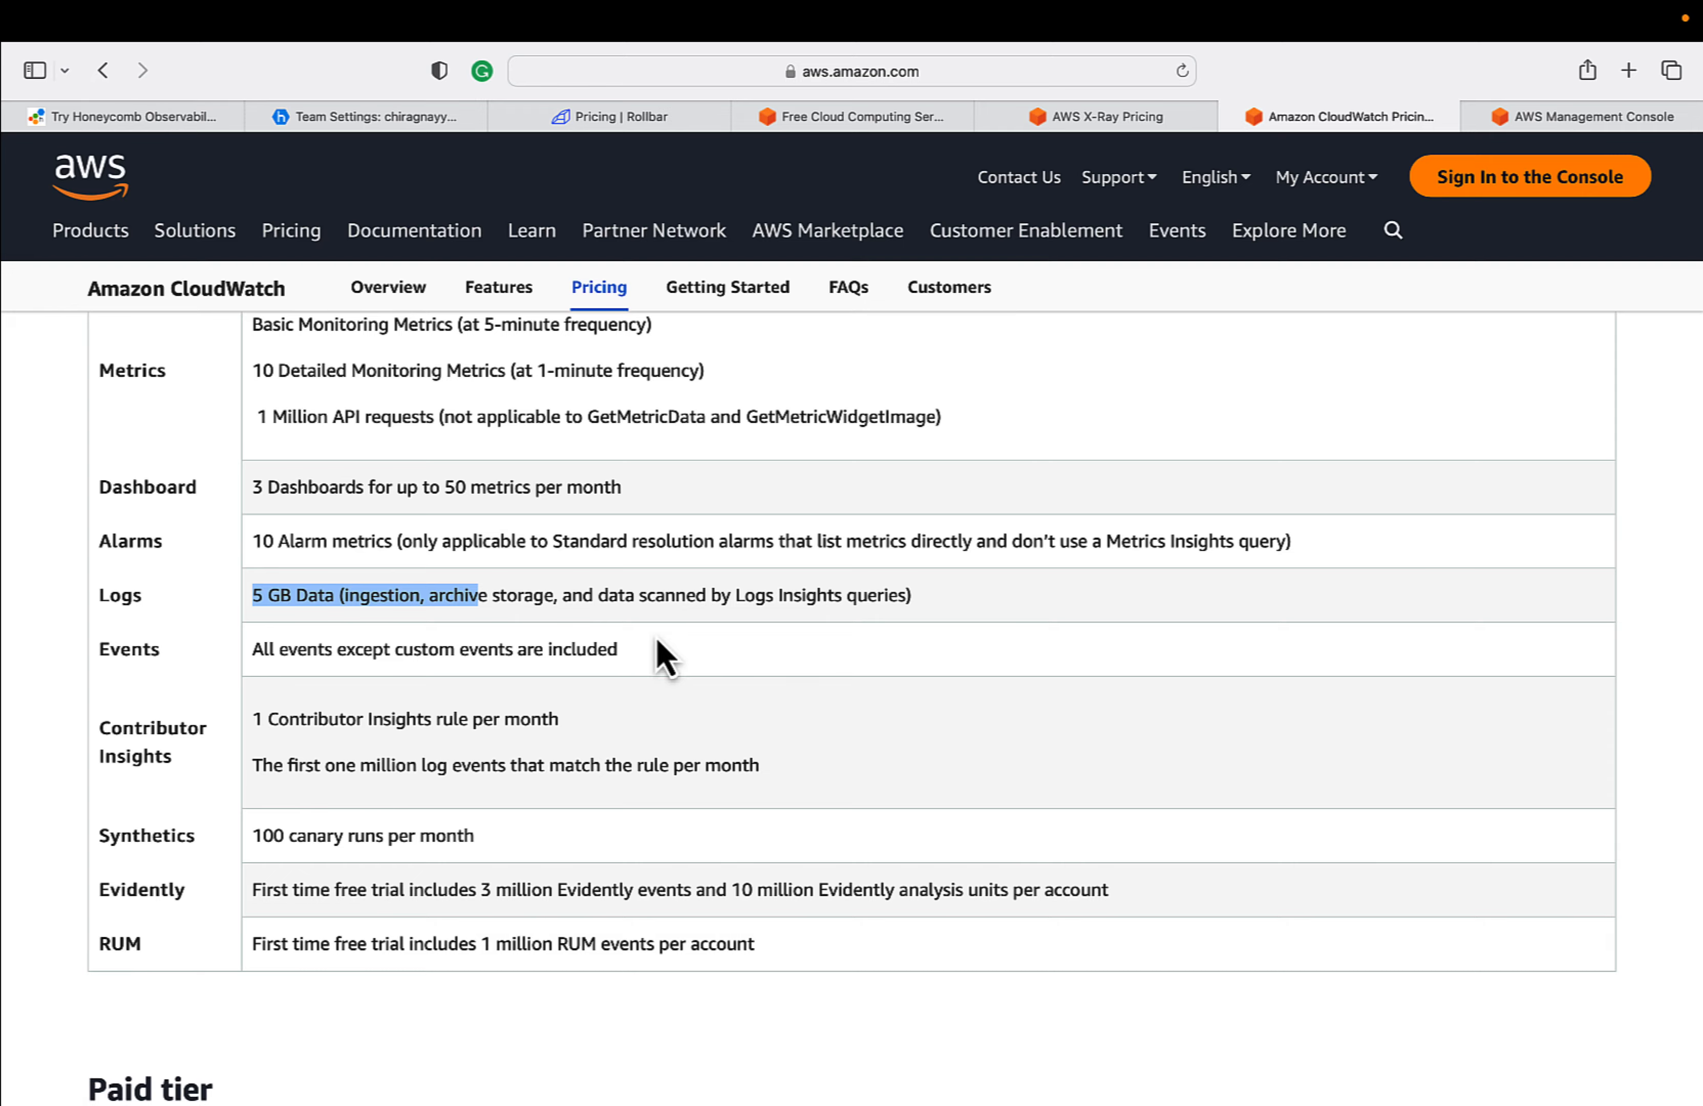
- Show CloudWatch's paid Logs pricing for Singapore, $0.70 per GB ingestion
scroll("down", 3)
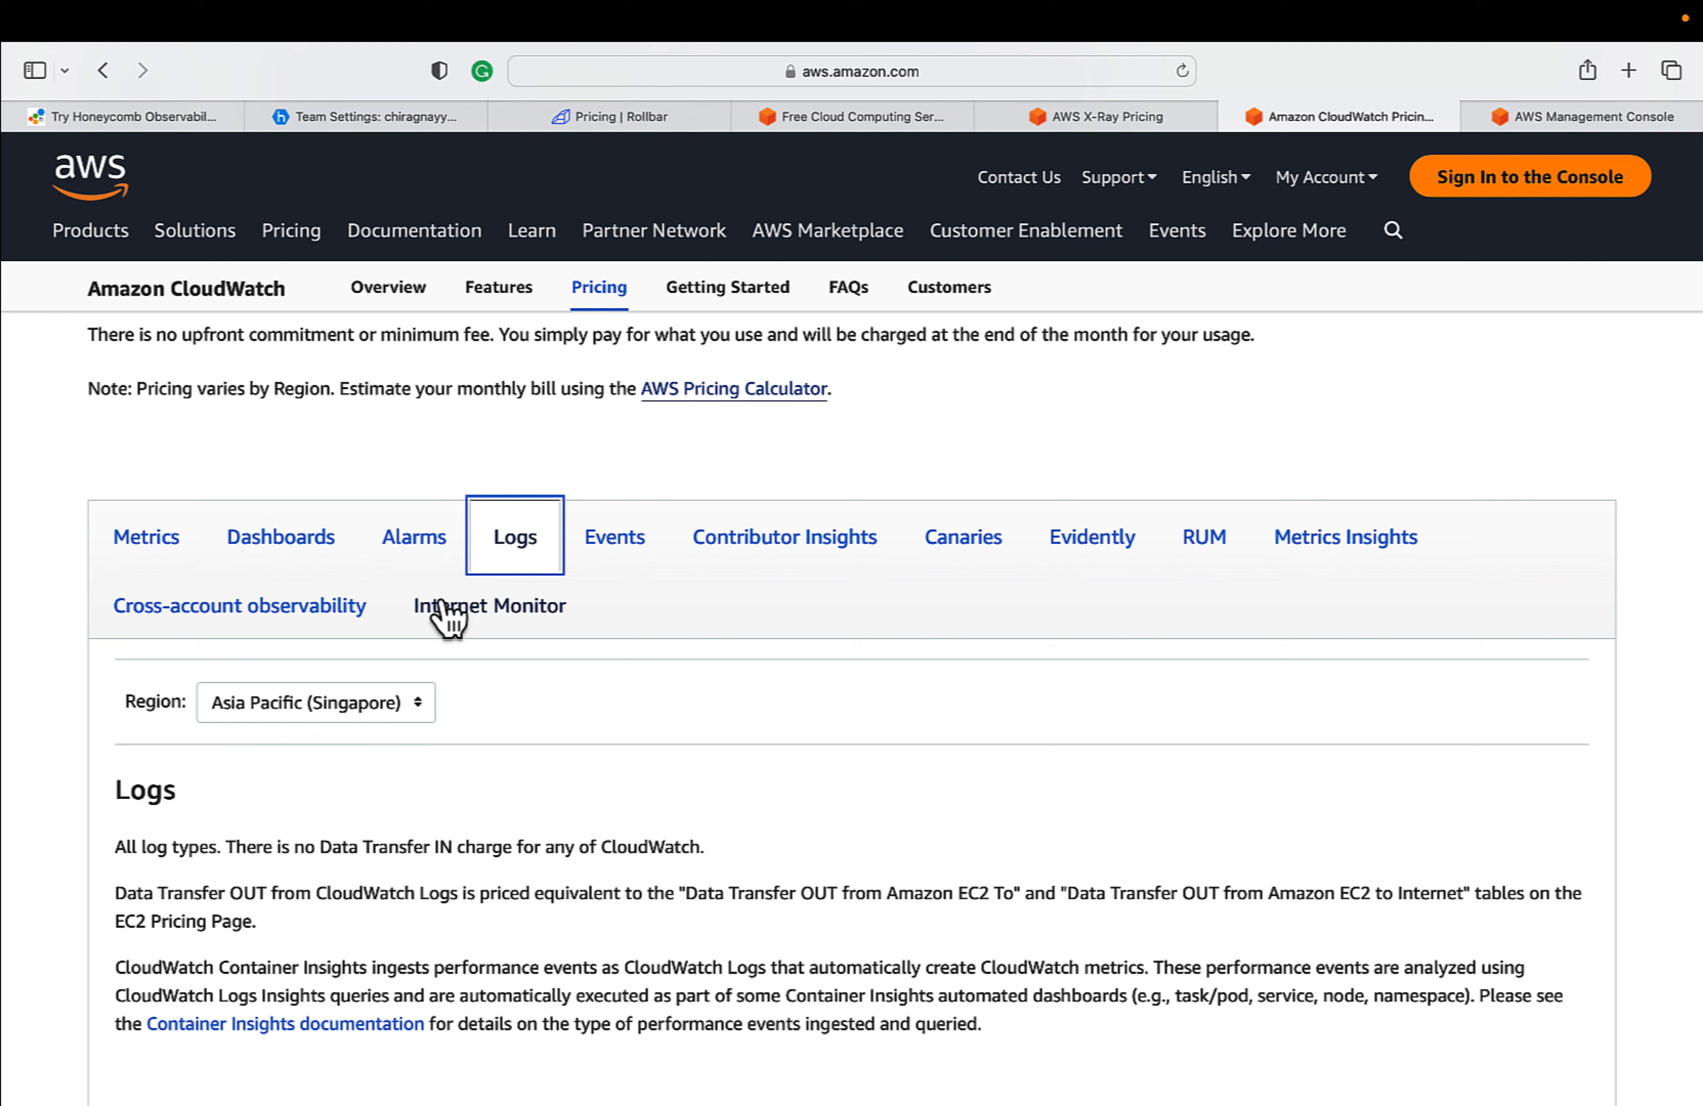
left_click(315, 702)
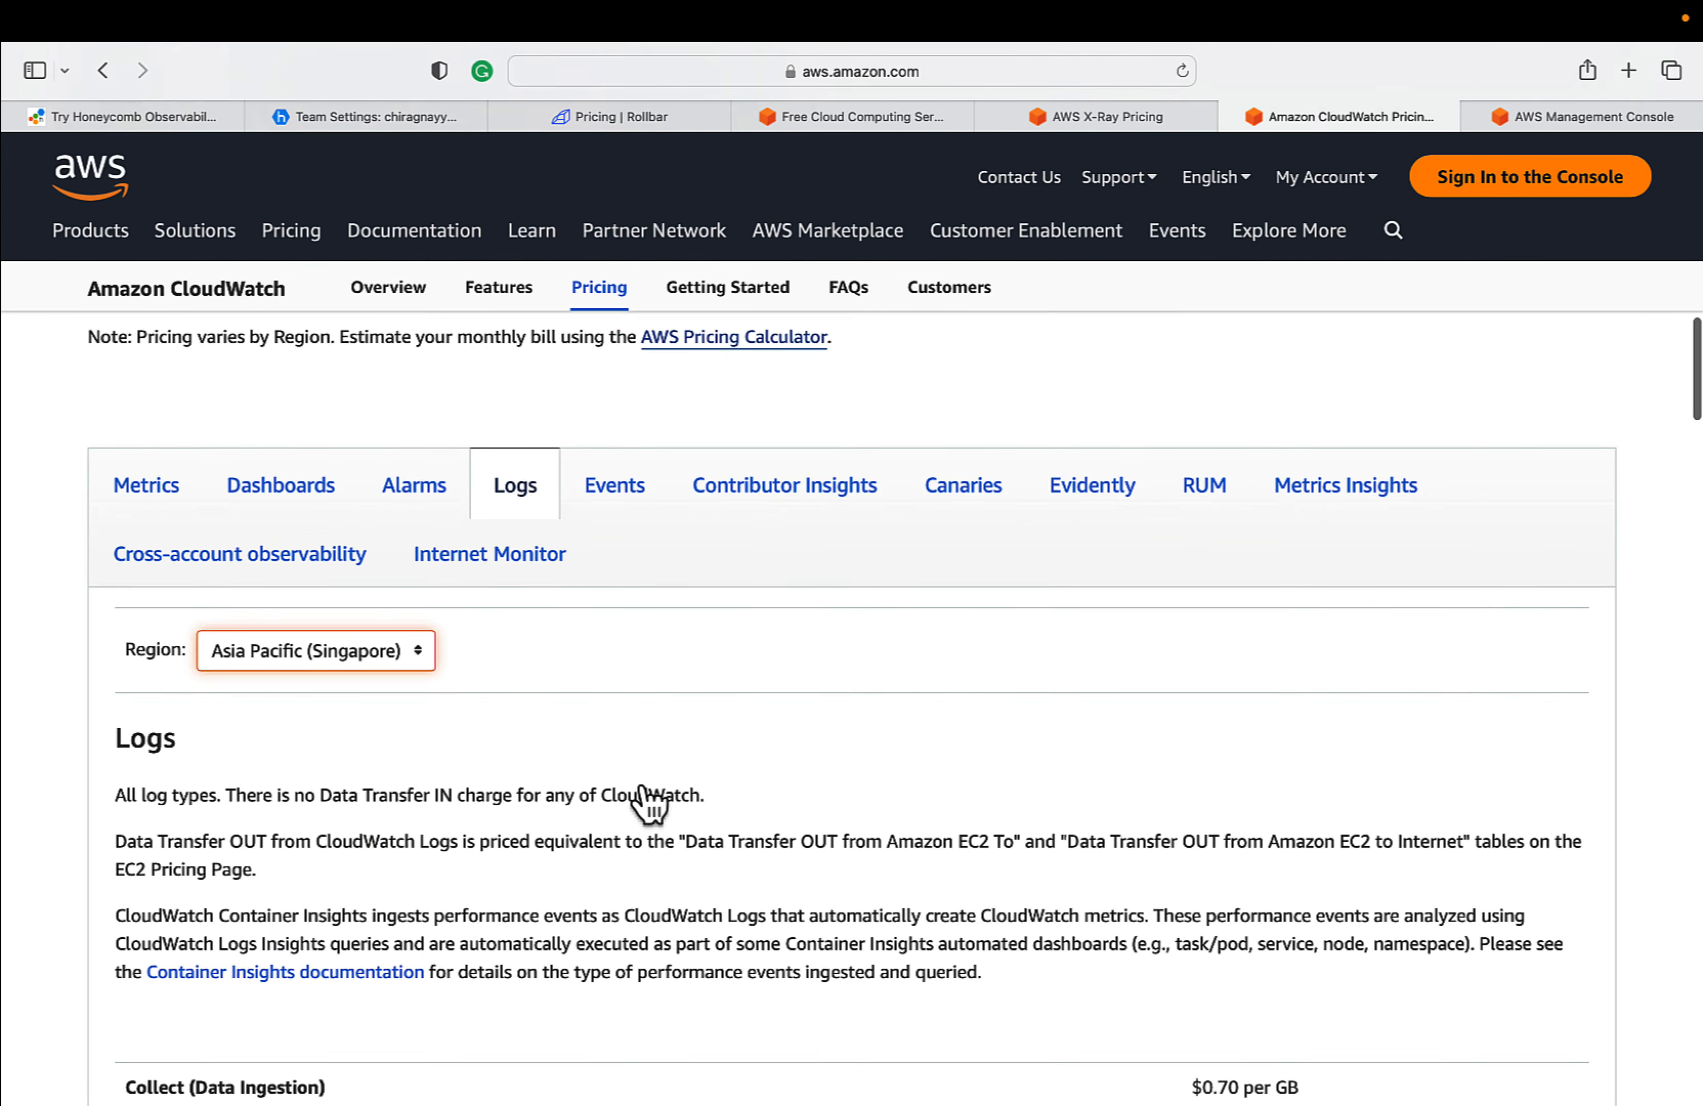
scroll("down", 3)
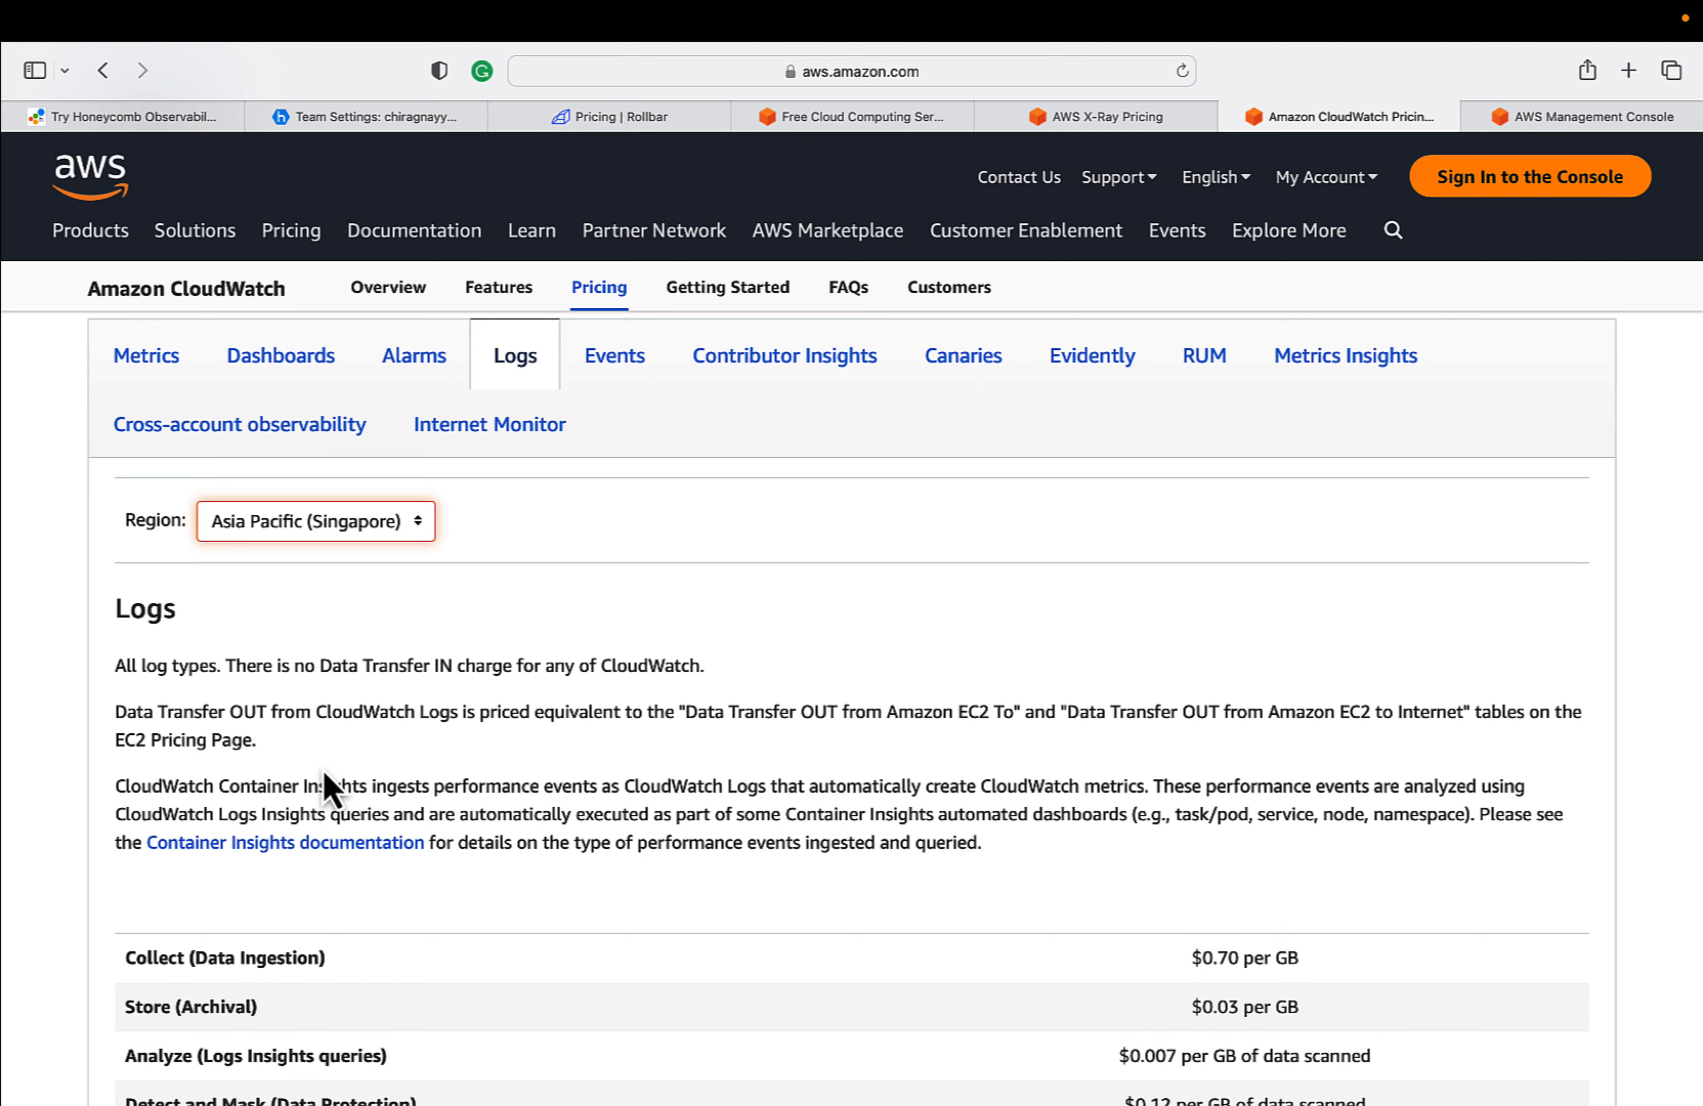
mouse_move(639, 782)
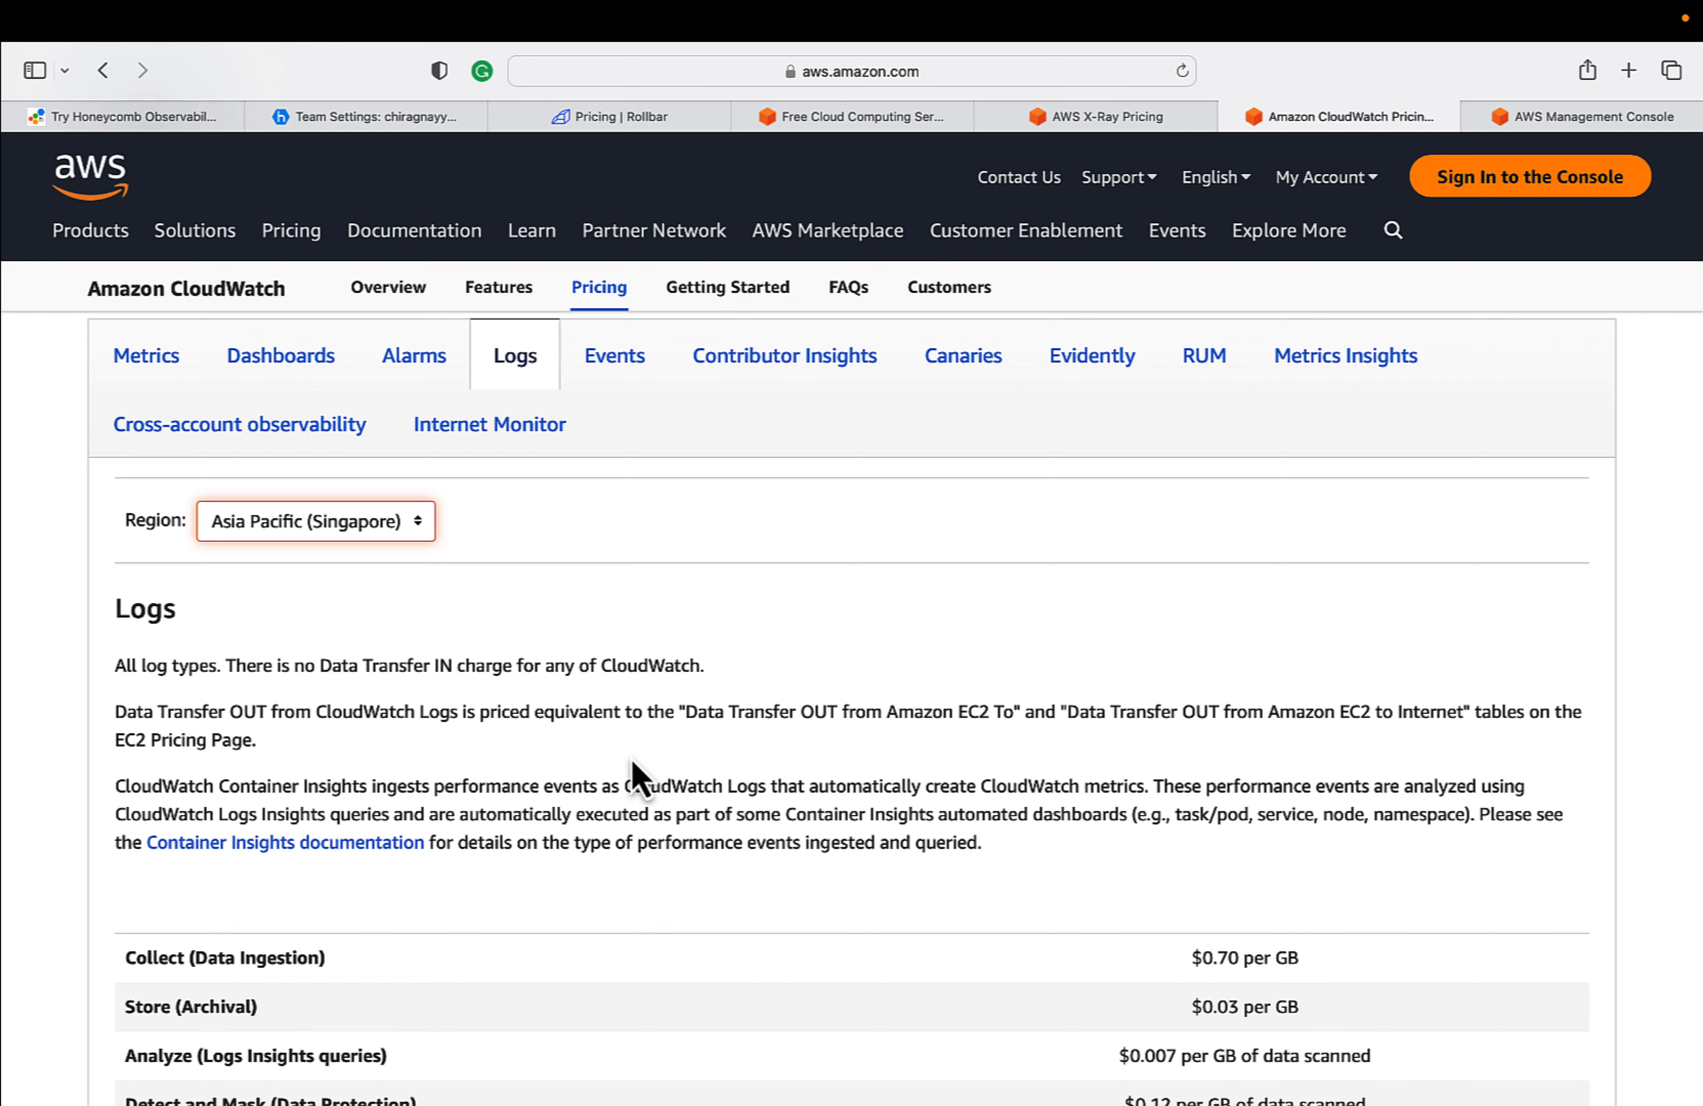
scroll("down", 3)
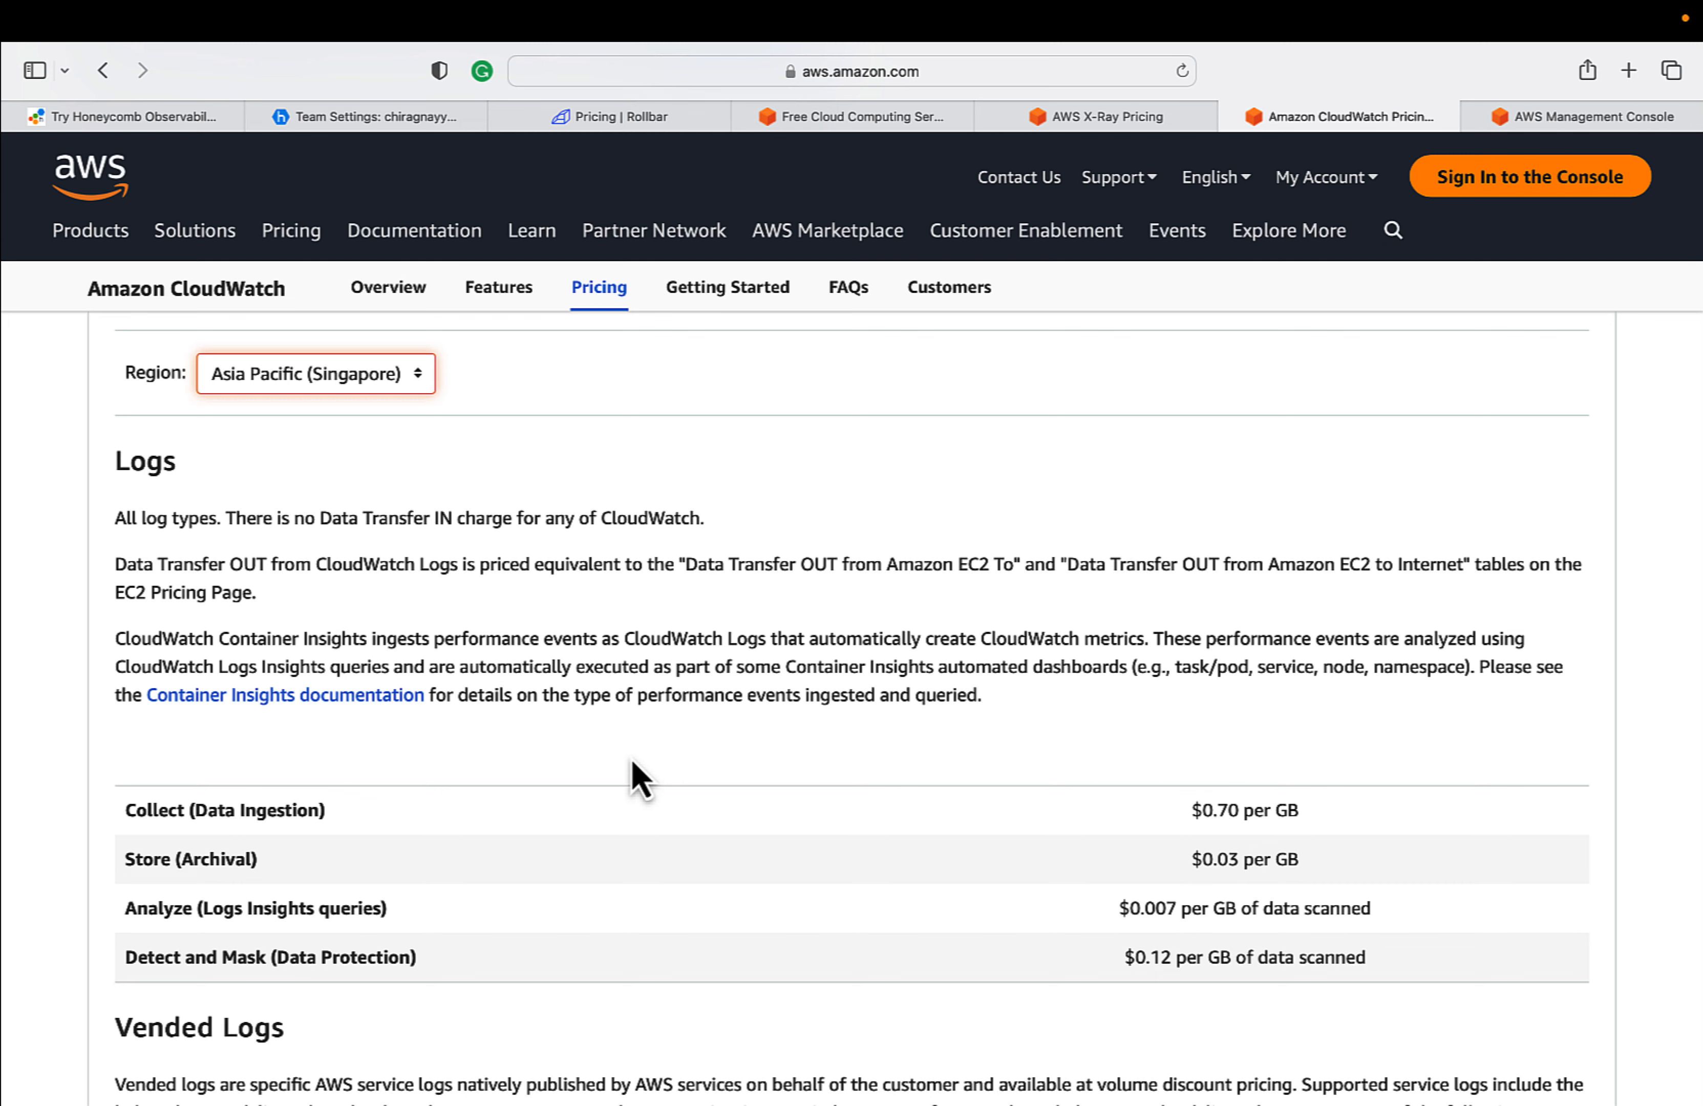
scroll("down", 3)
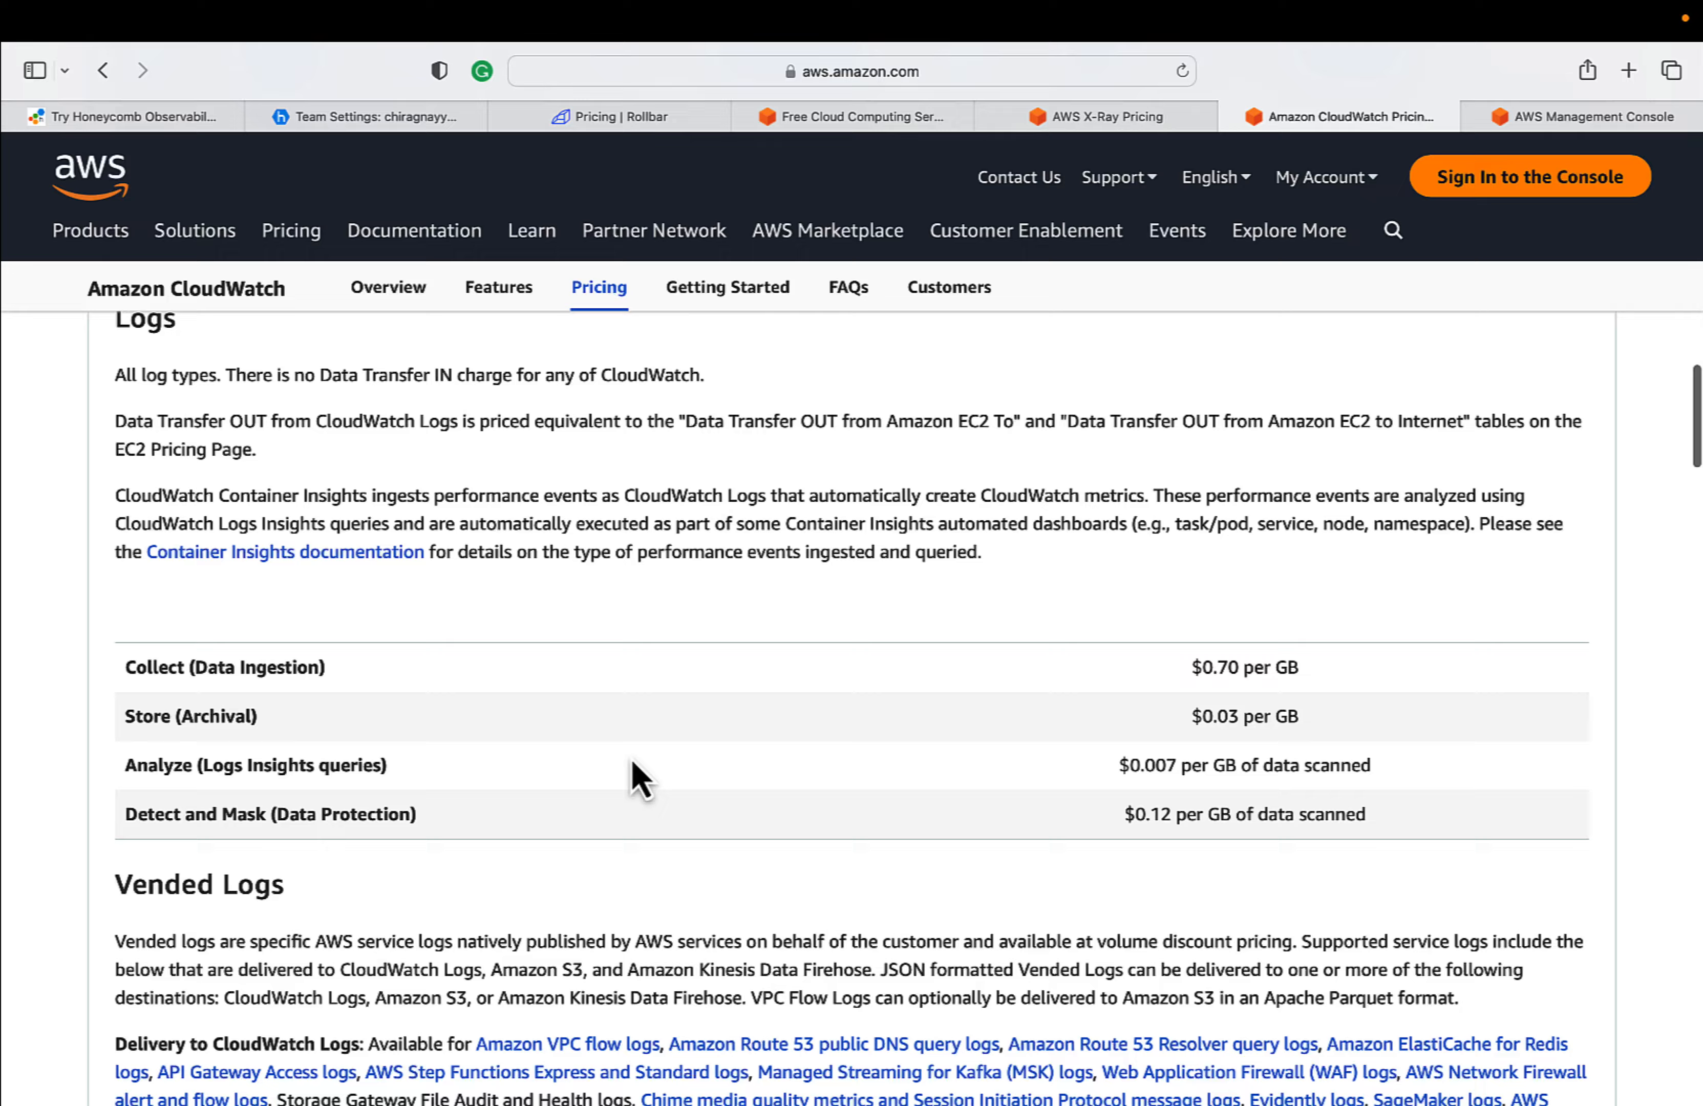
scroll("down", 3)
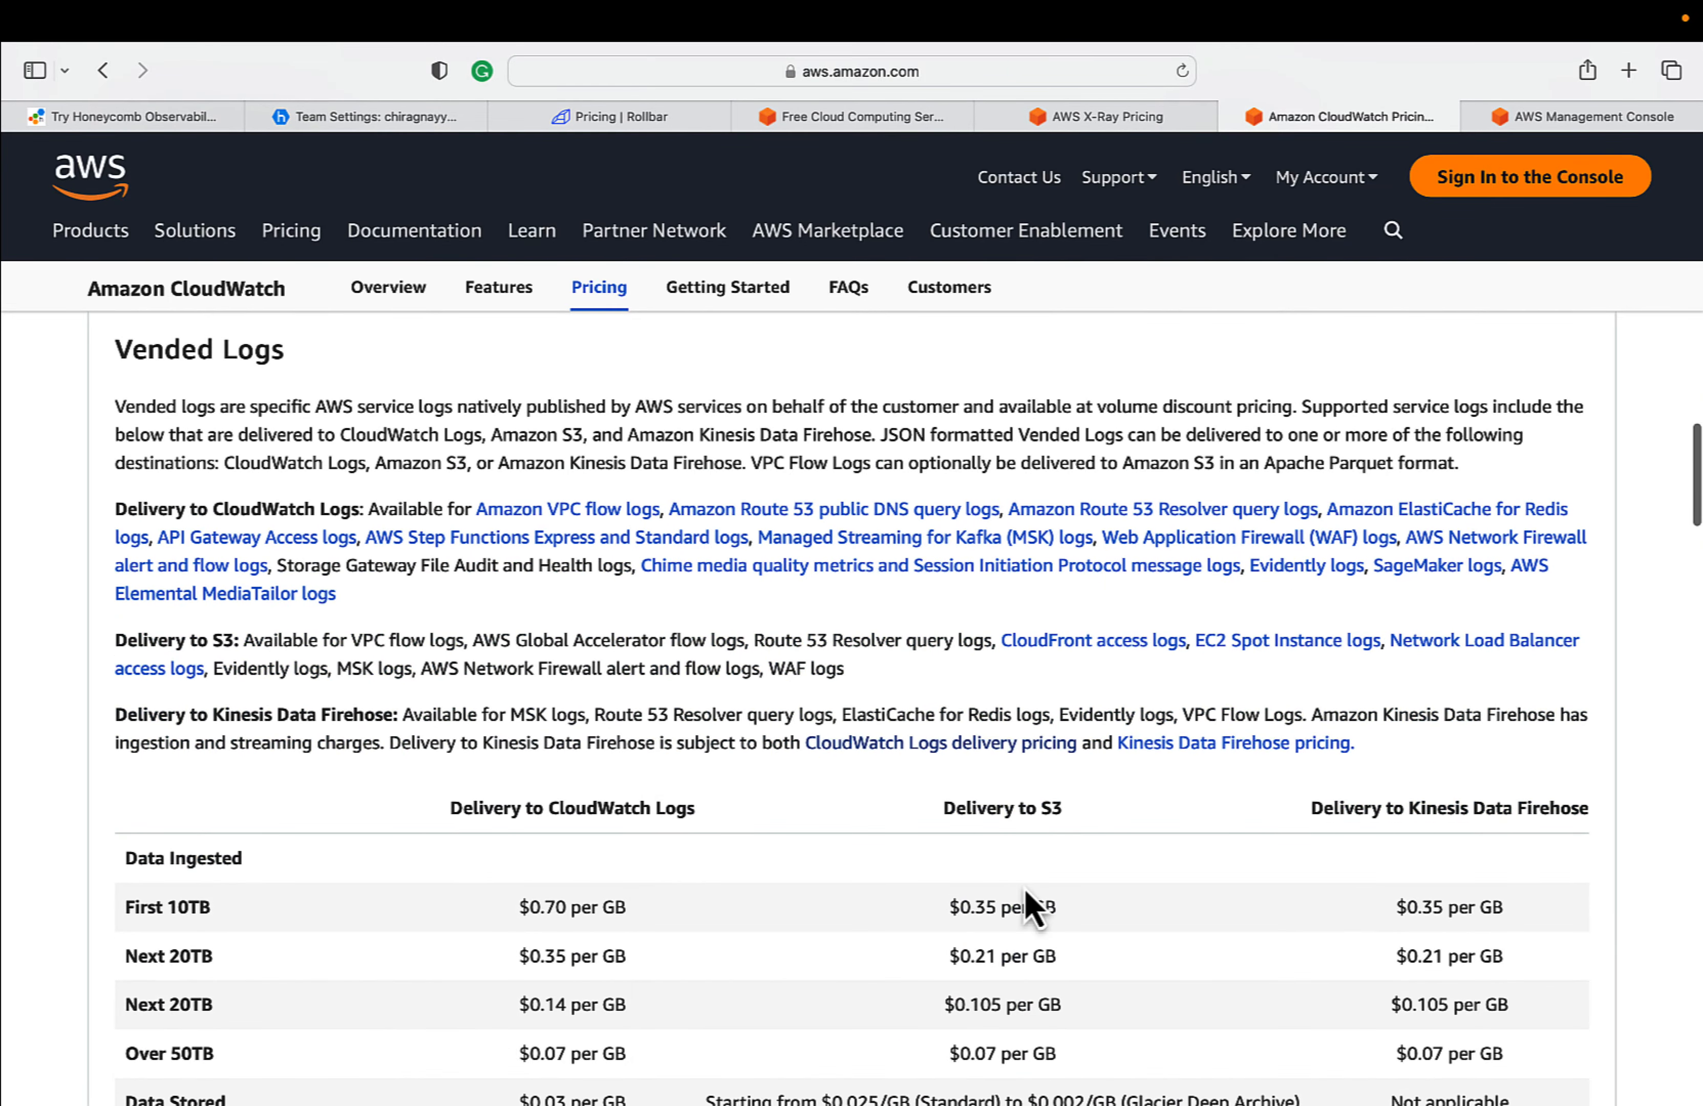
scroll("up", 3)
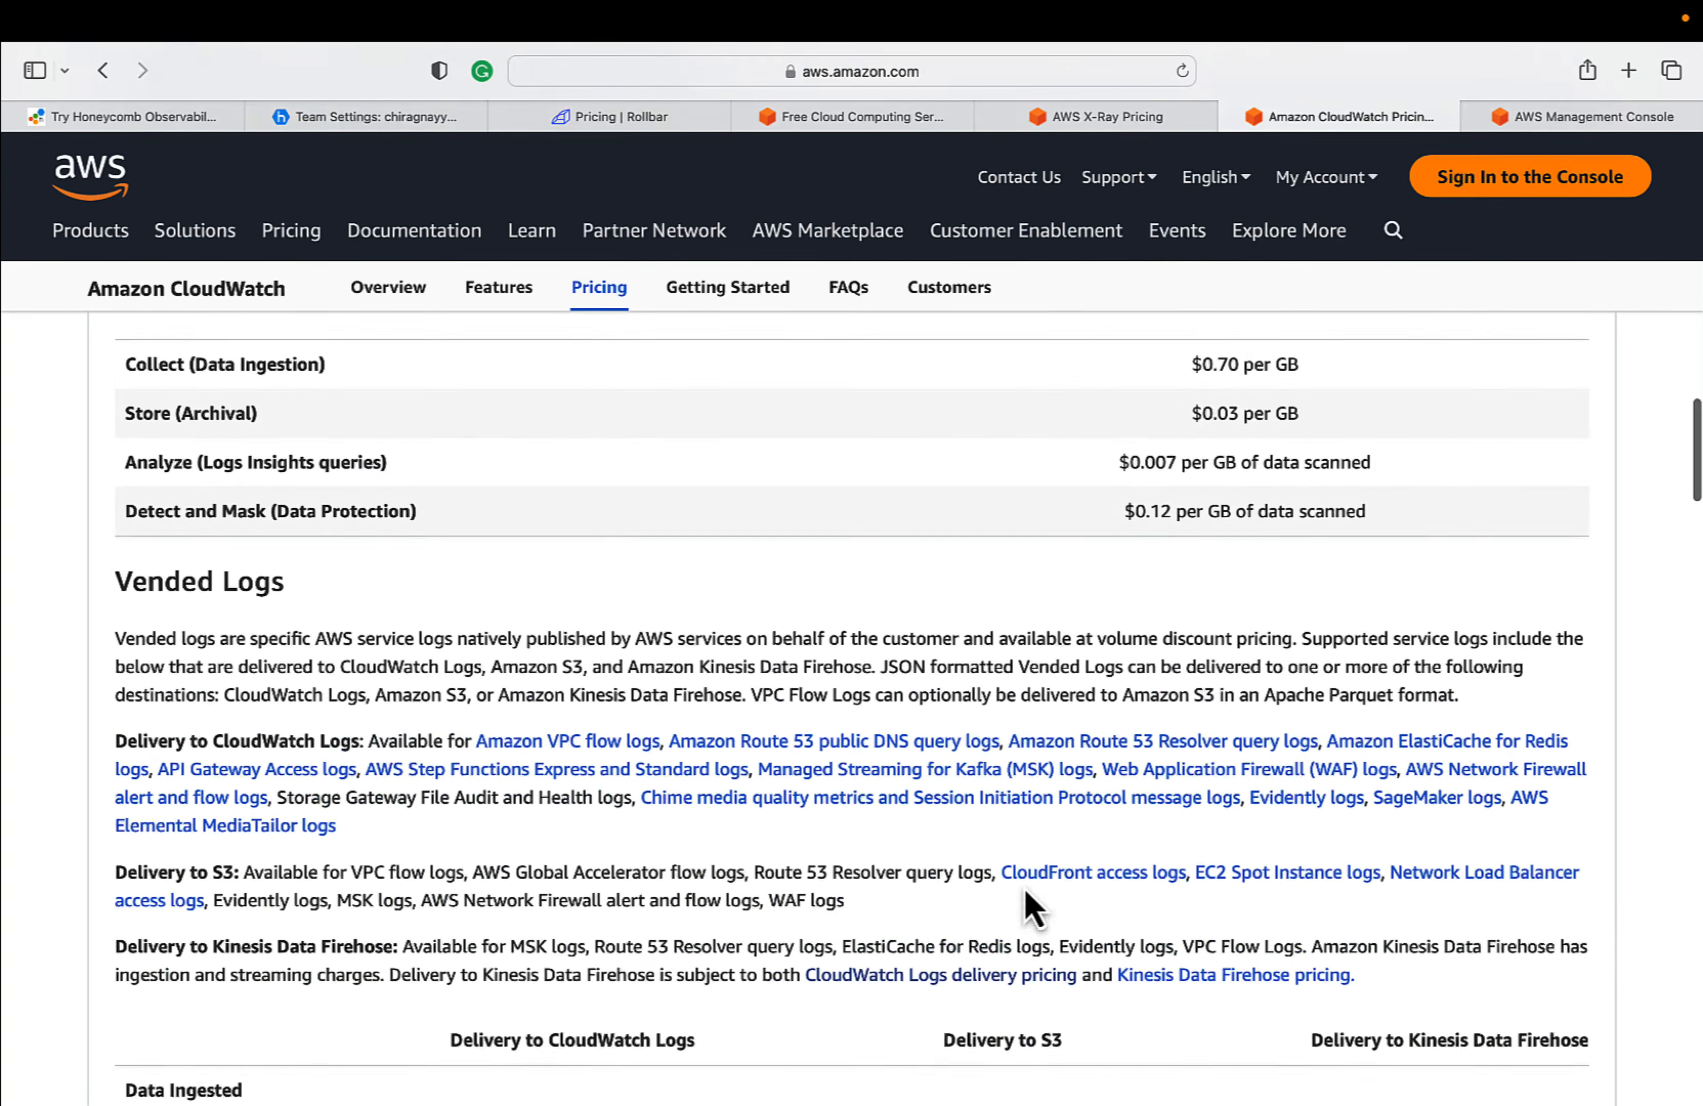
scroll("up", 3)
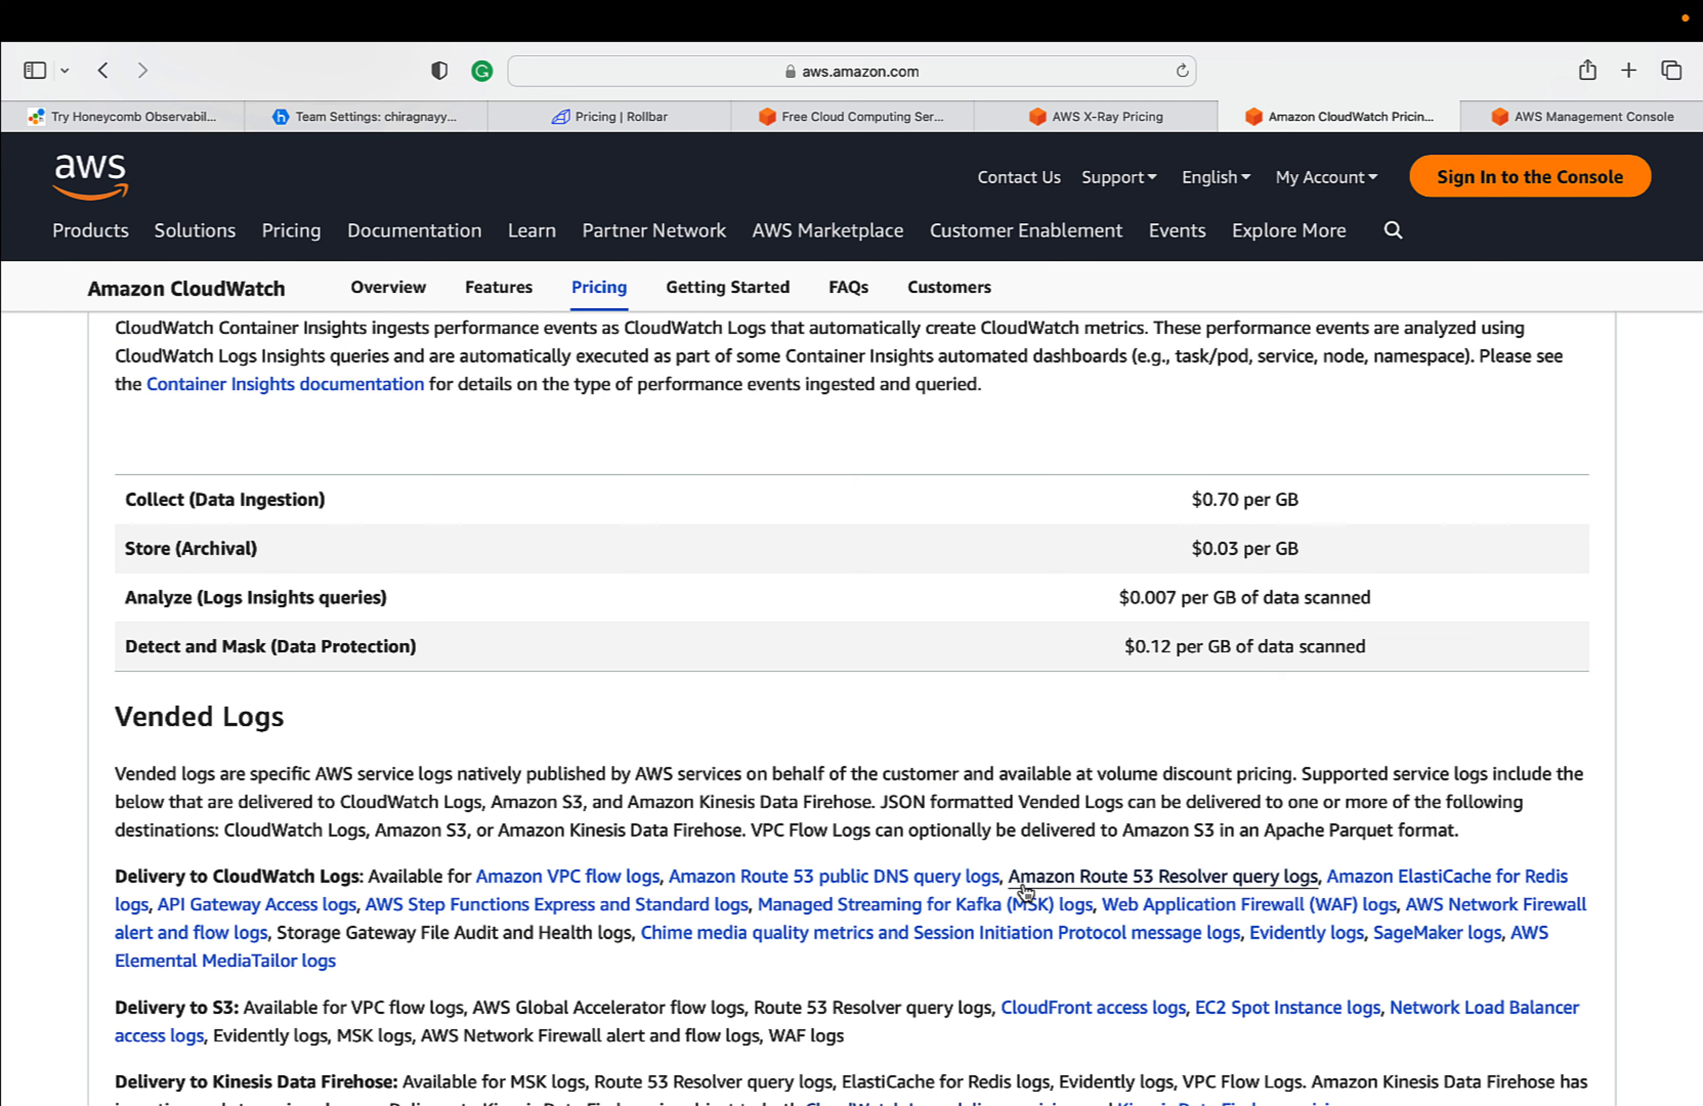